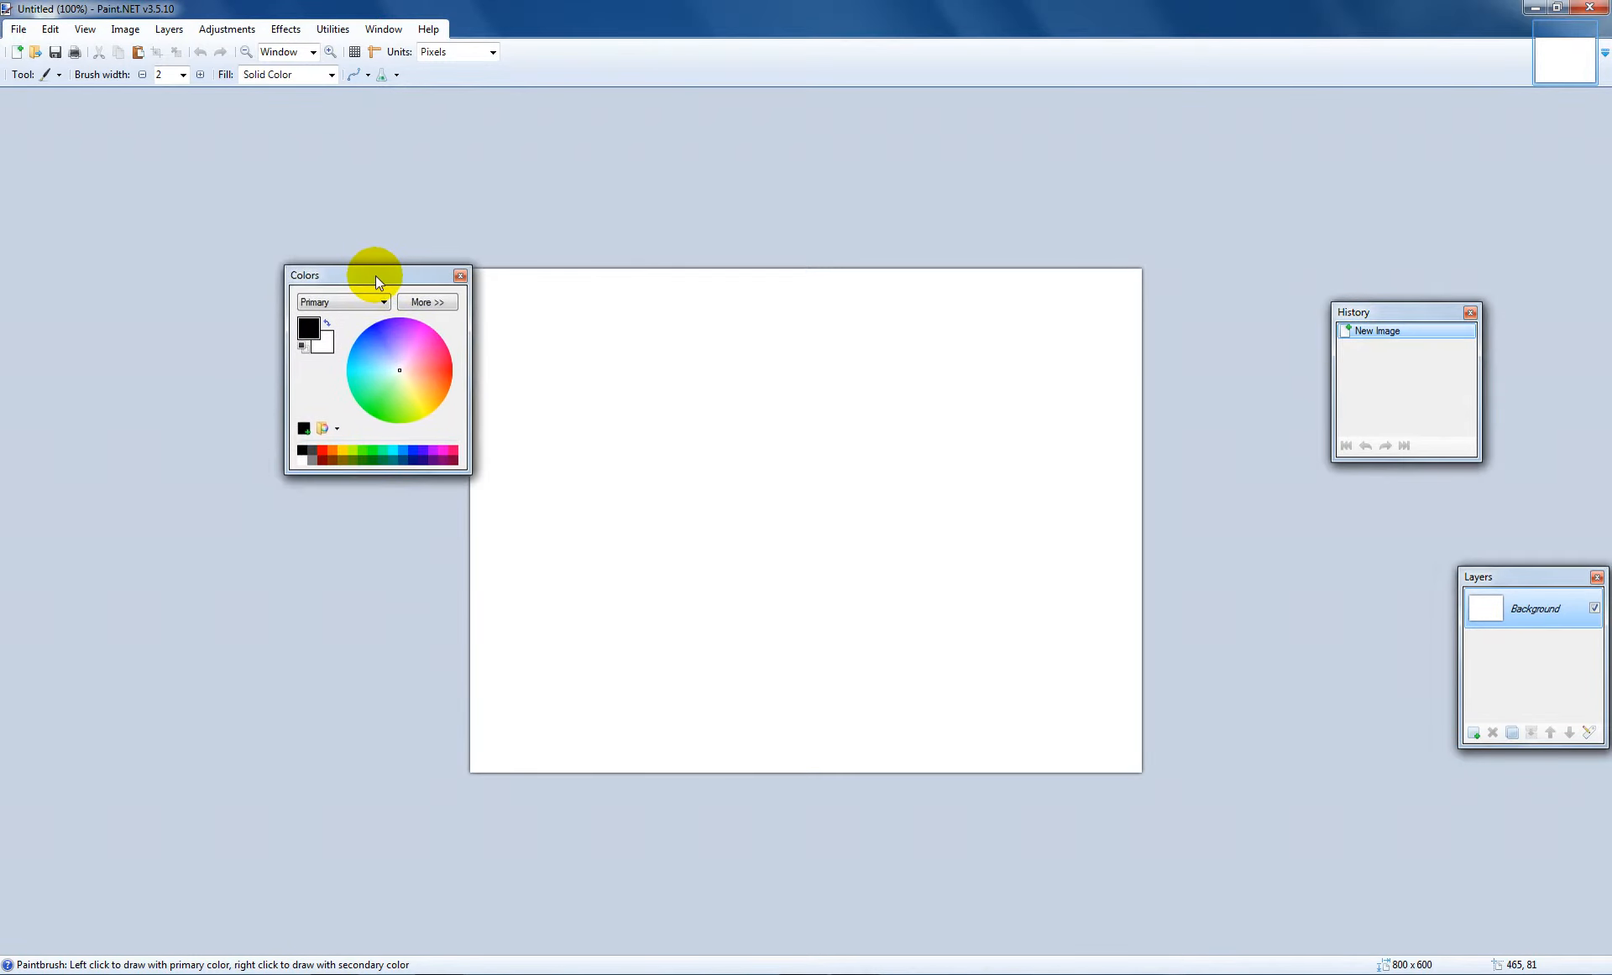
{"action": "mouse_move", "coordinate": [120, 133]}
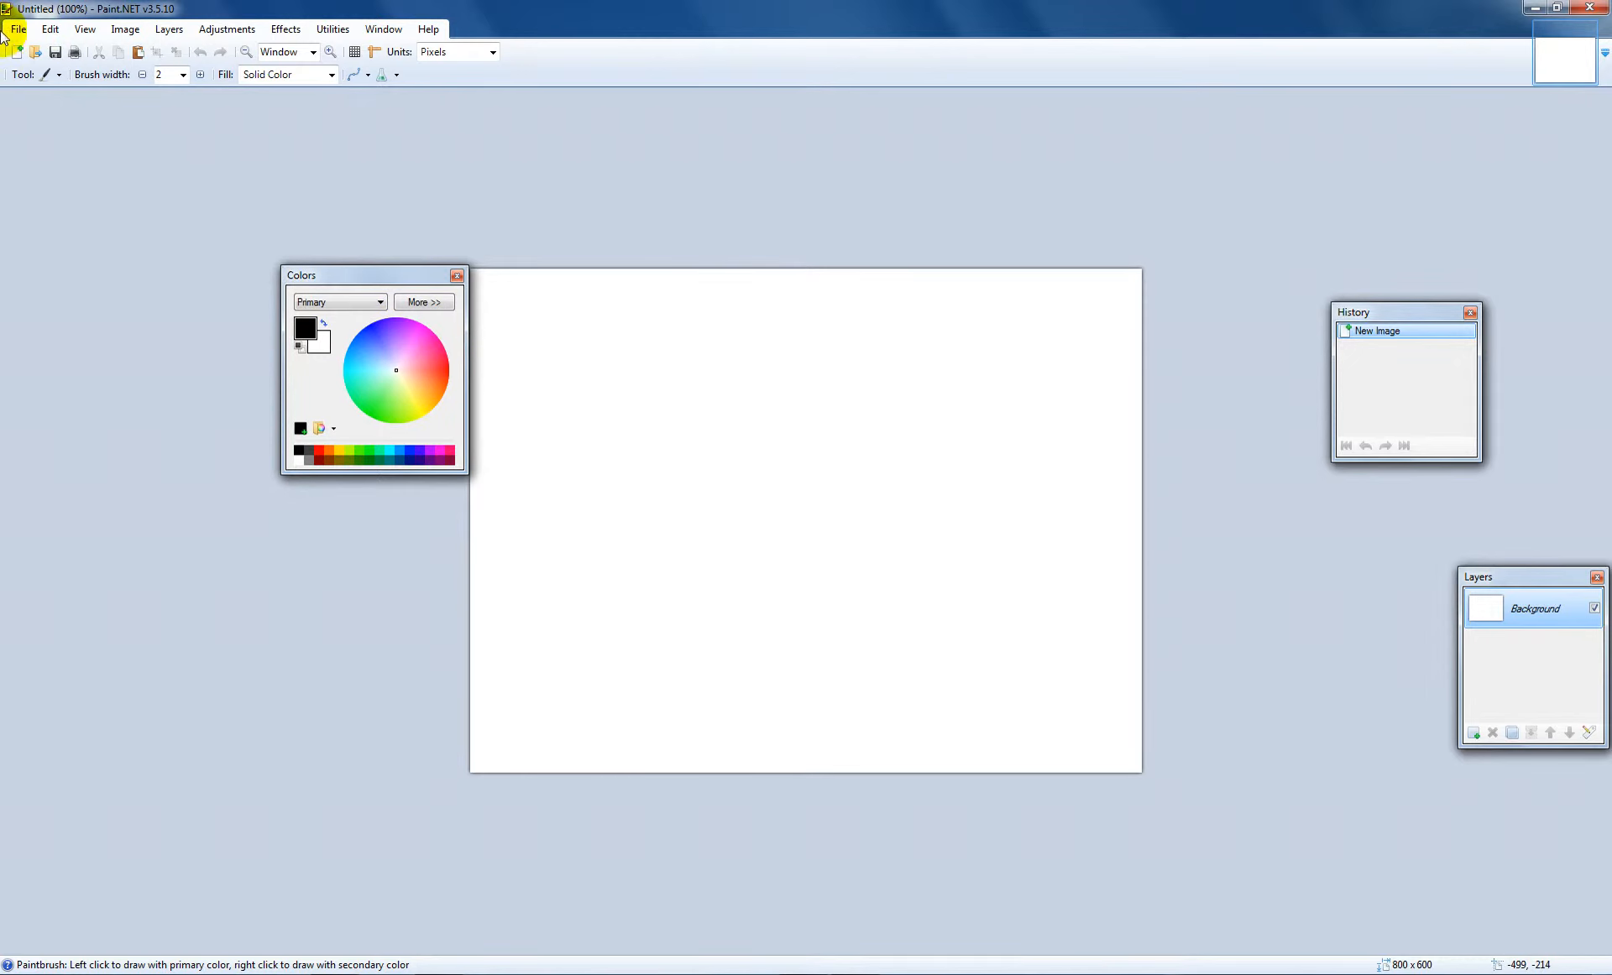
{"action": "mouse_move", "coordinate": [53, 74]}
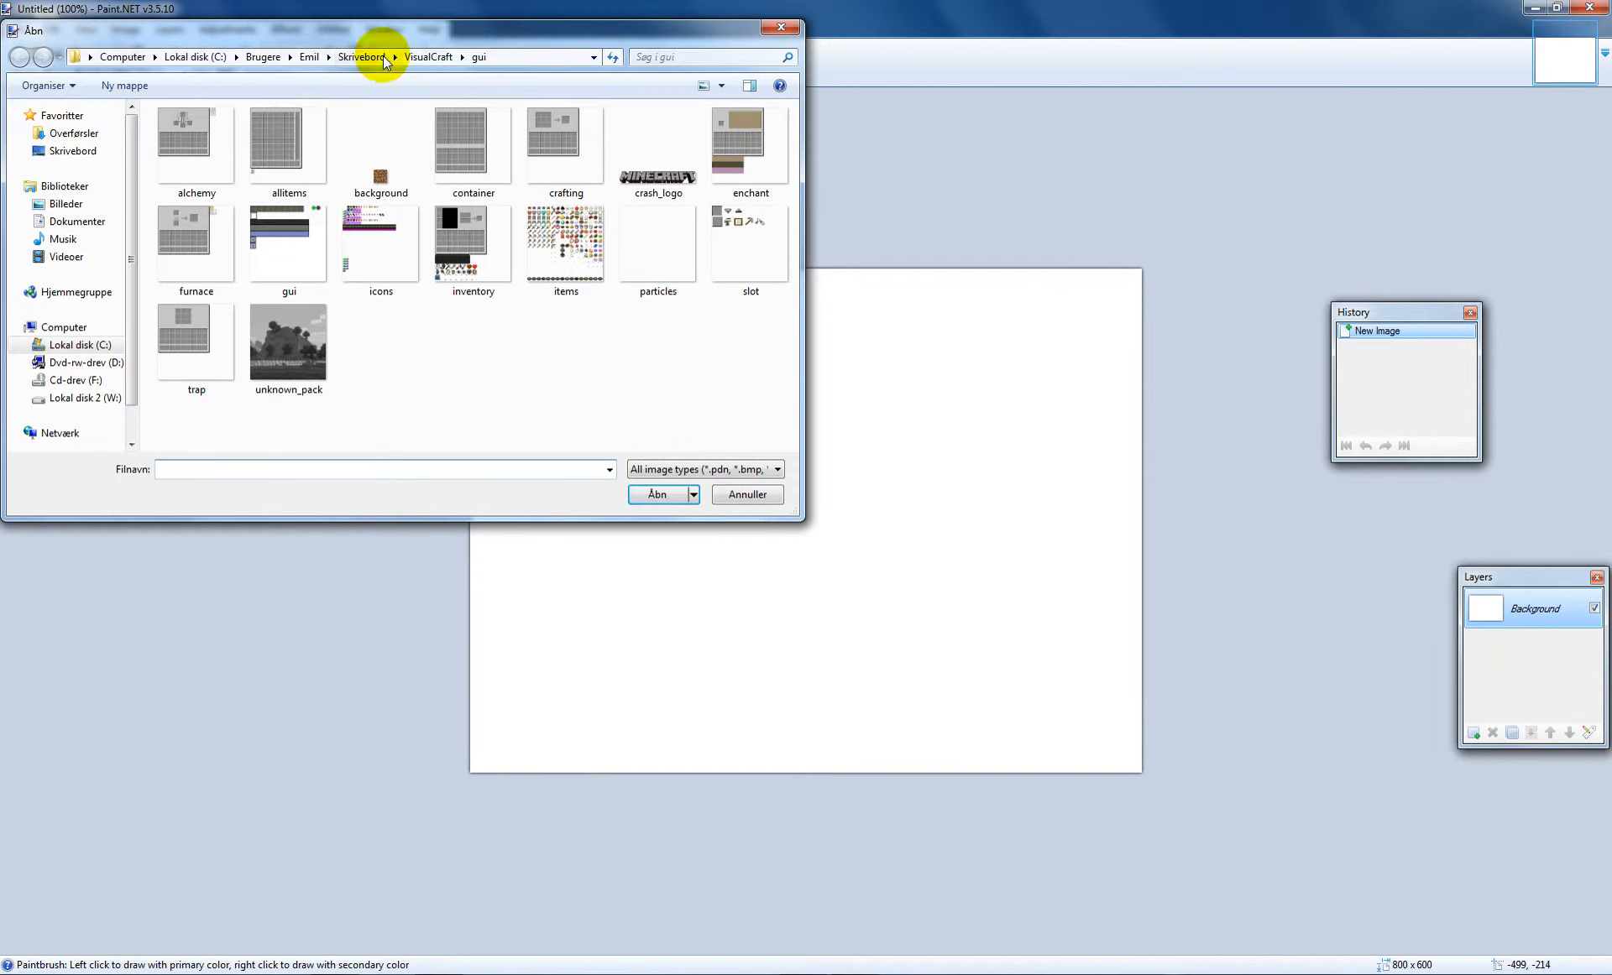
Open terrain.png from VisualCraft and items.png from gui, returning to terrain.png
{"action": "left_click", "coordinate": [429, 56]}
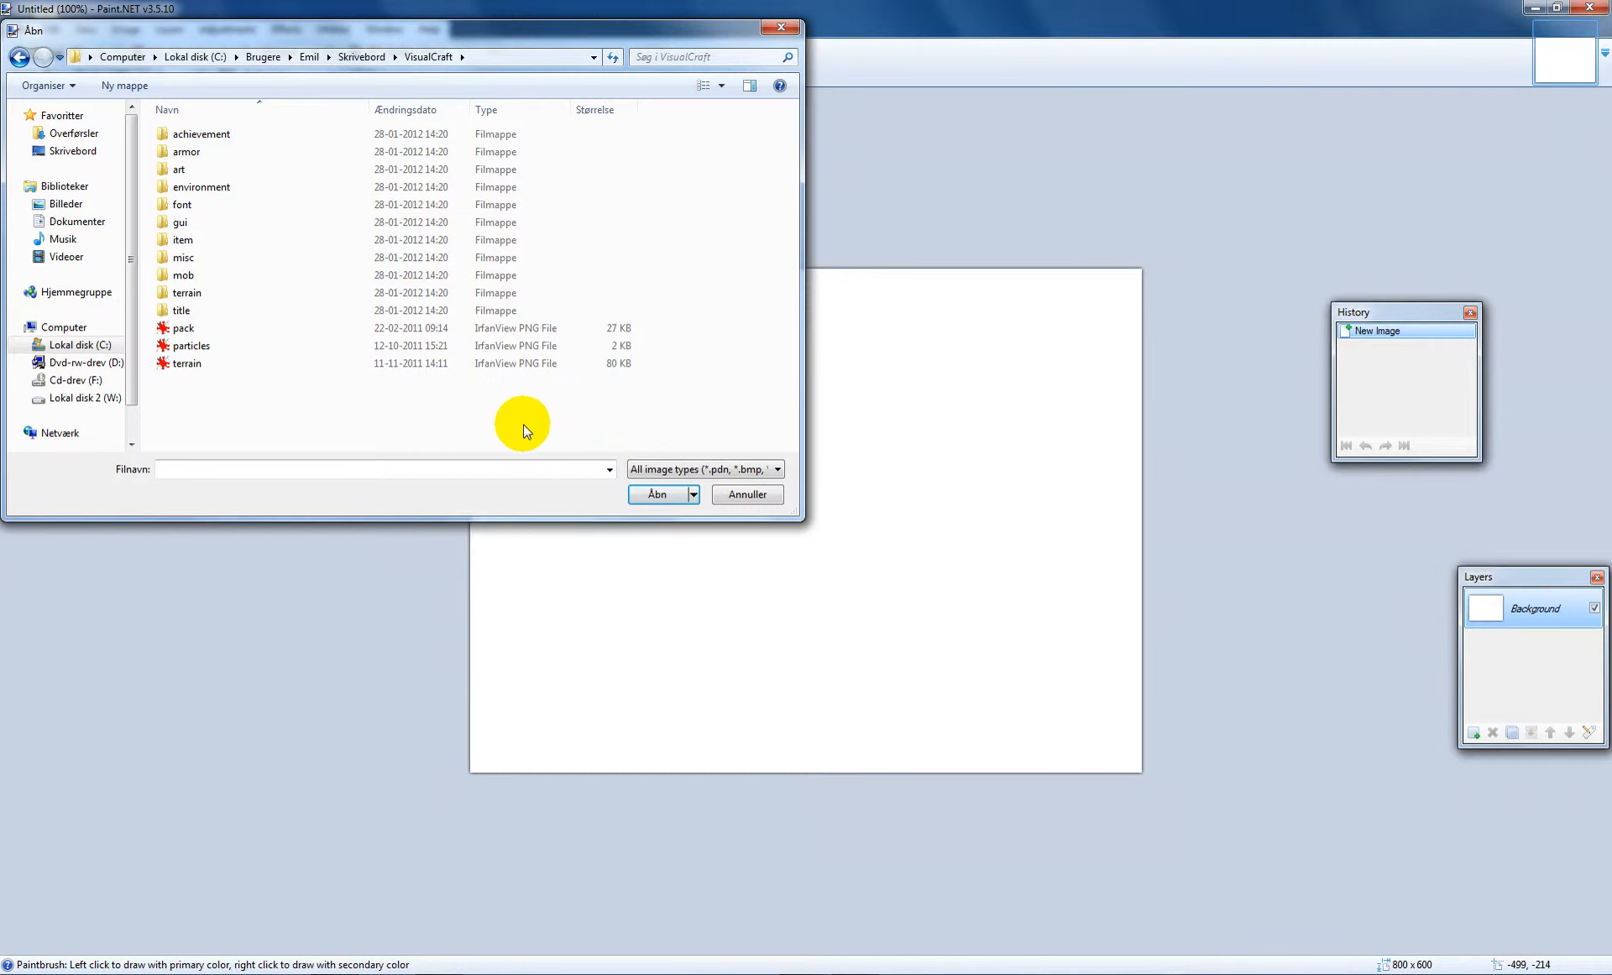
{"action": "left_click", "coordinate": [188, 363]}
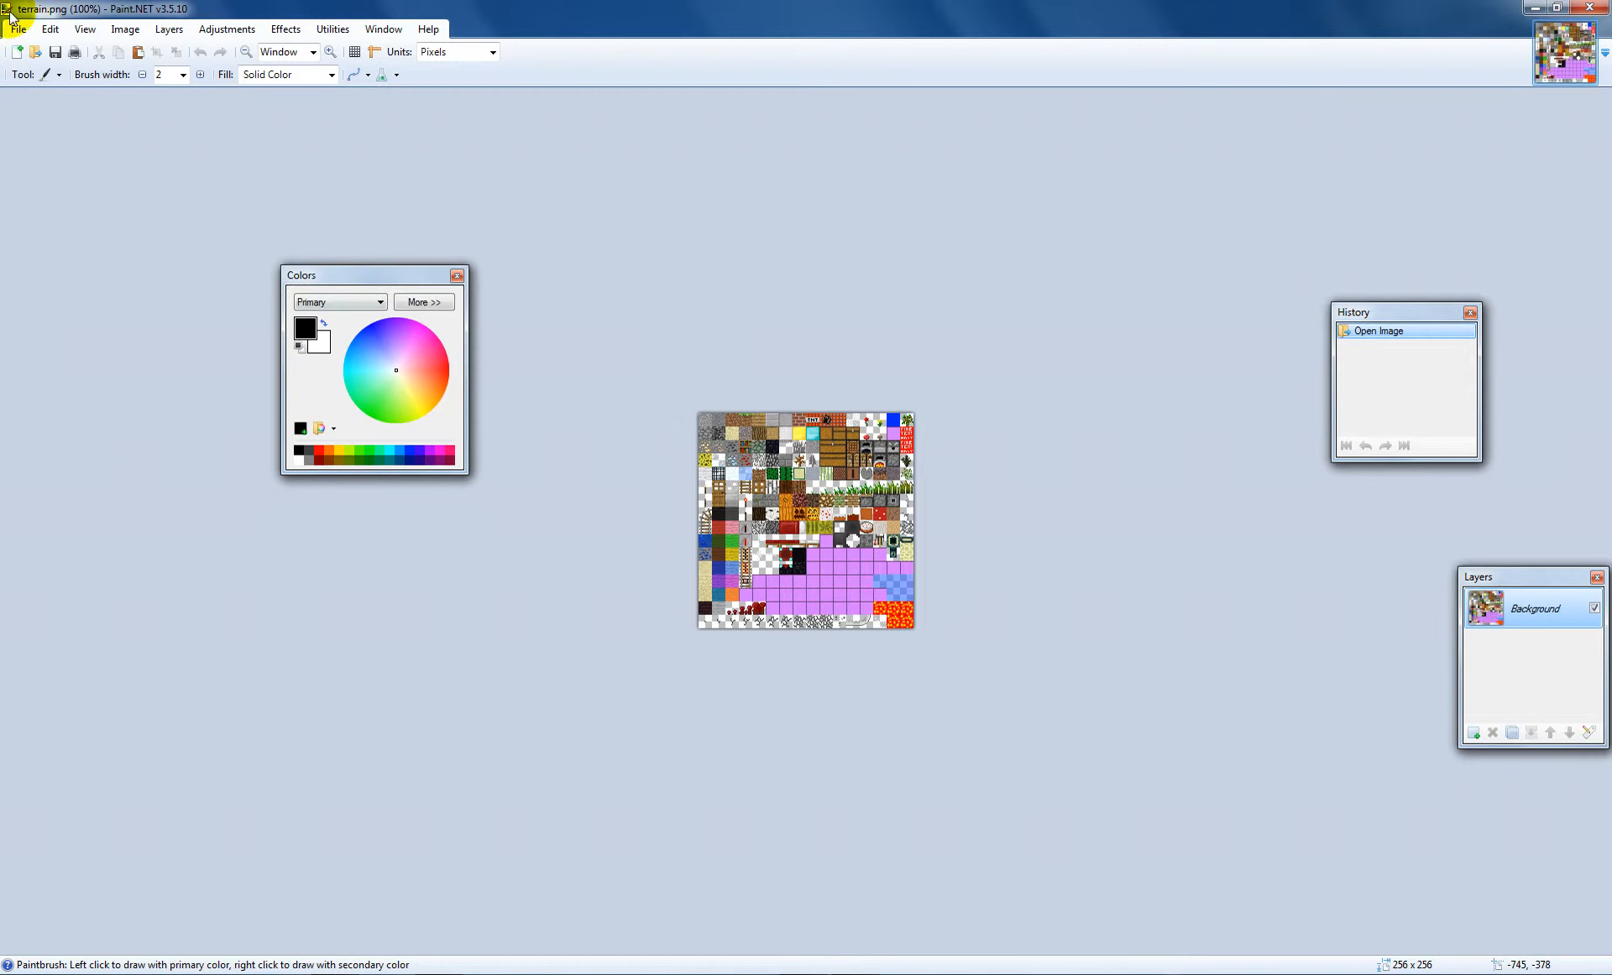
{"action": "left_click", "coordinate": [17, 27]}
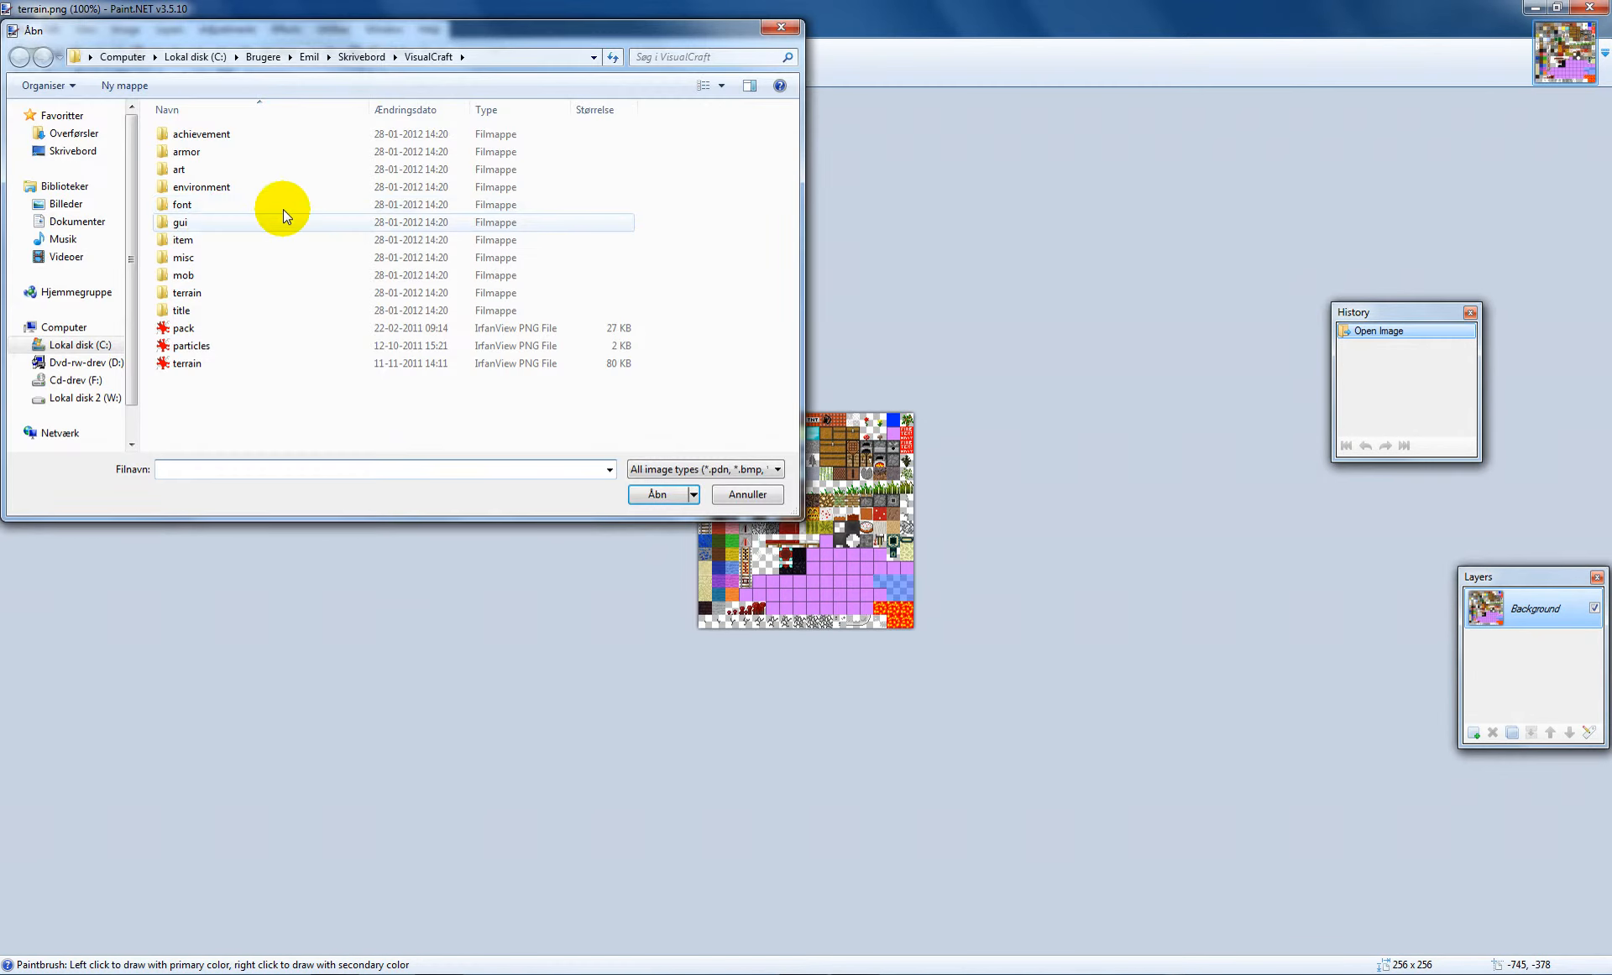
{"action": "double_click", "coordinate": [180, 222]}
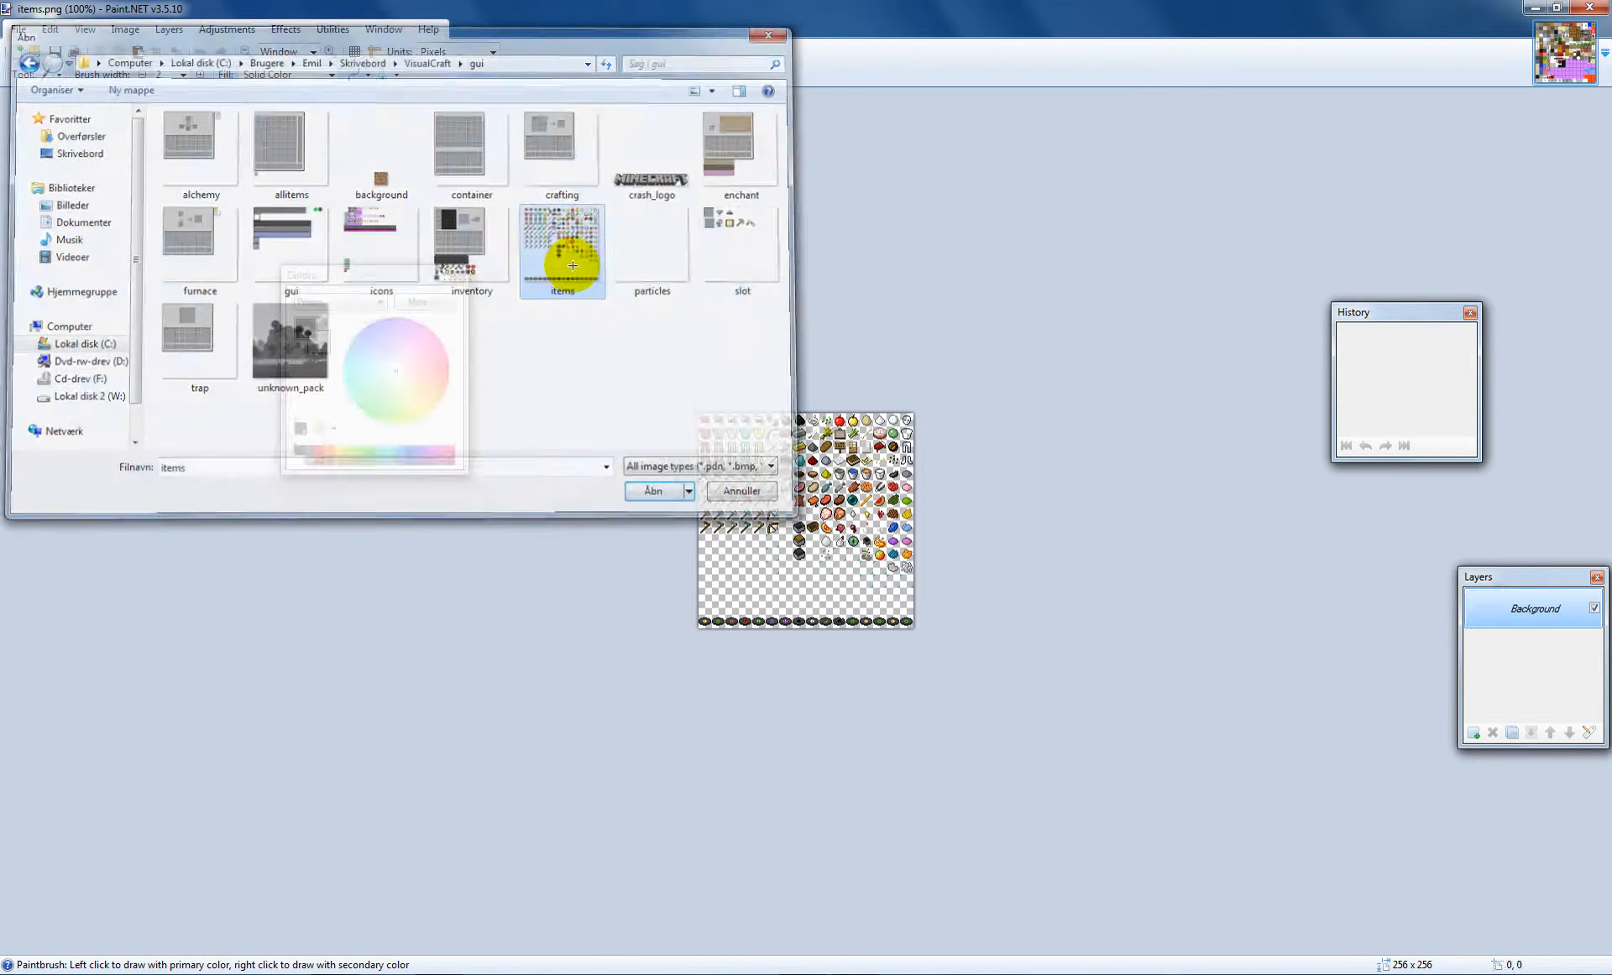
{"action": "left_click", "coordinate": [651, 491]}
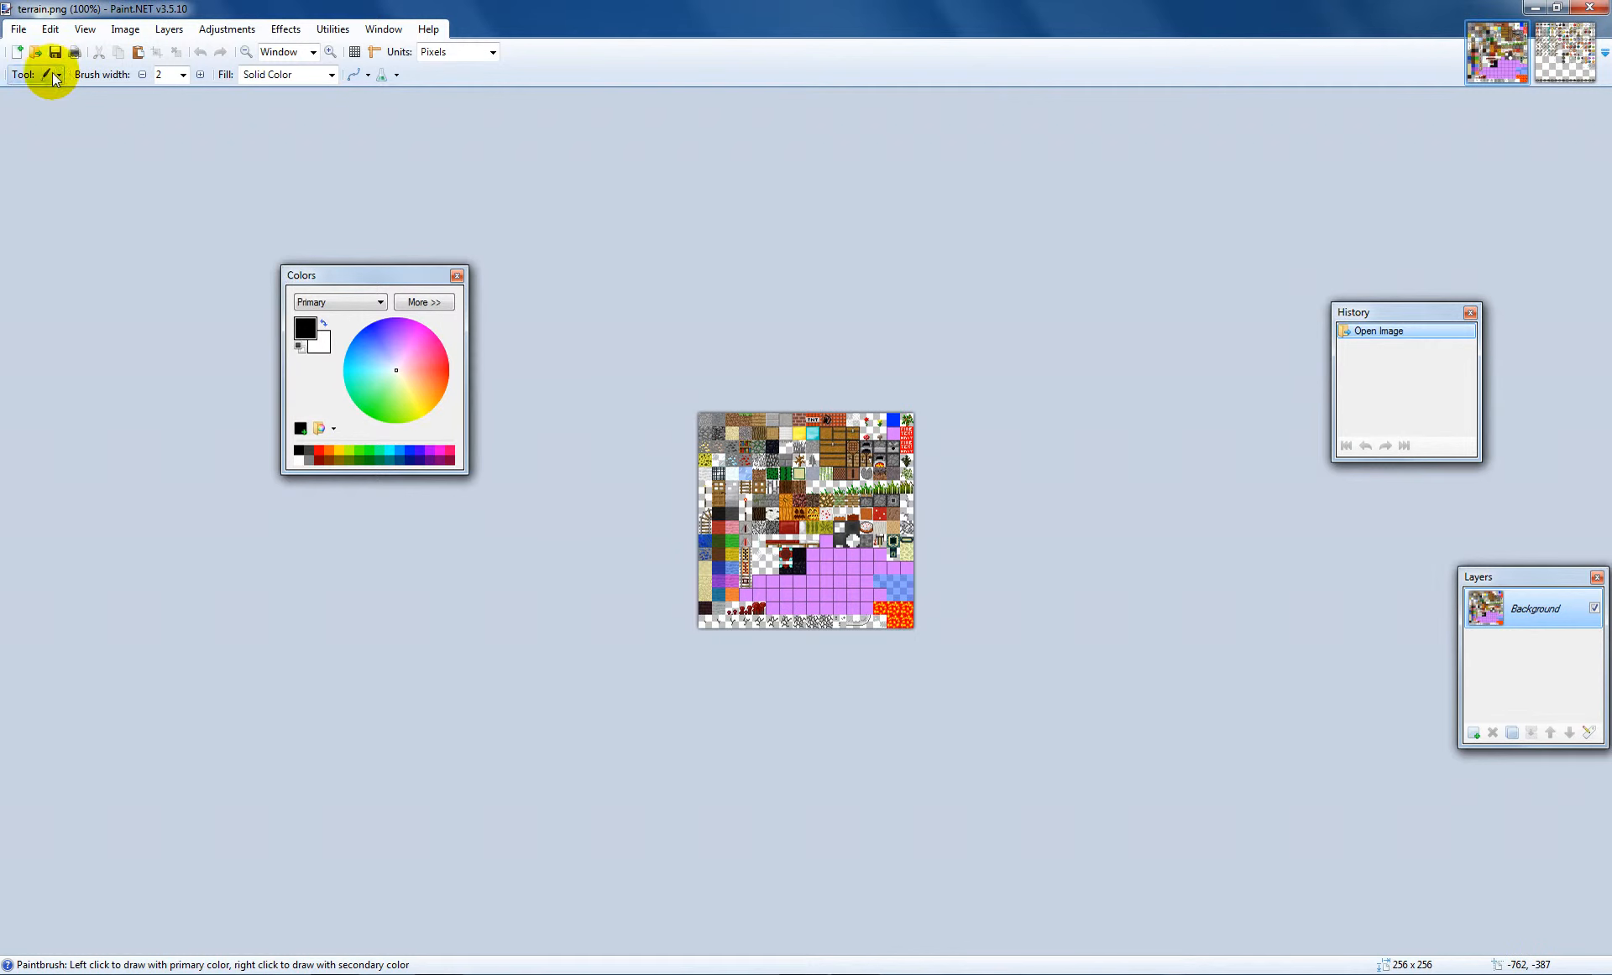
Zoom the terrain sheet to 3200% and switch to the Pencil tool for a test dot on the planks tile
{"action": "left_click", "coordinate": [51, 74]}
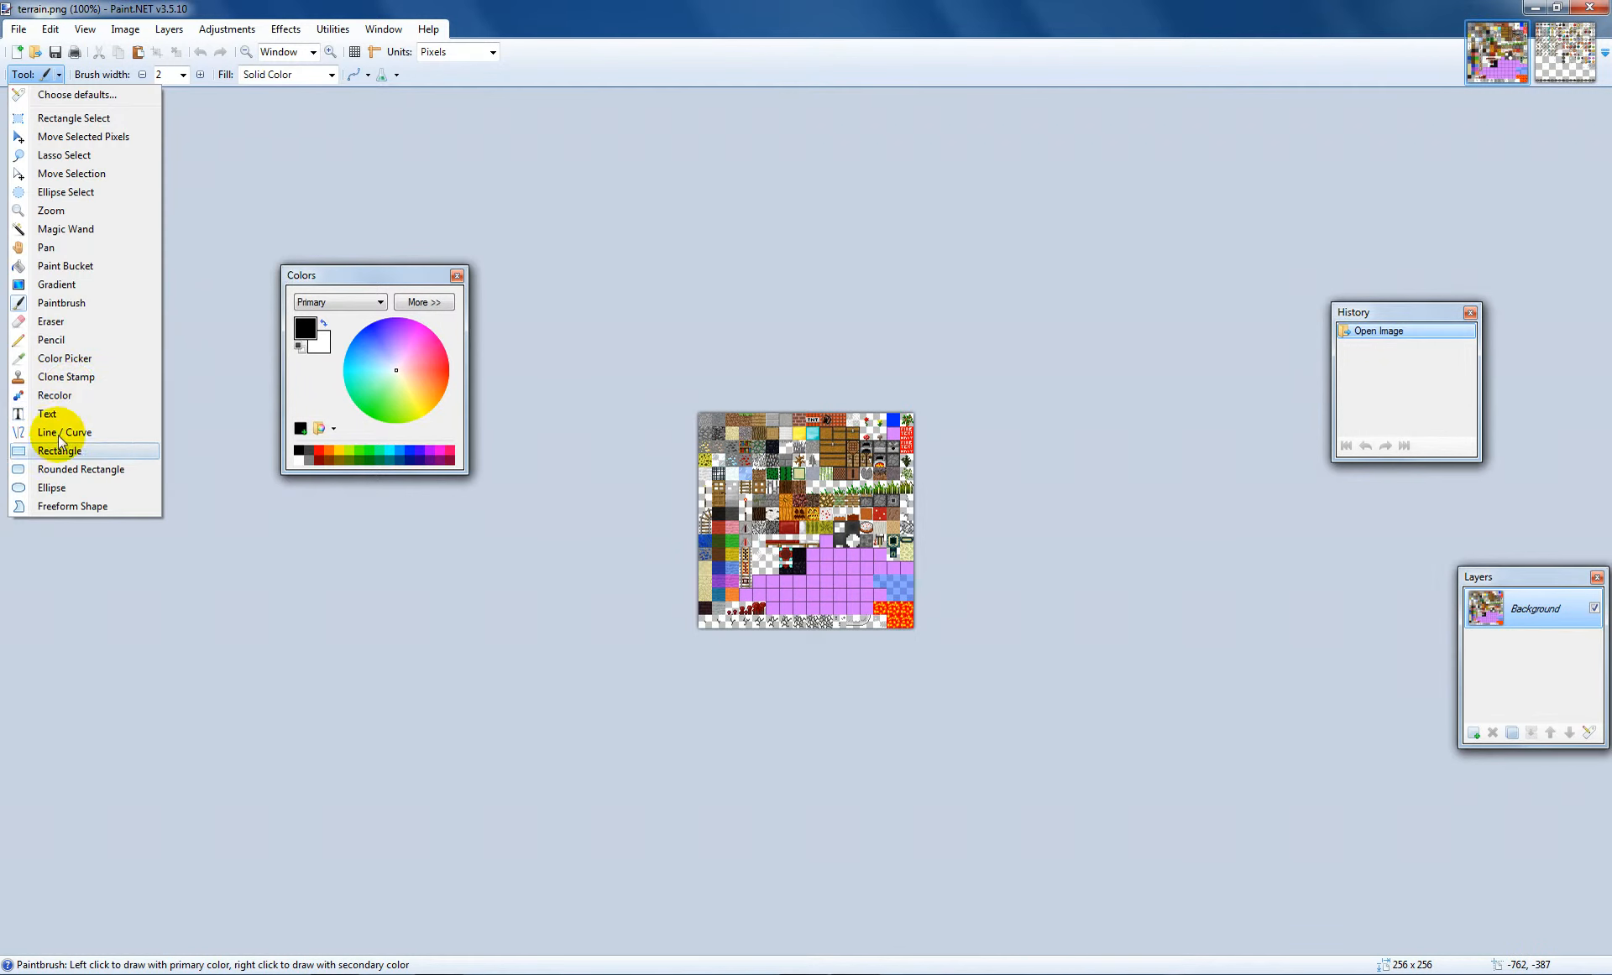
{"action": "left_click", "coordinate": [51, 211]}
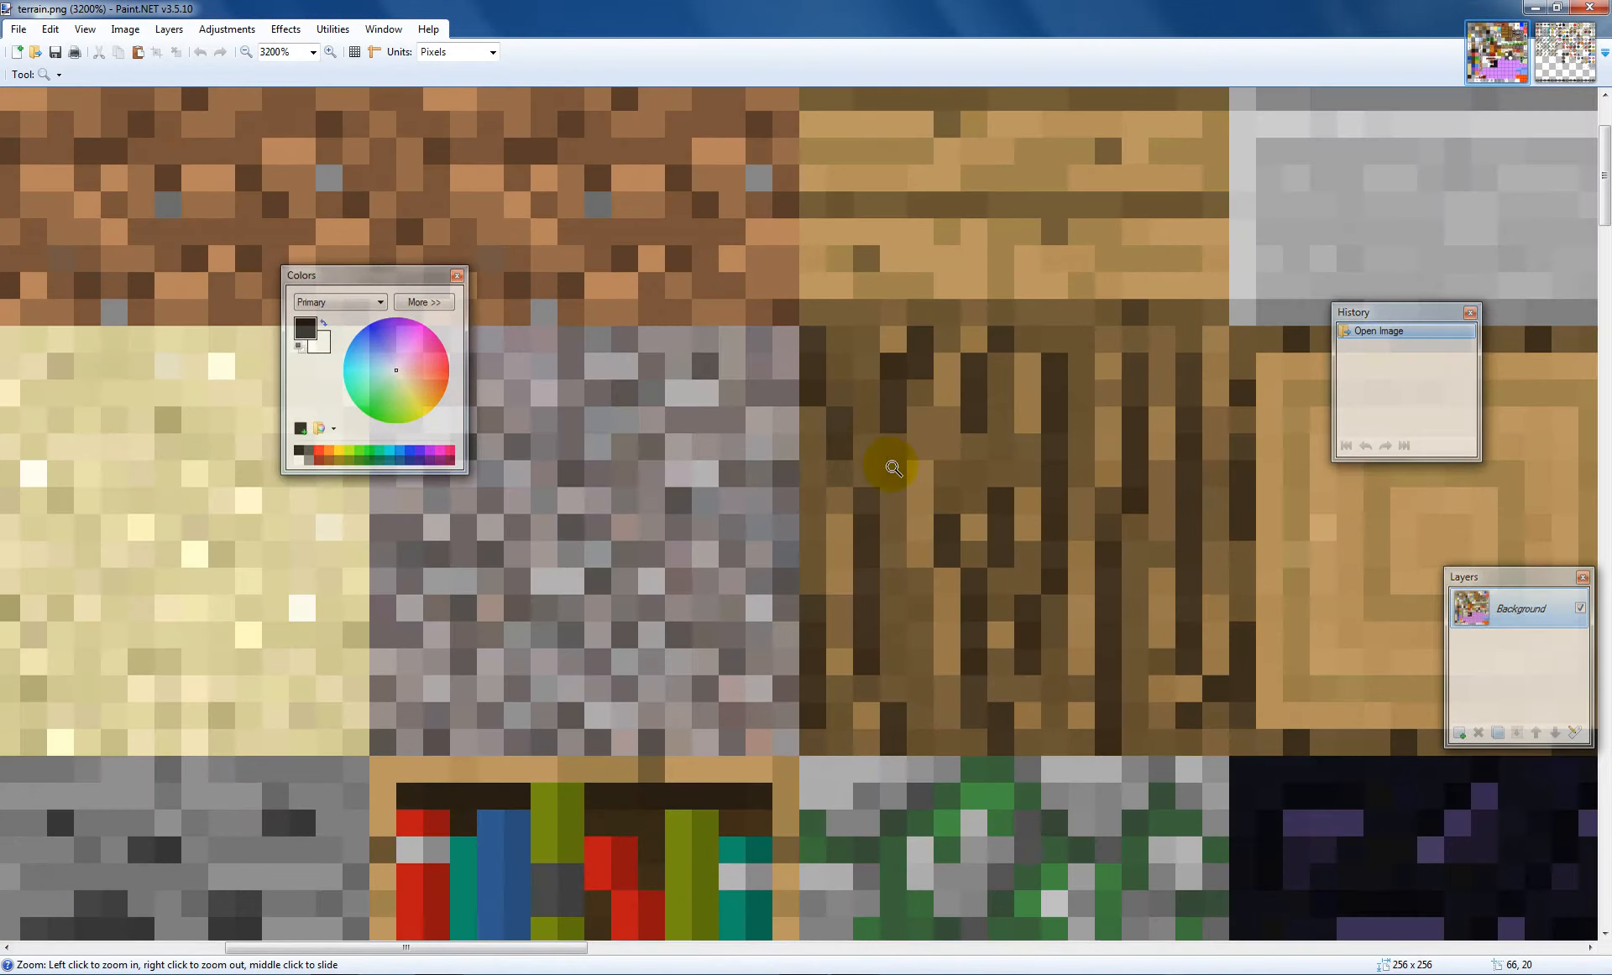
{"action": "left_click", "coordinate": [58, 74]}
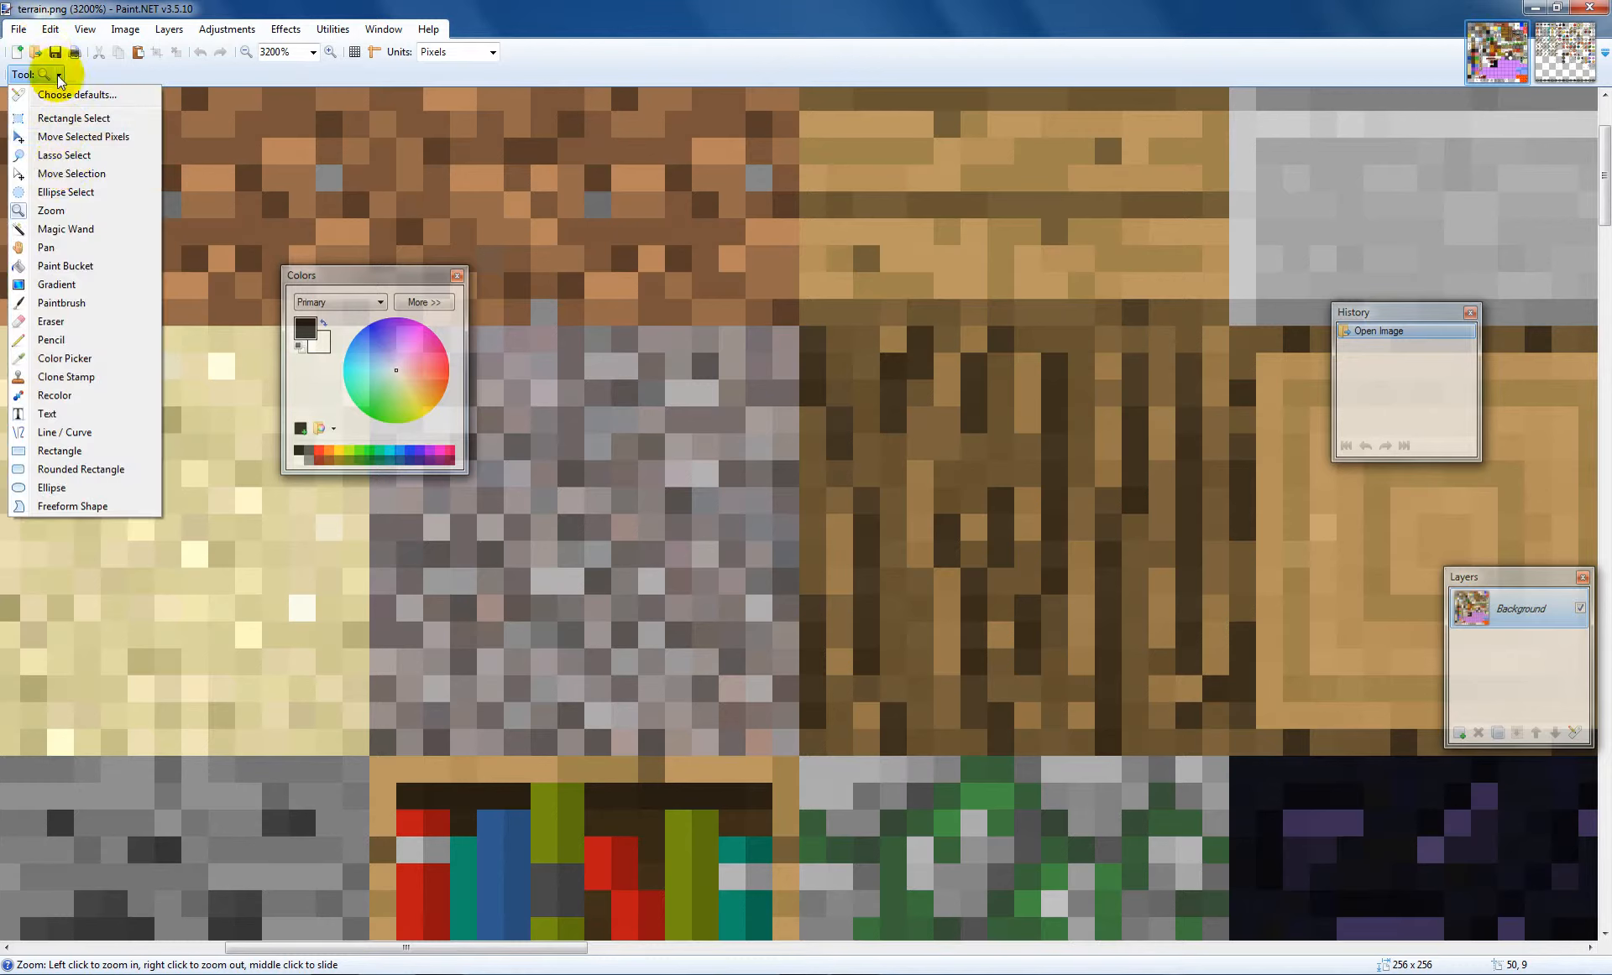
{"action": "left_click", "coordinate": [51, 339]}
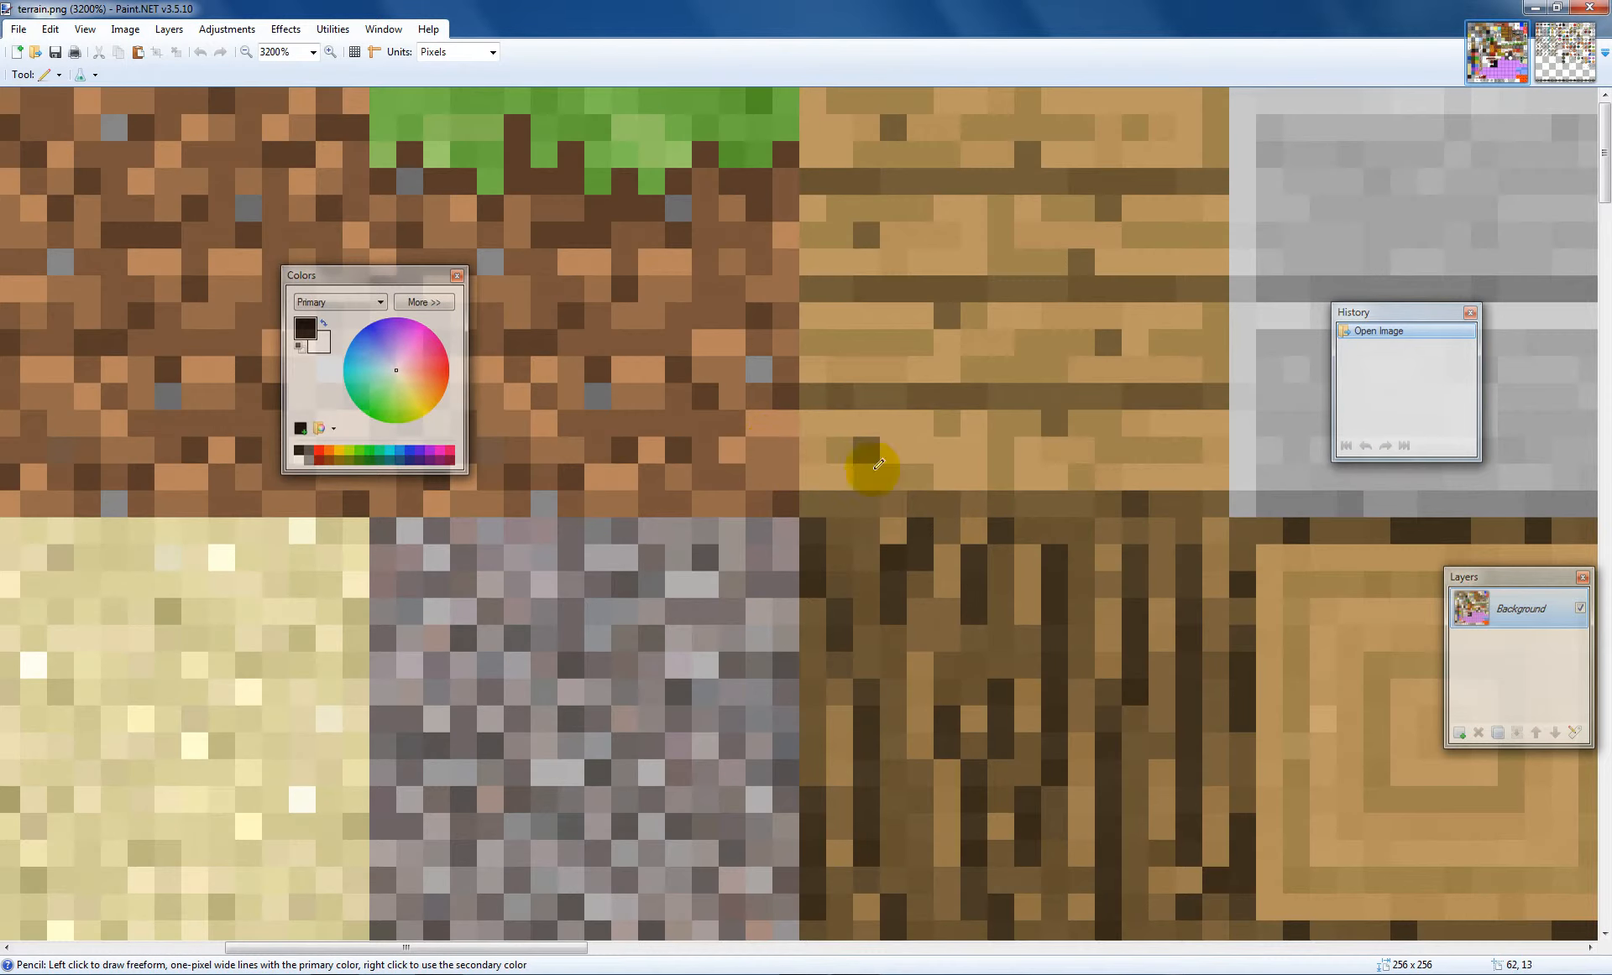
{"action": "left_click", "coordinate": [781, 100]}
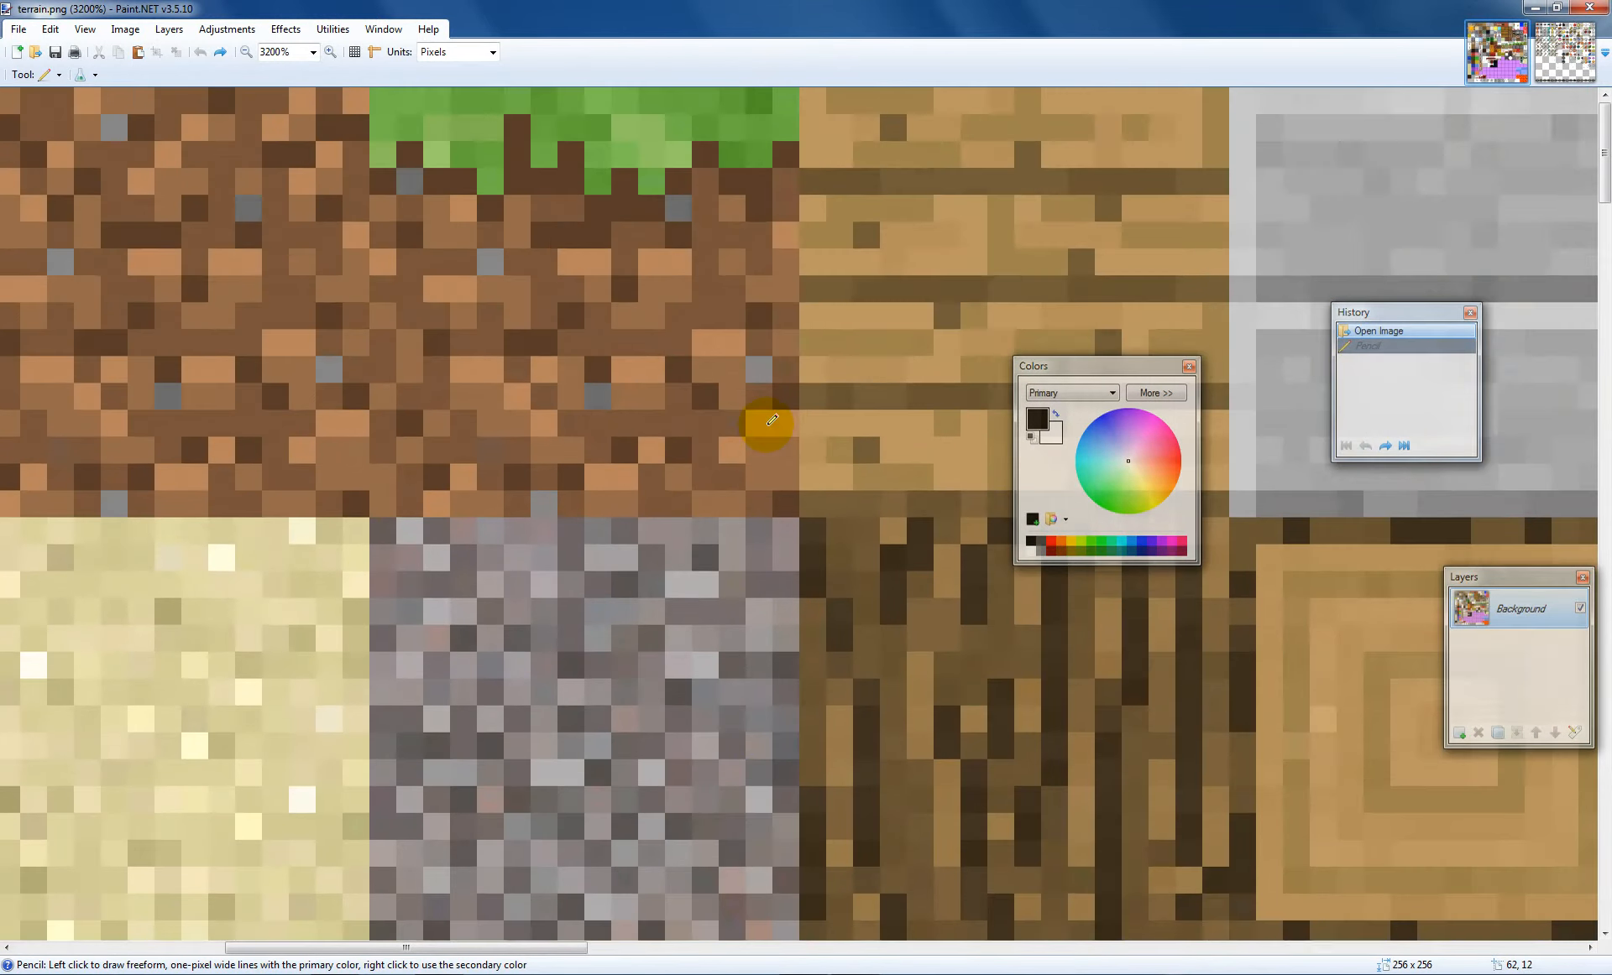
{"action": "scroll", "scroll_direction": "down", "scroll_amount": 3}
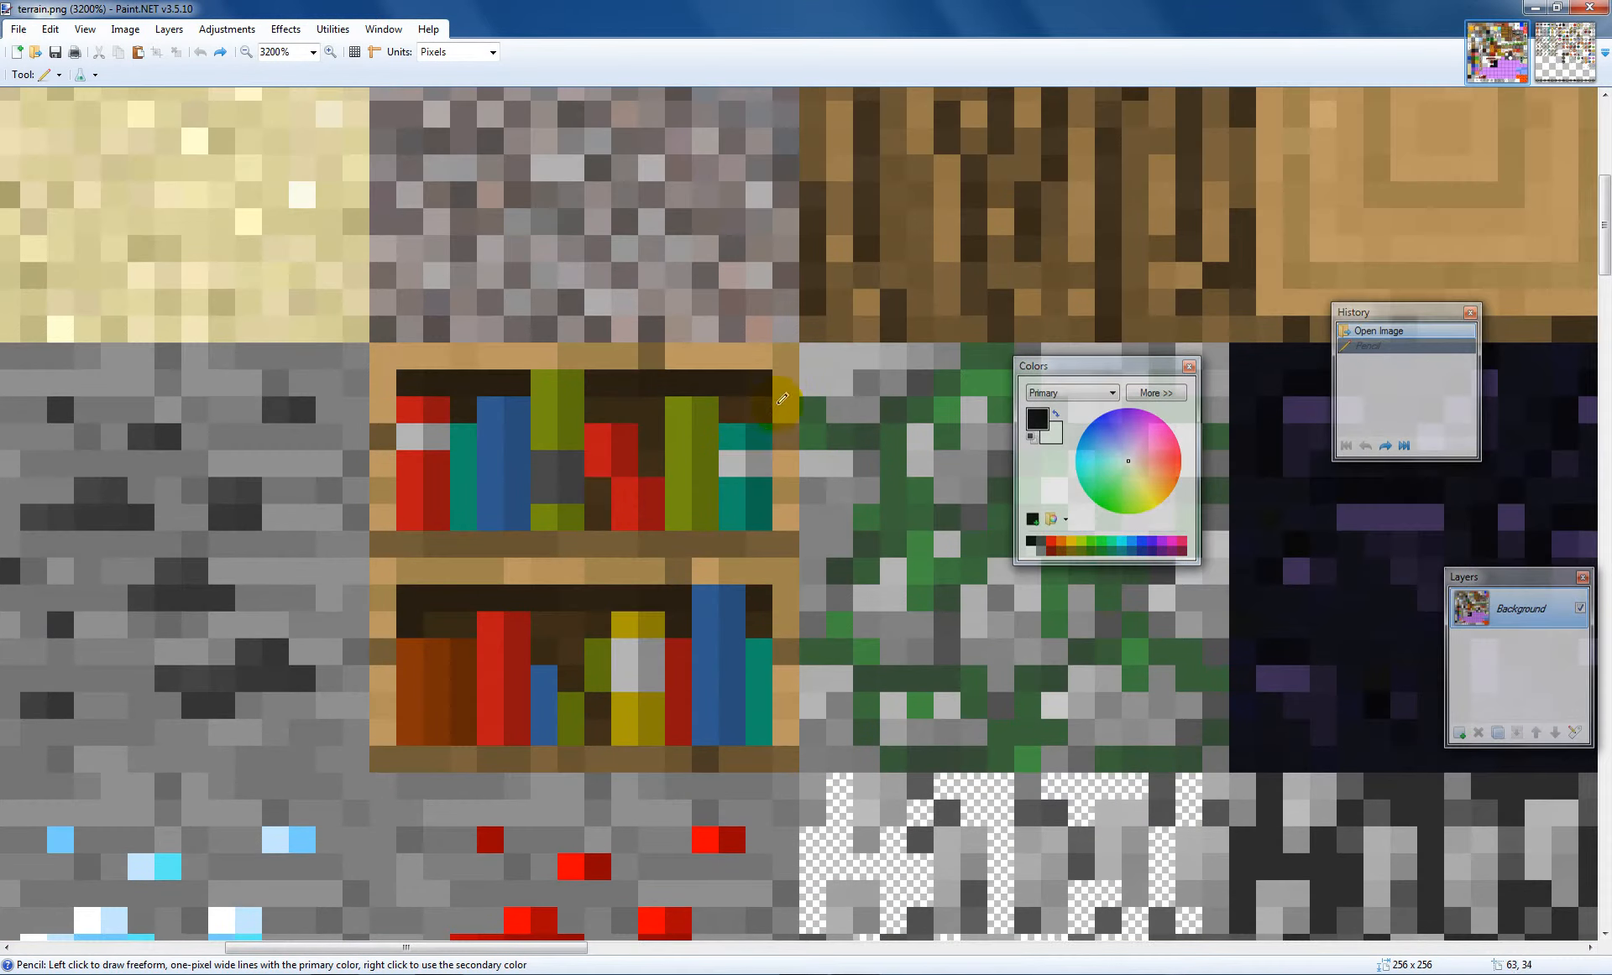
{"action": "scroll", "scroll_direction": "down", "scroll_amount": 3}
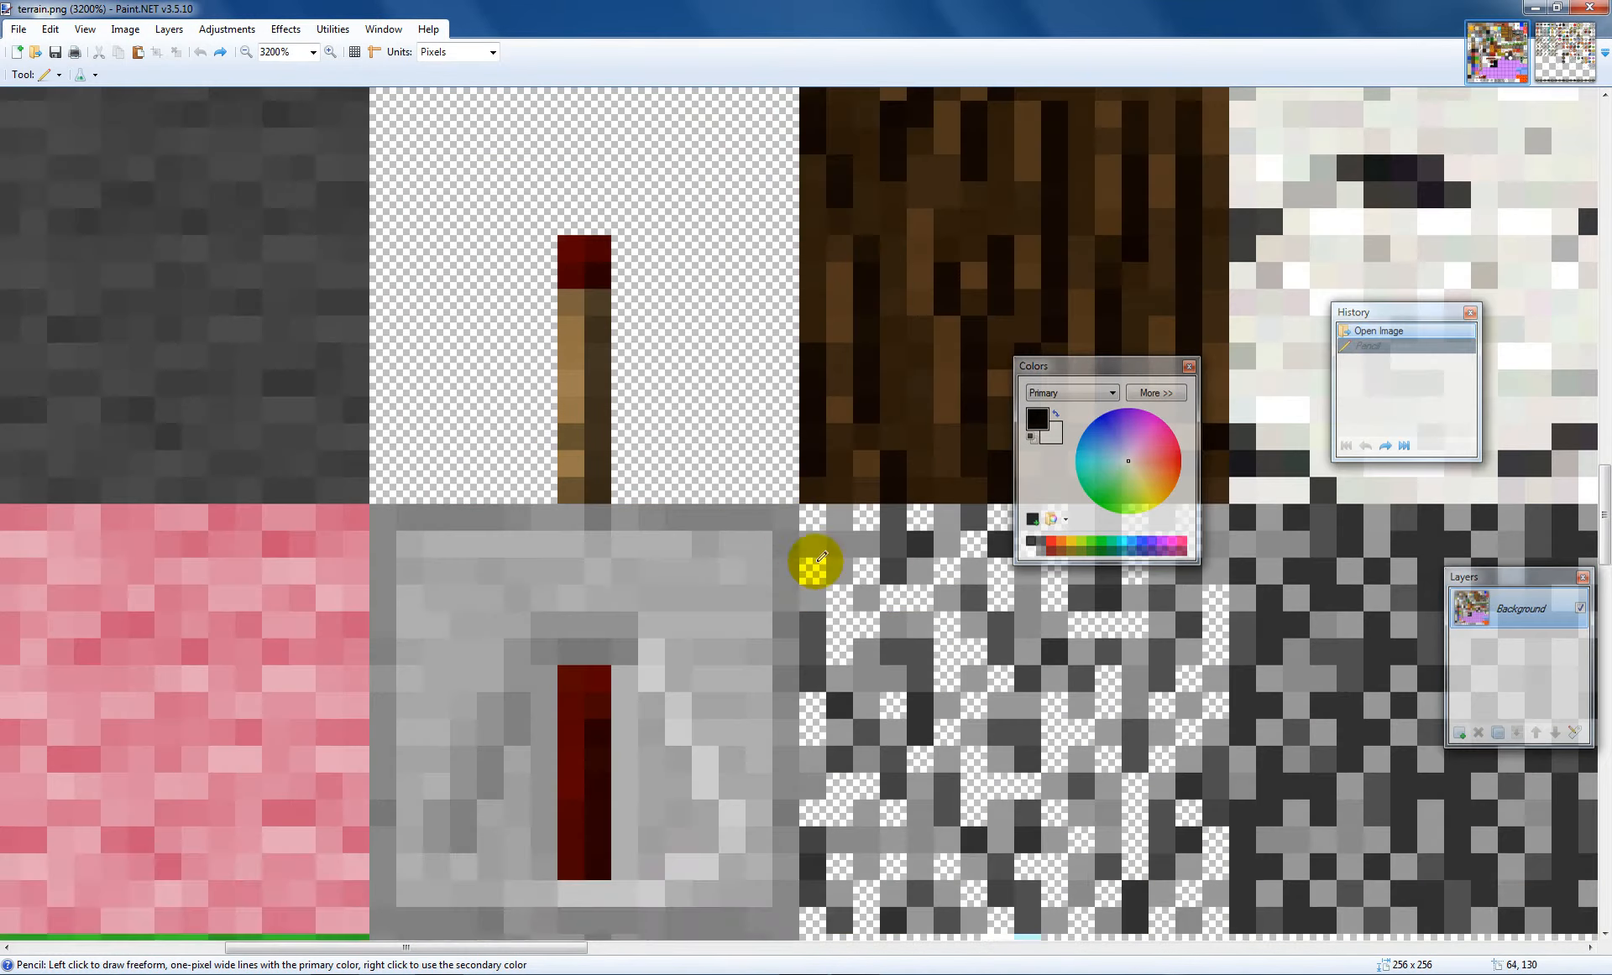
{"action": "mouse_move", "coordinate": [892, 605]}
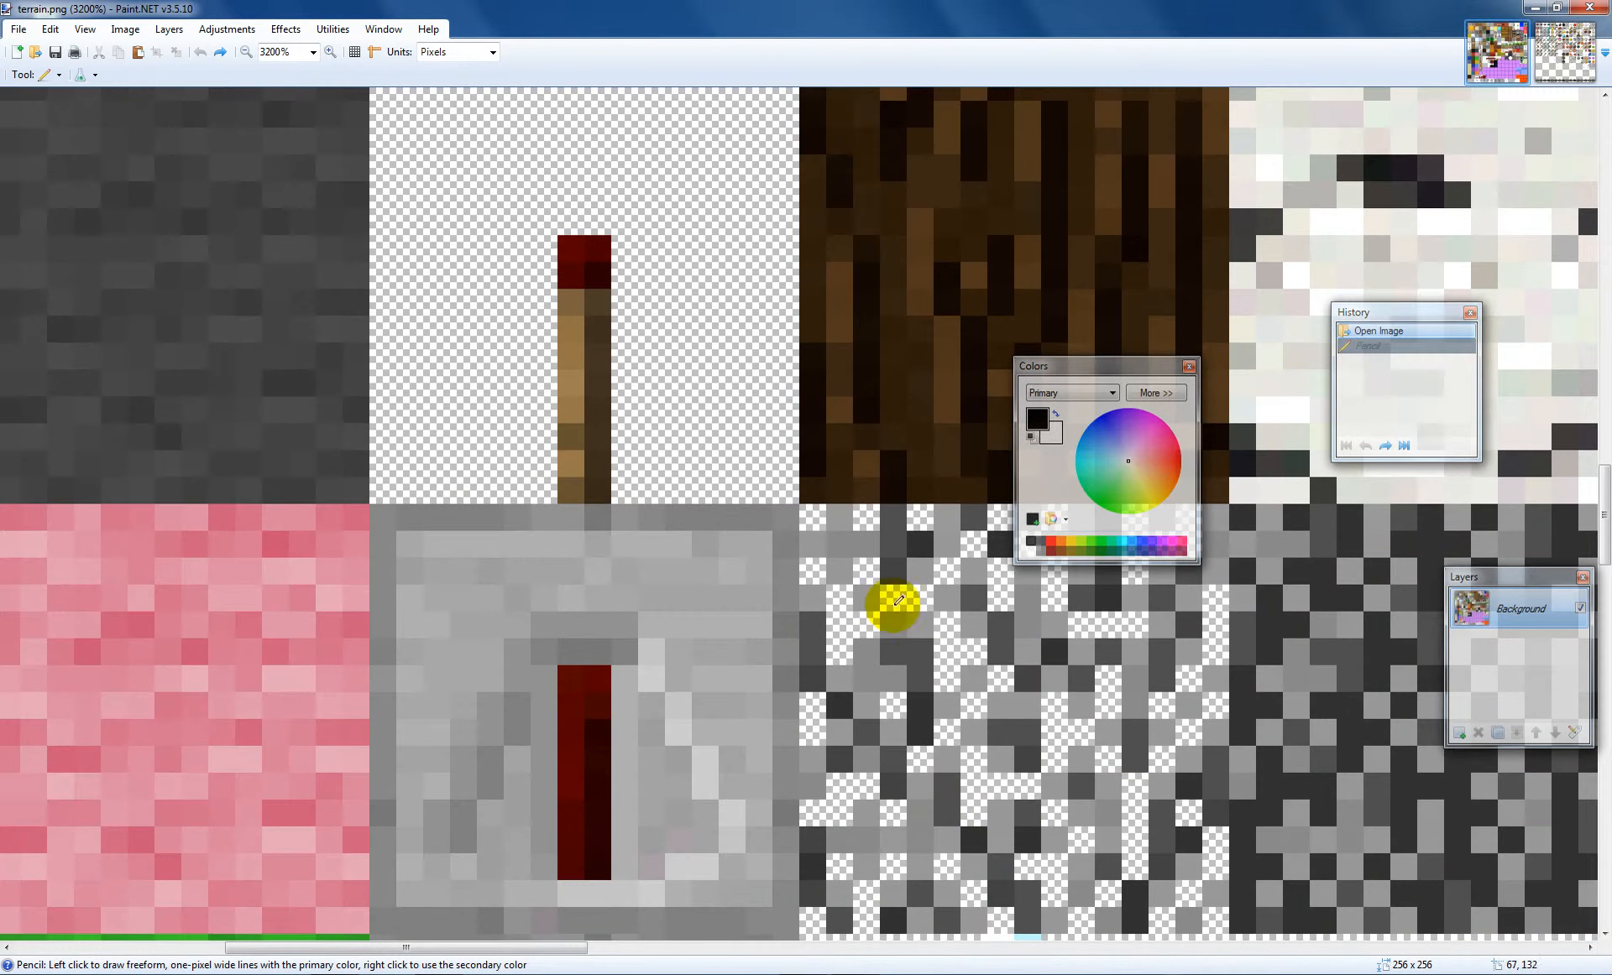
{"action": "mouse_move", "coordinate": [1034, 733]}
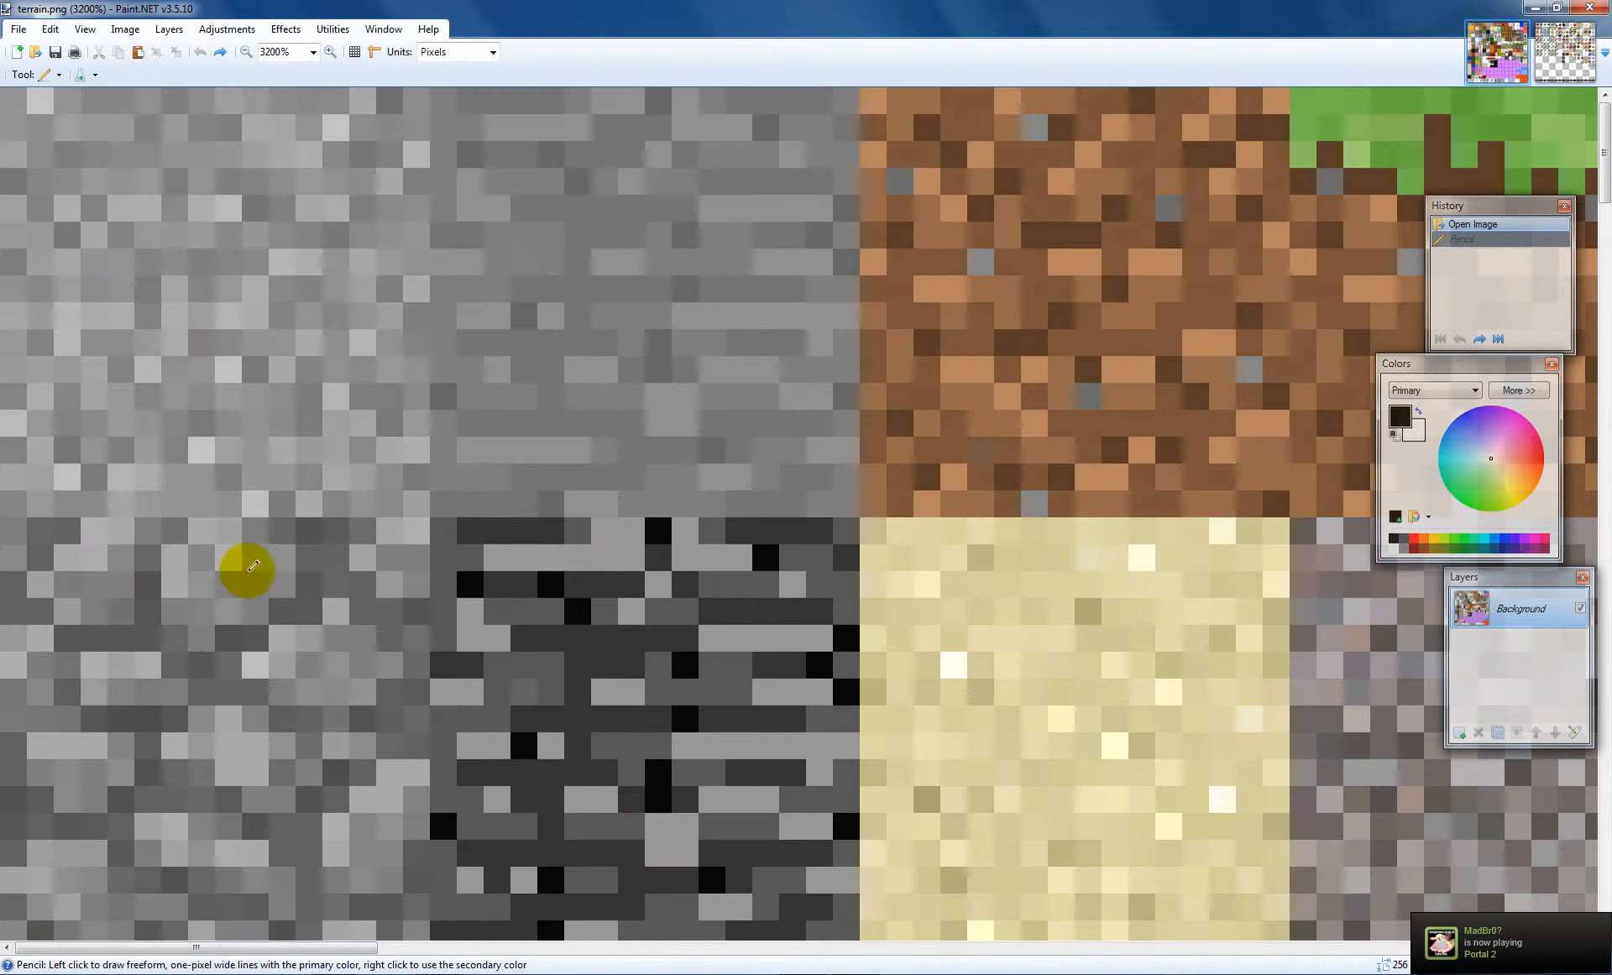
{"action": "mouse_move", "coordinate": [533, 283]}
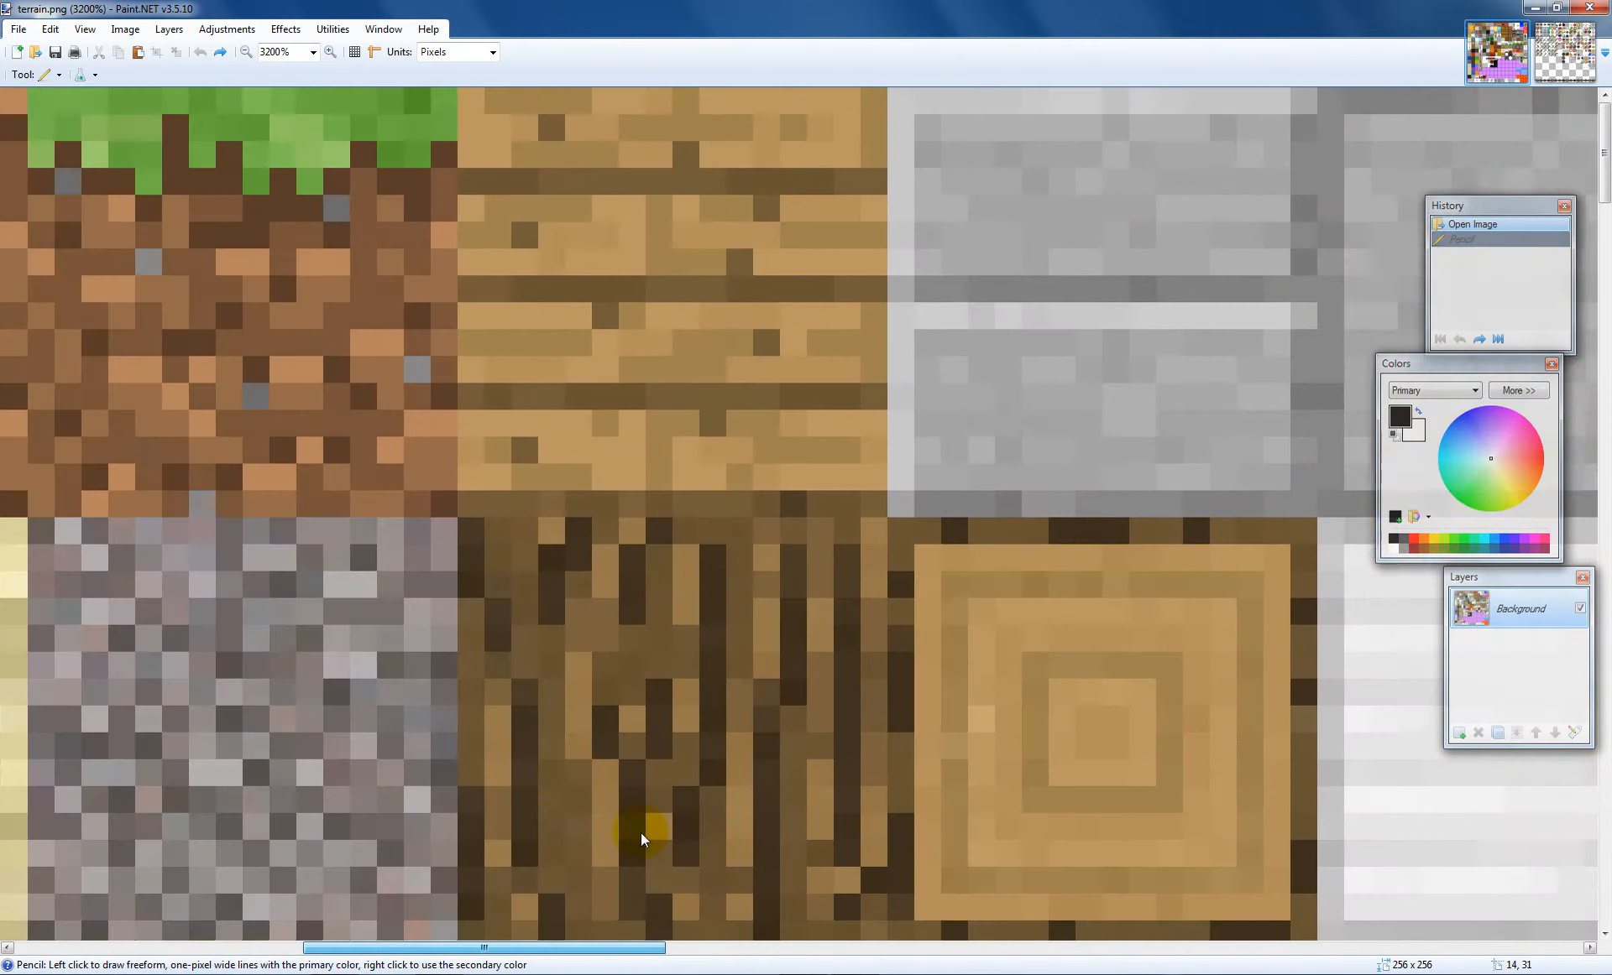
{"action": "scroll", "scroll_direction": "left", "scroll_amount": 3}
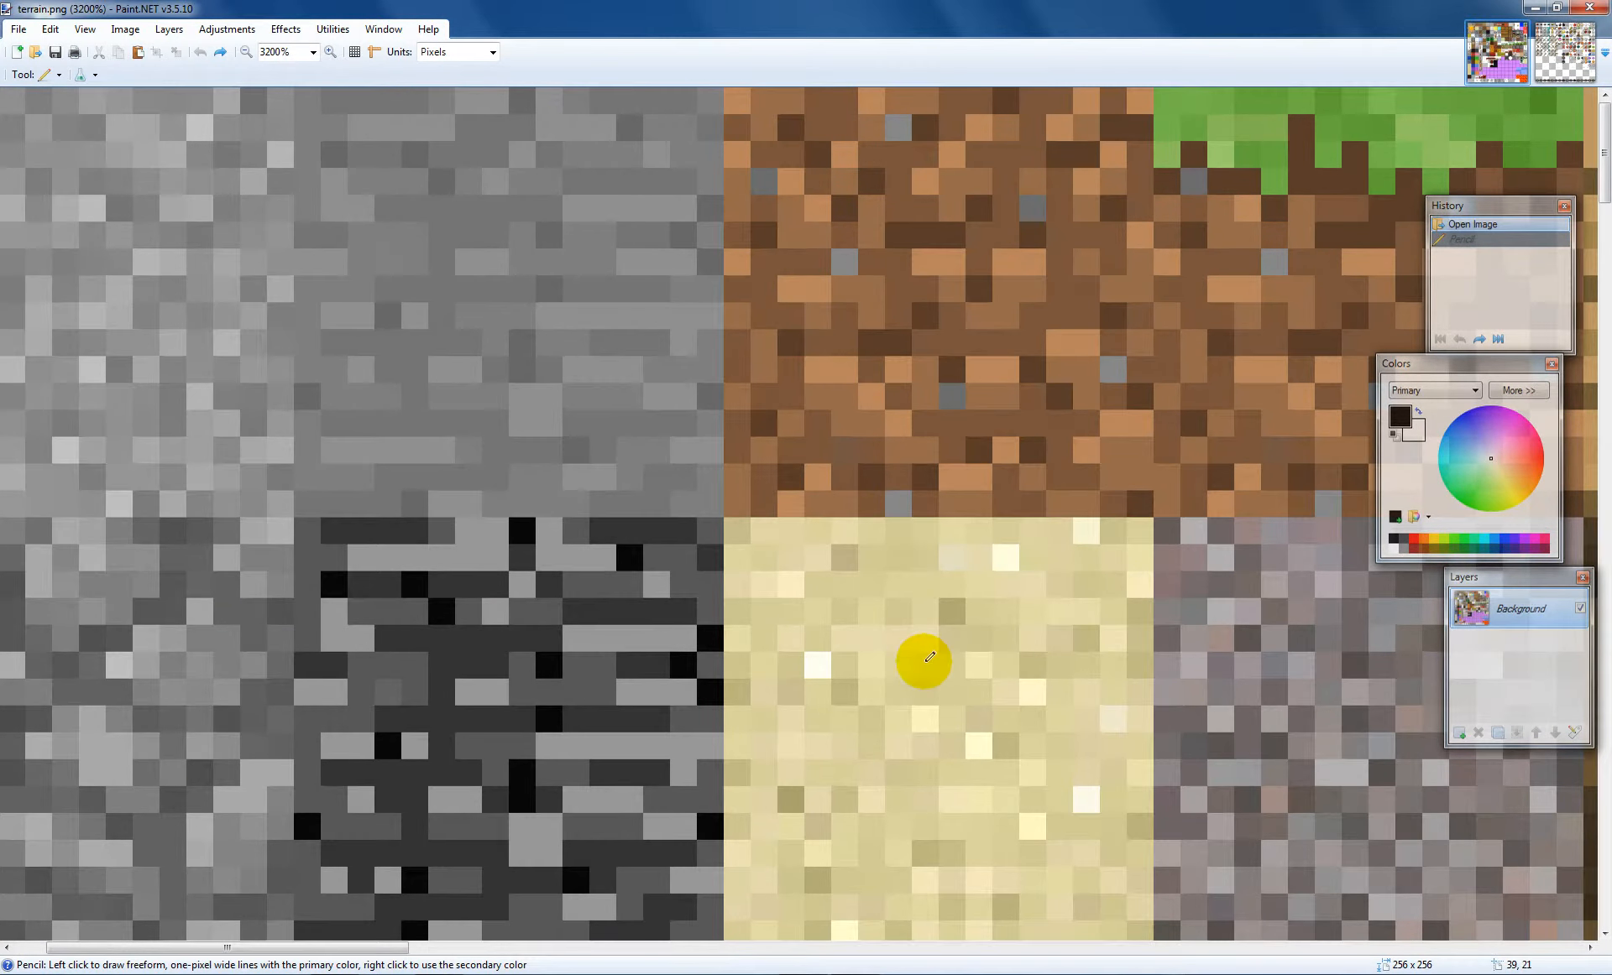
{"action": "mouse_move", "coordinate": [524, 966]}
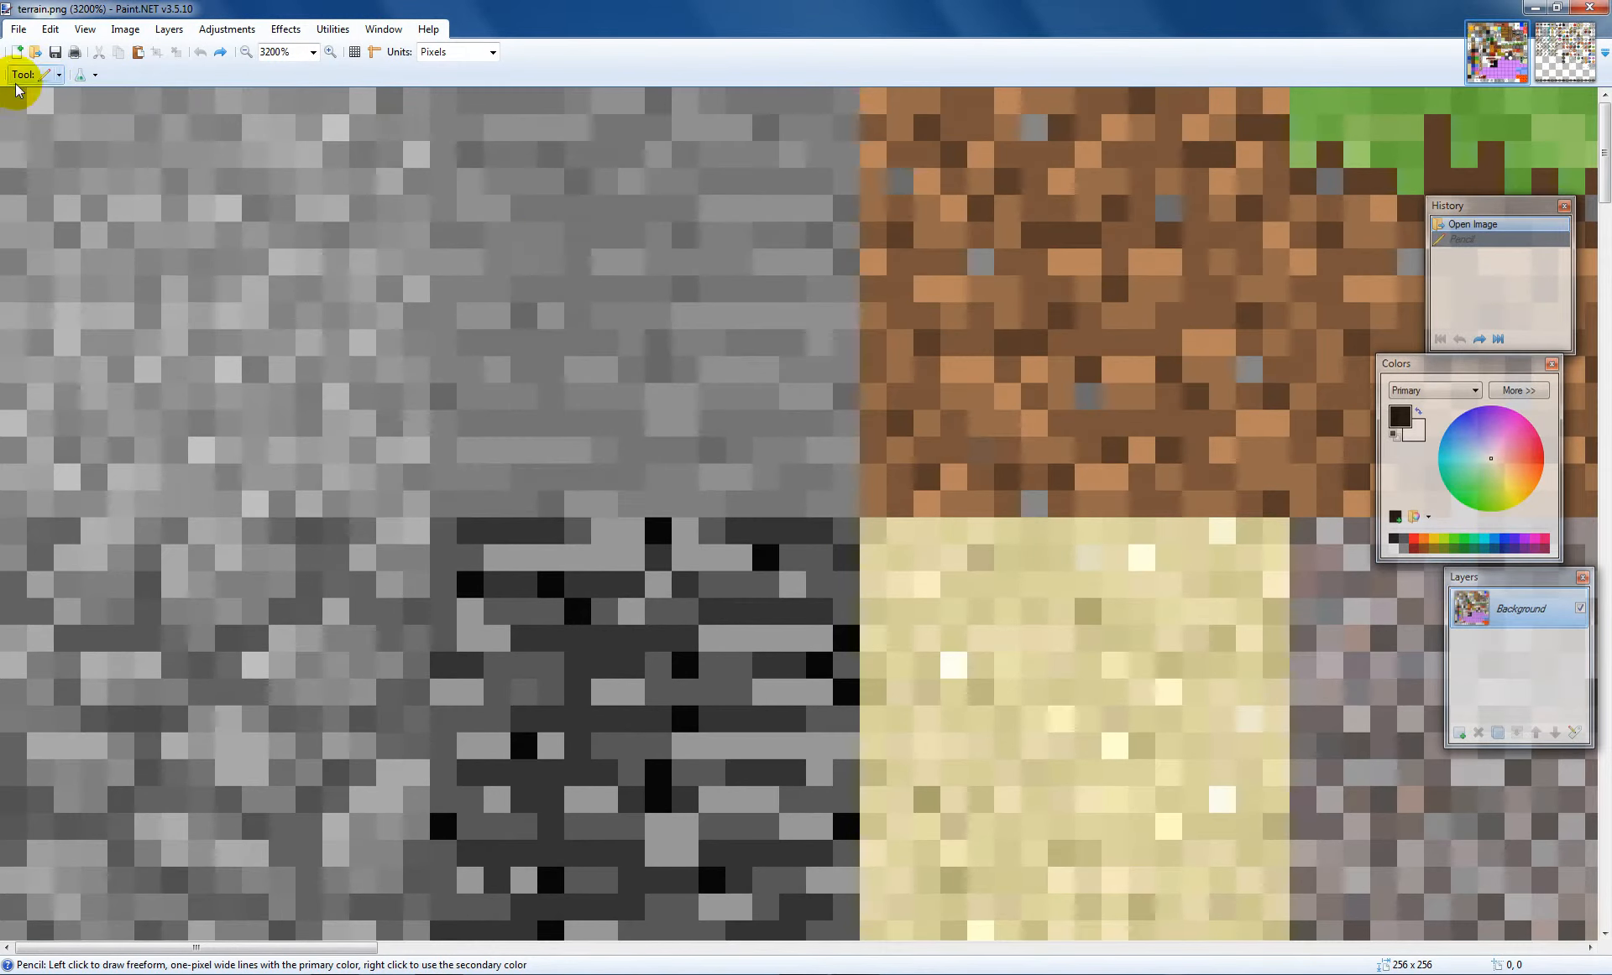
With Rectangle Select active, paste the copied grey tile and move it down to 0,16
{"action": "left_click", "coordinate": [23, 74]}
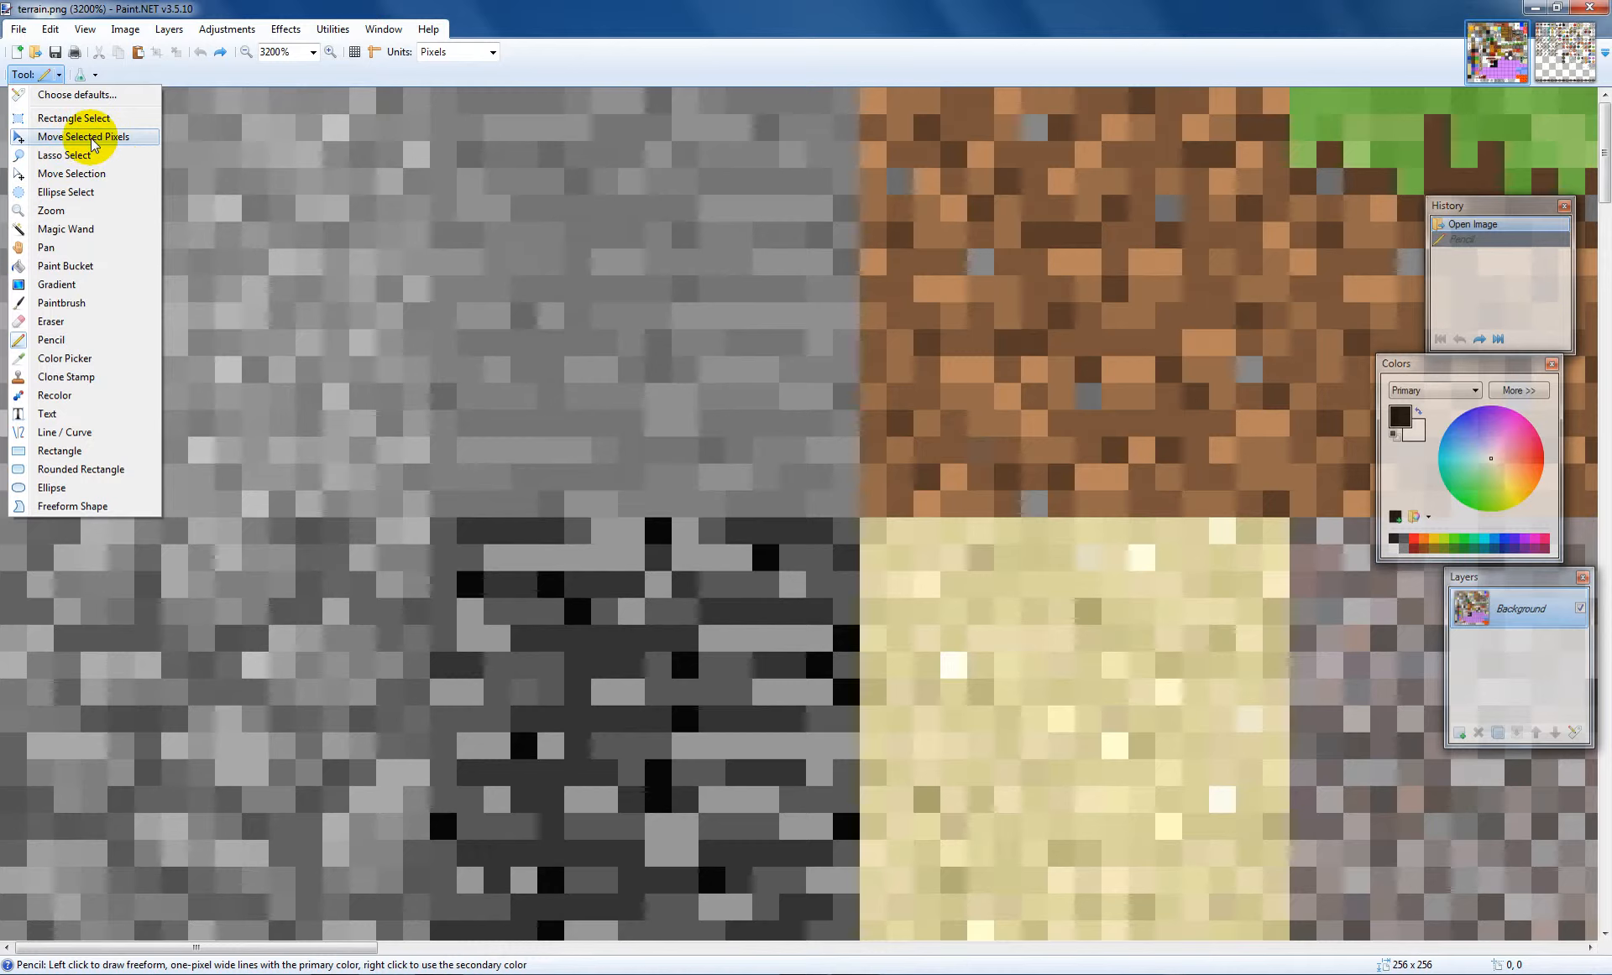
{"action": "left_click", "coordinate": [73, 117]}
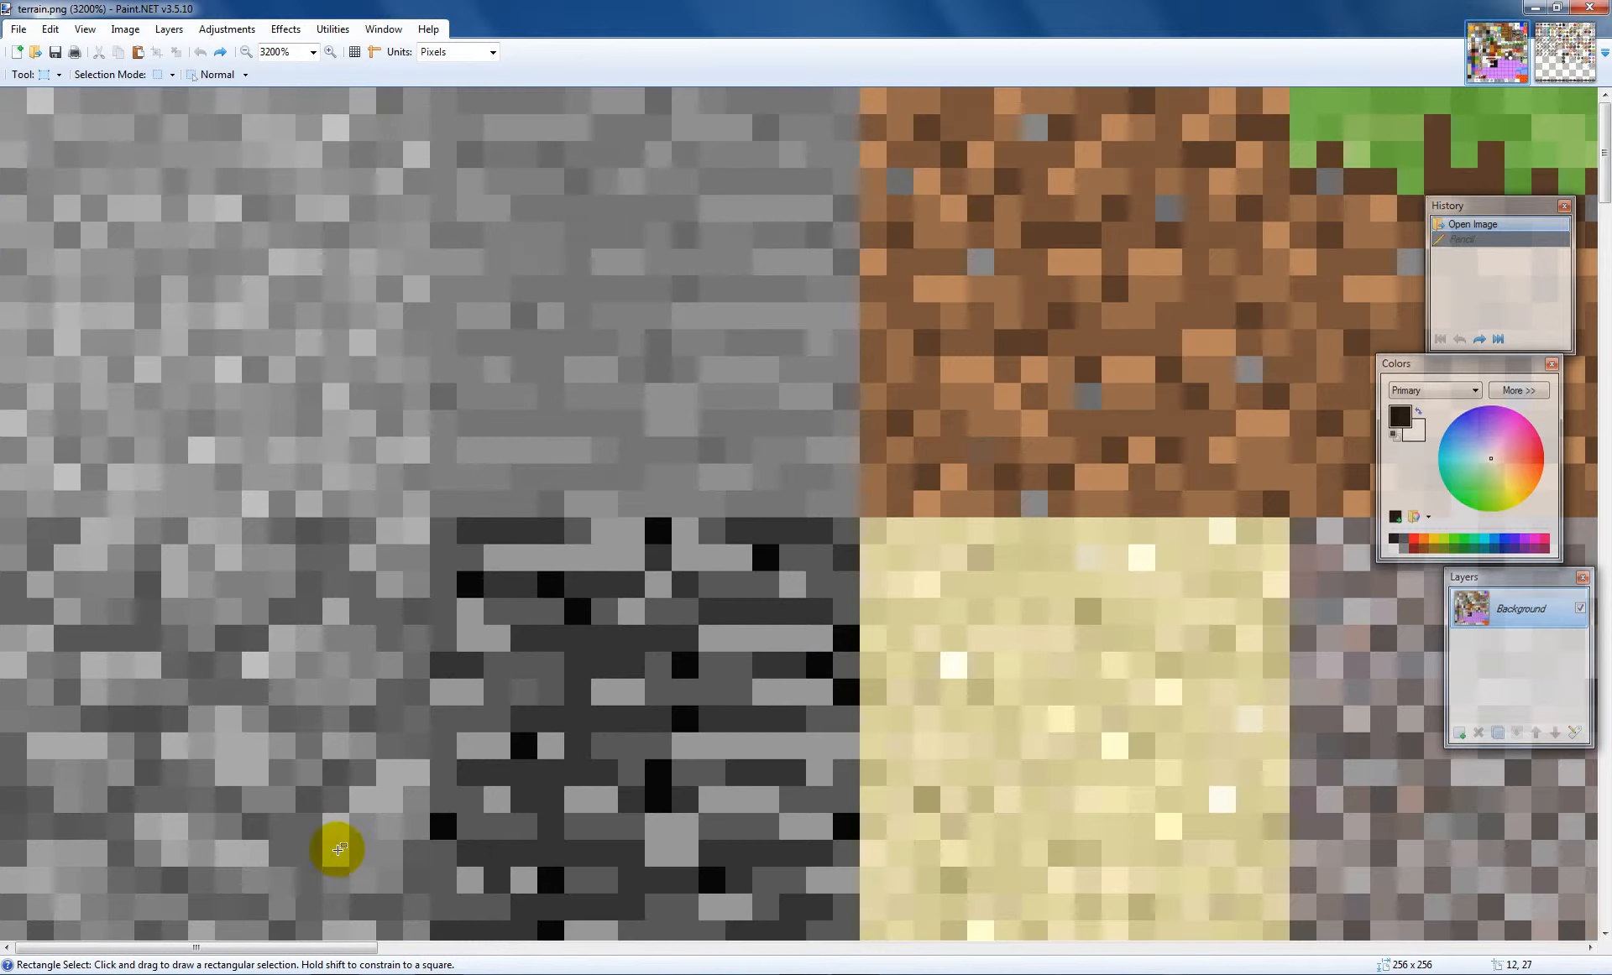
{"action": "mouse_move", "coordinate": [10, 99]}
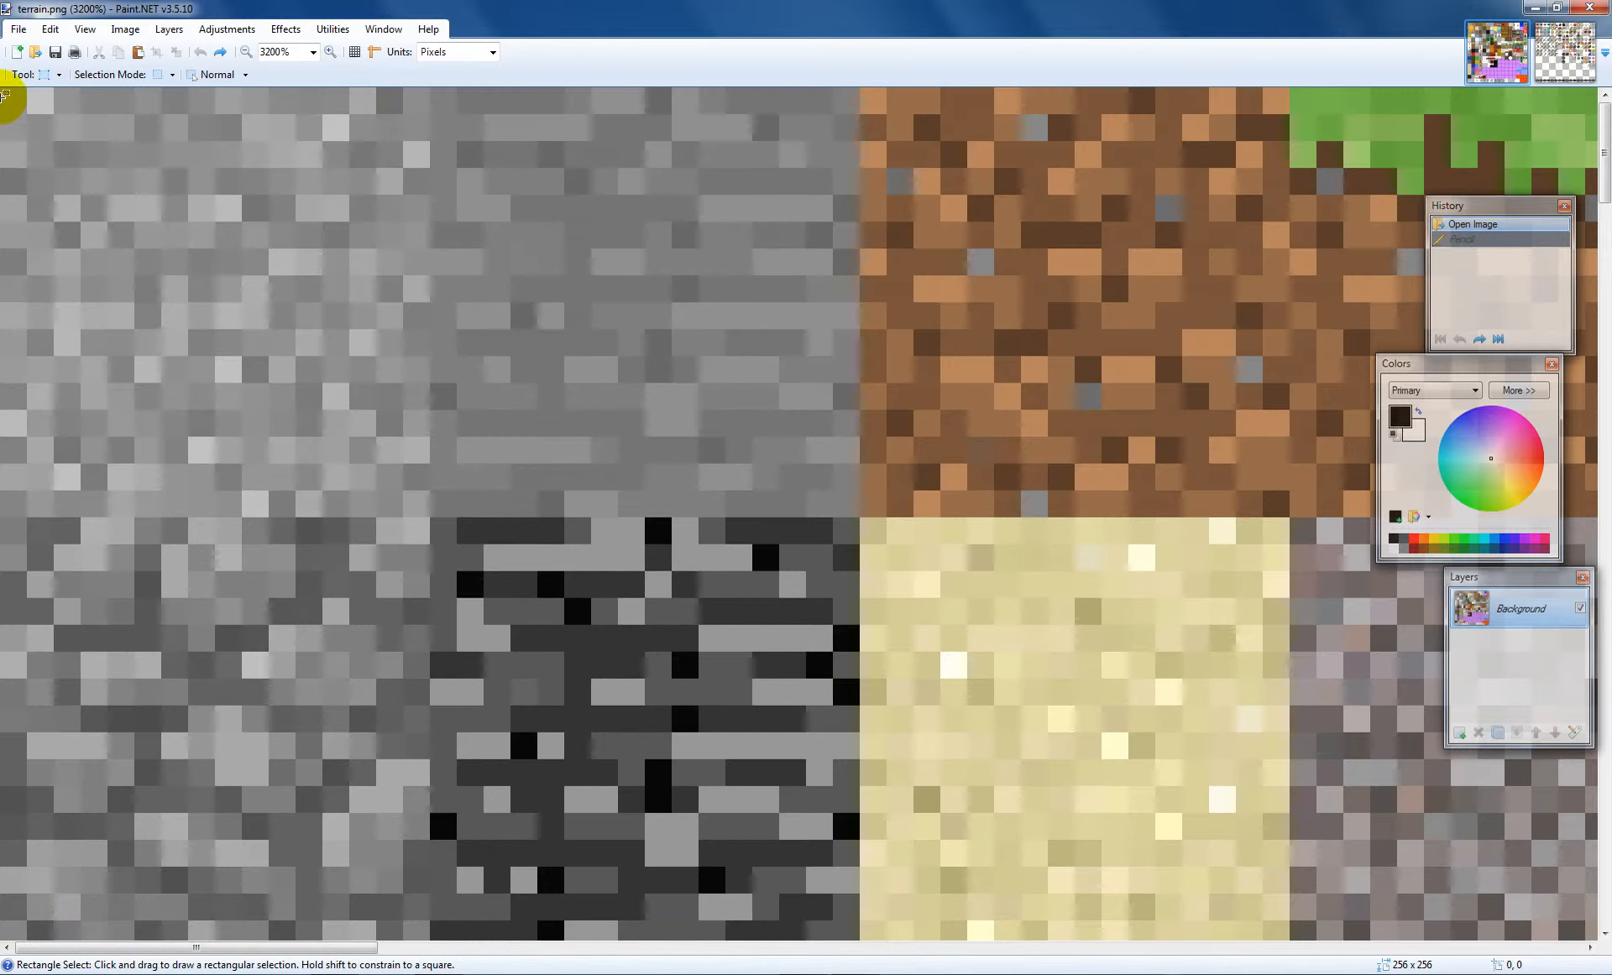
{"action": "left_click", "coordinate": [49, 74]}
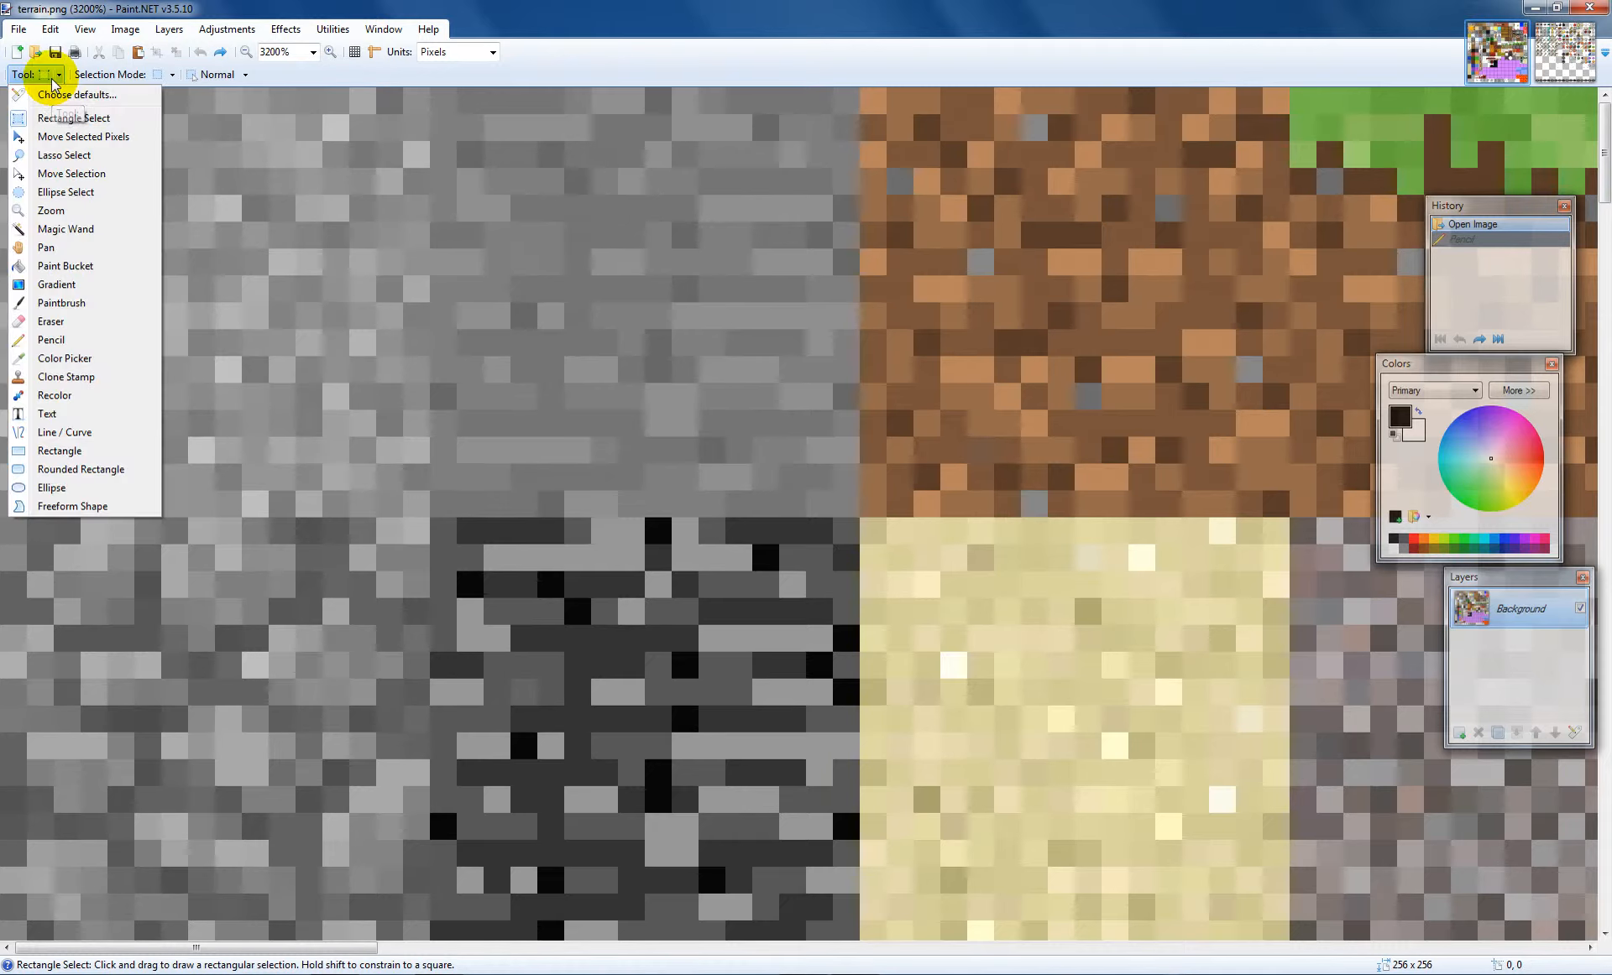
{"action": "mouse_move", "coordinate": [26, 88]}
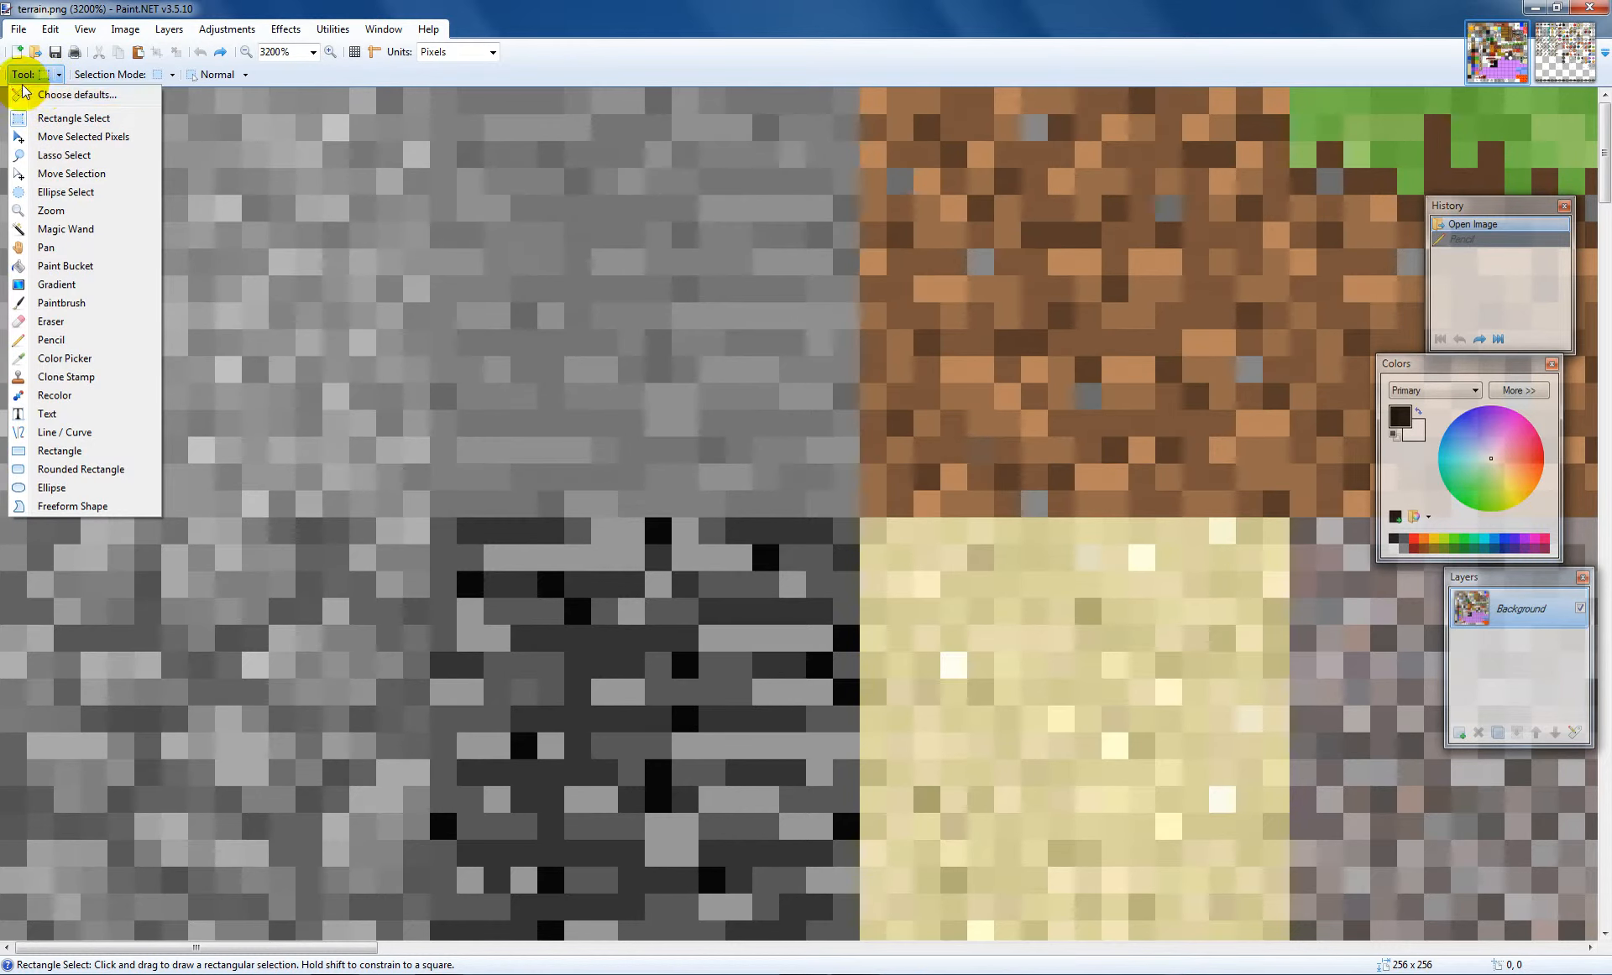
{"action": "mouse_move", "coordinate": [49, 122]}
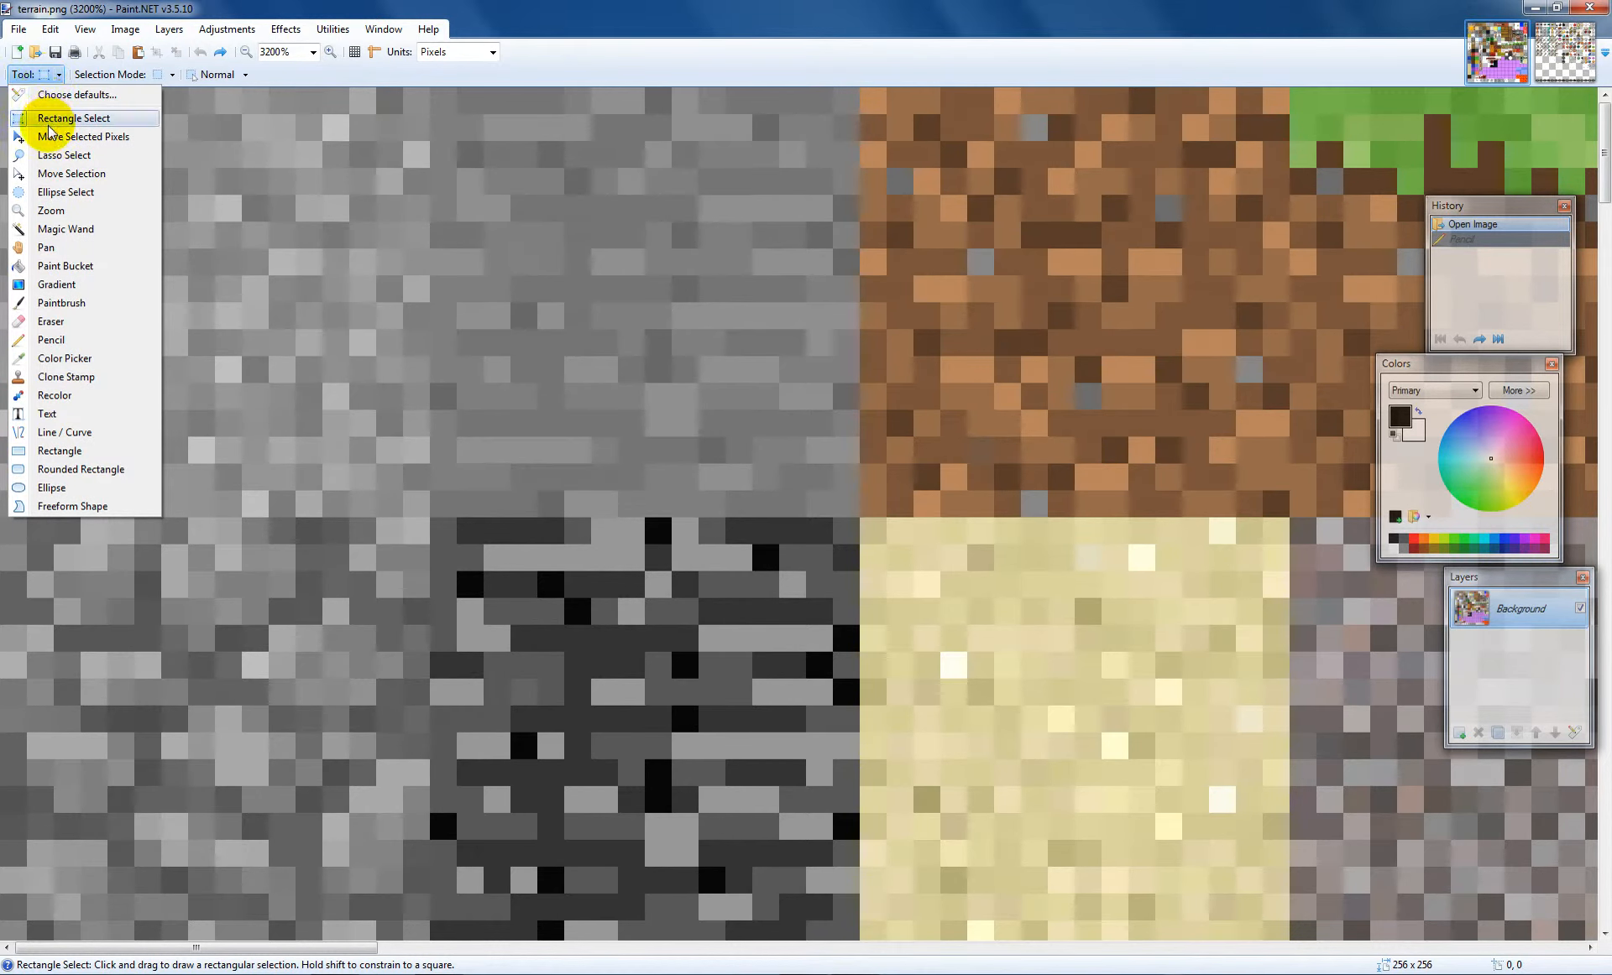
{"action": "left_click", "coordinate": [72, 117]}
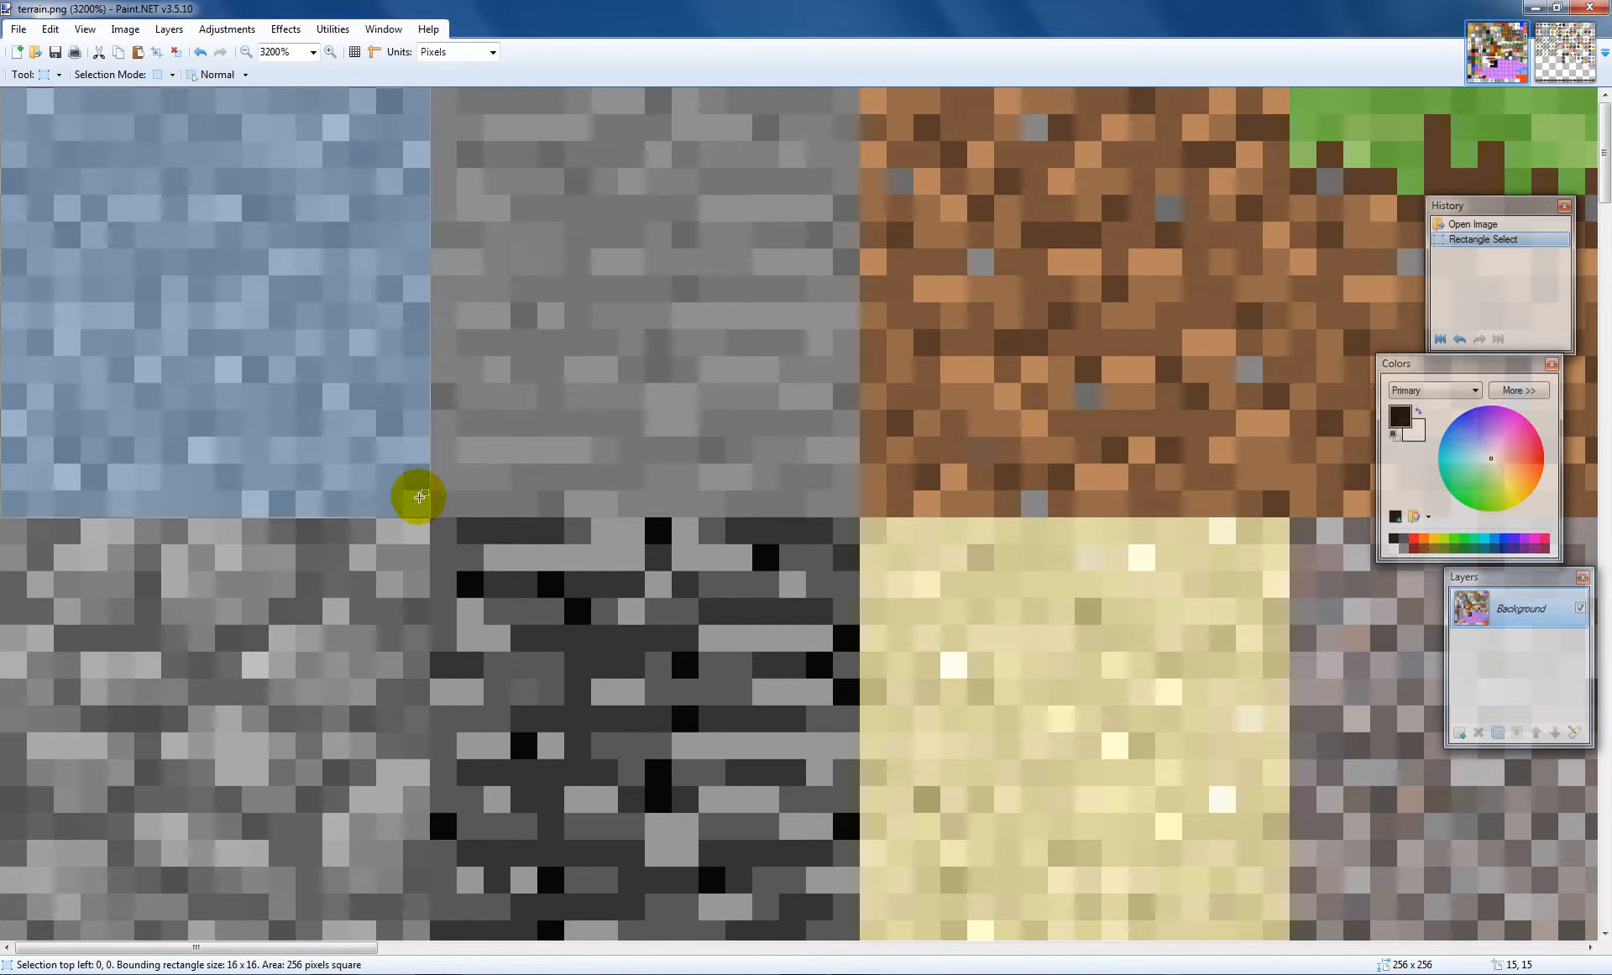
{"action": "mouse_move", "coordinate": [252, 234]}
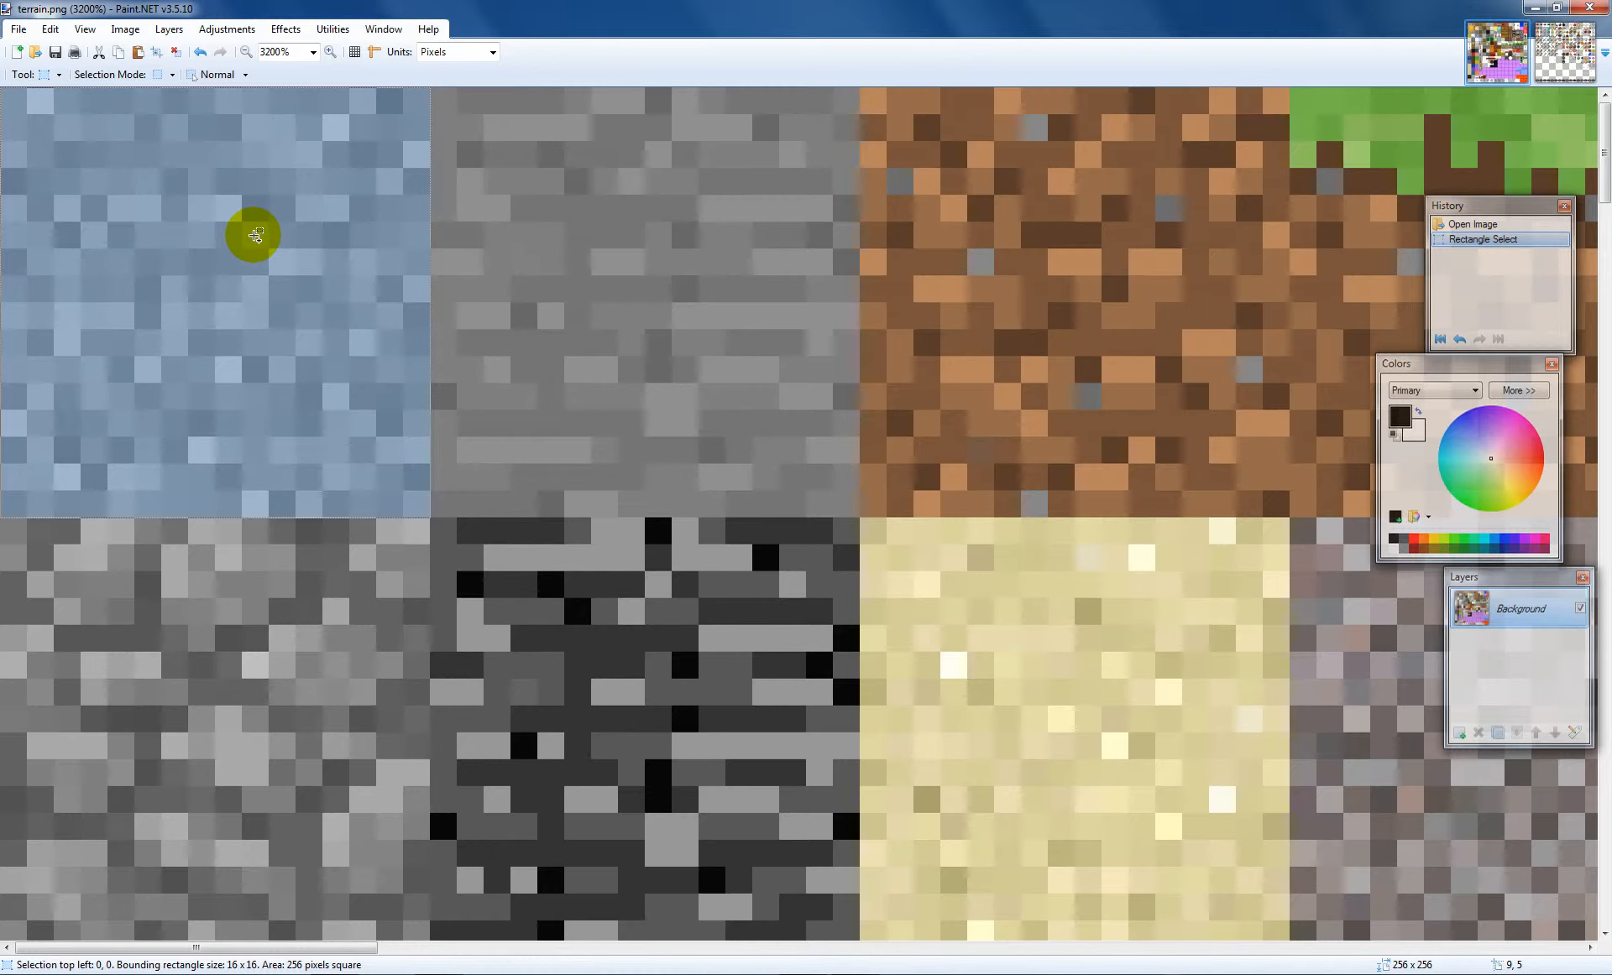
{"action": "key", "text": "ctrl+v"}
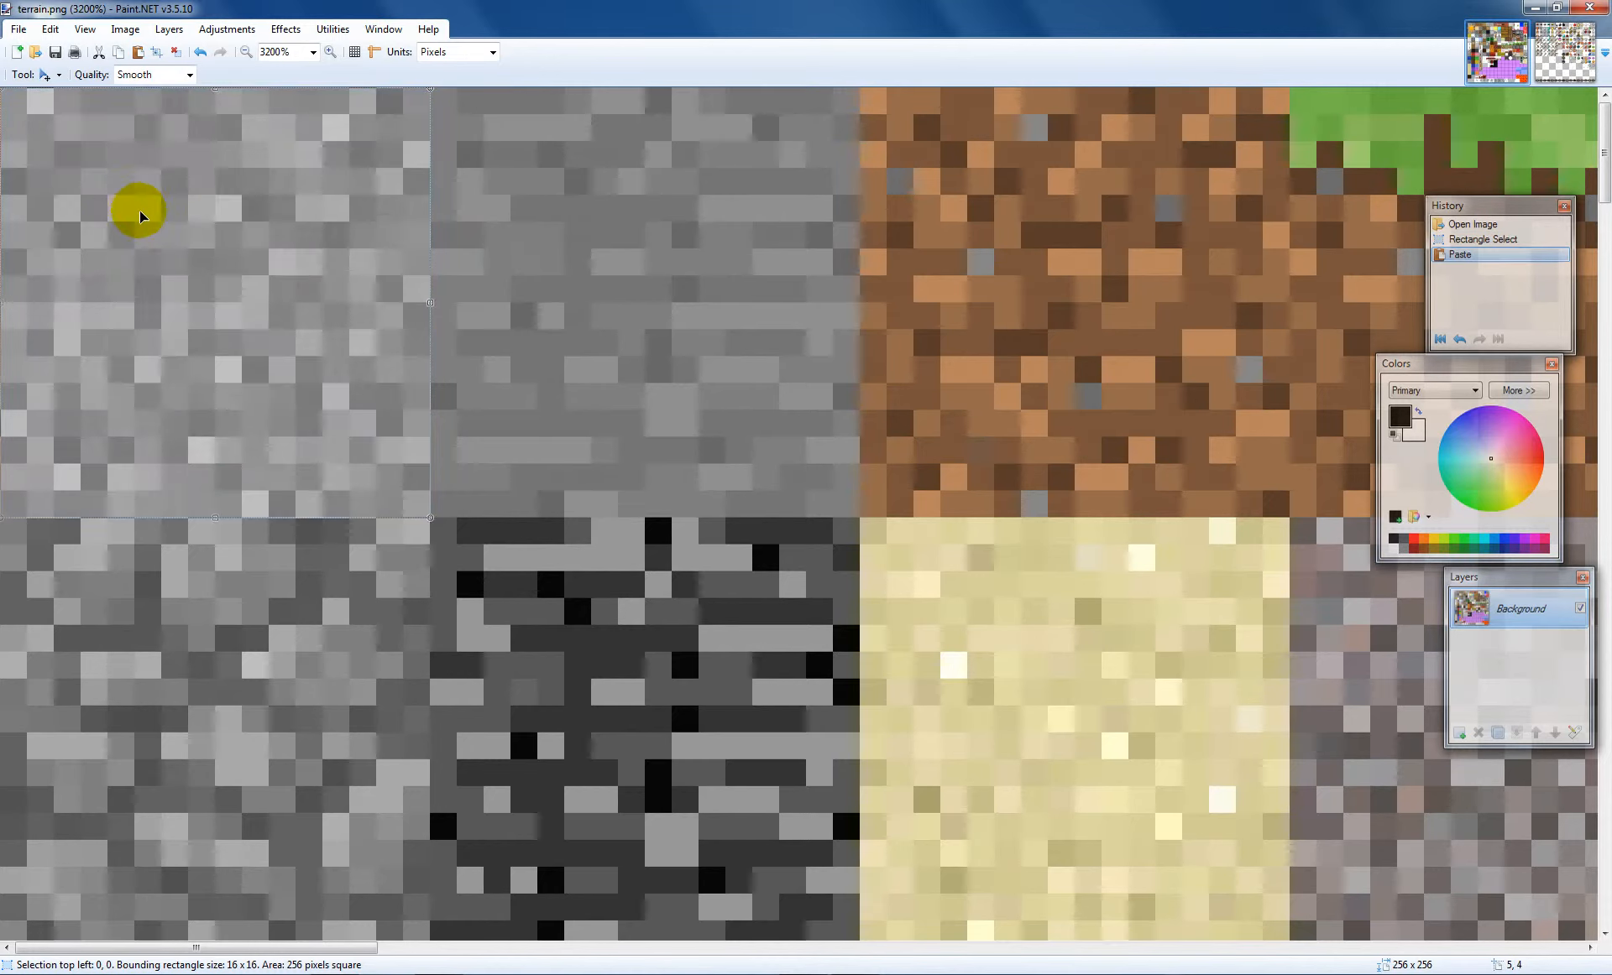
{"action": "scroll", "scroll_direction": "down", "scroll_amount": 3}
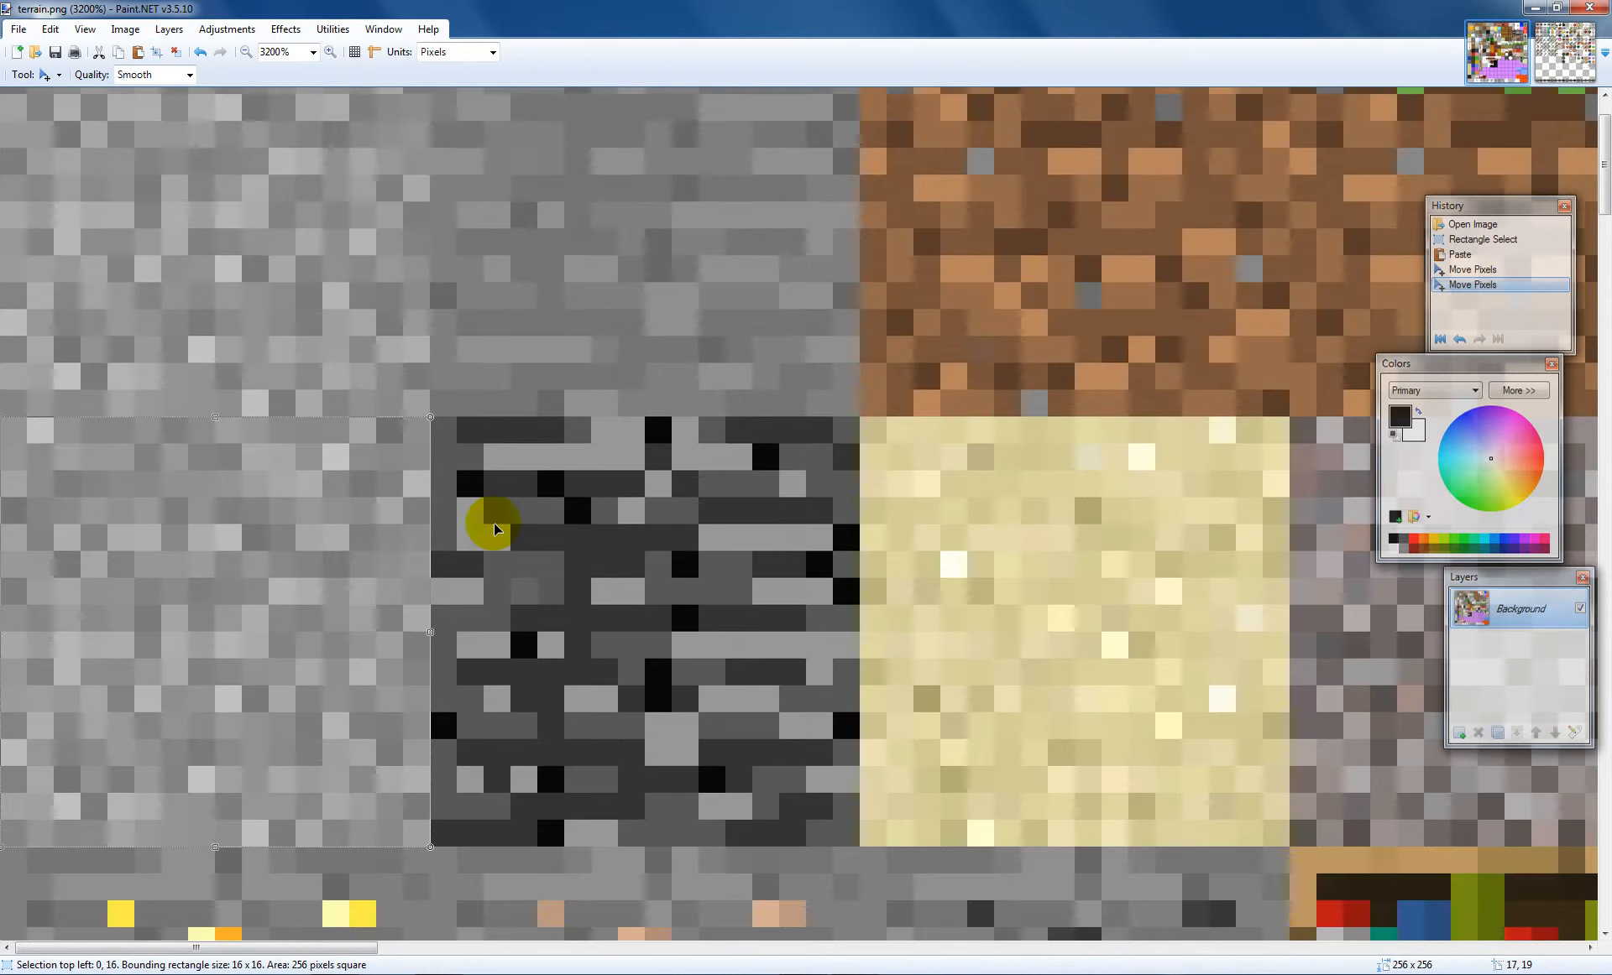
{"action": "mouse_move", "coordinate": [41, 74]}
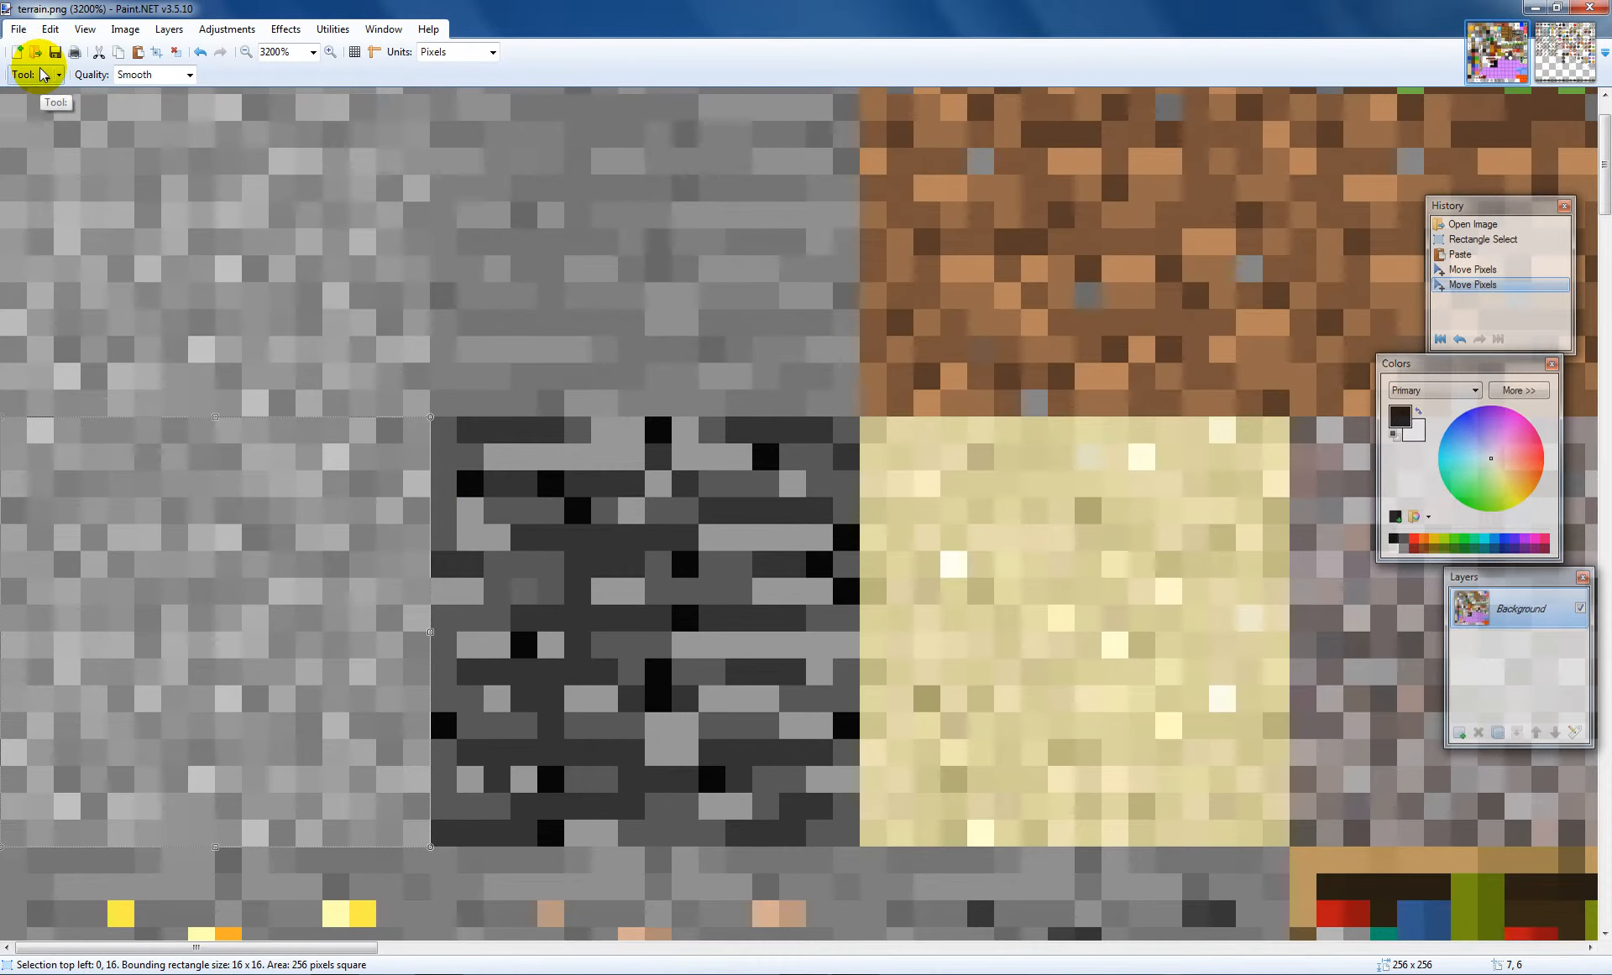
Switch to the Pencil tool and pick a dark grey secondary colour
{"action": "left_click", "coordinate": [36, 74]}
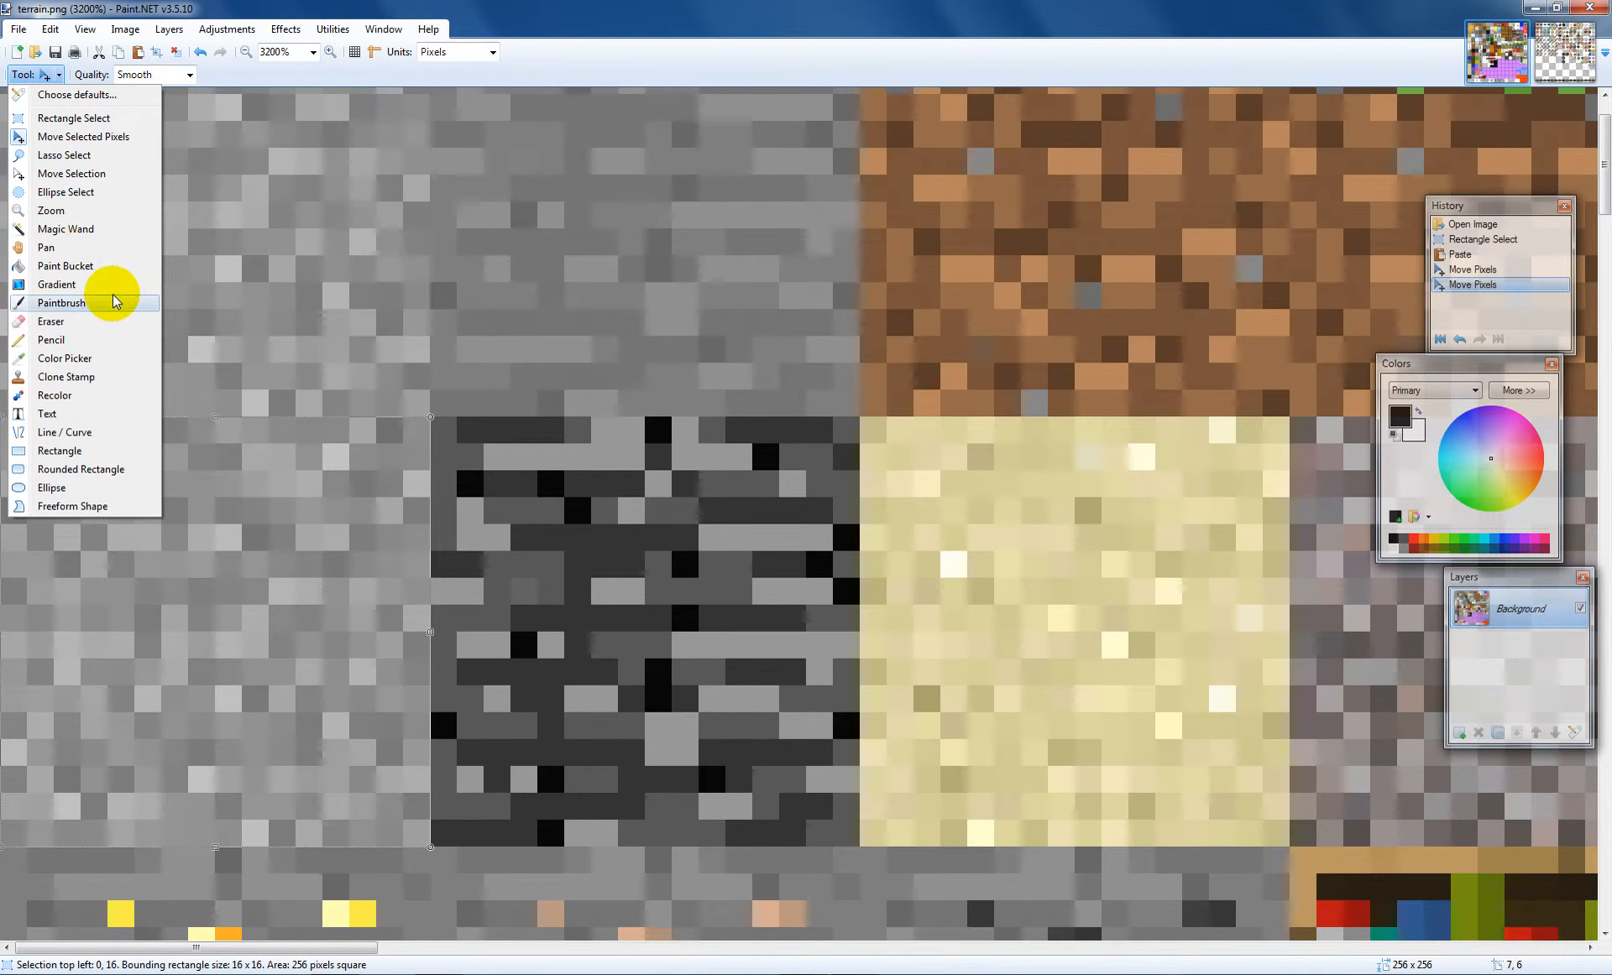
{"action": "mouse_move", "coordinate": [61, 340]}
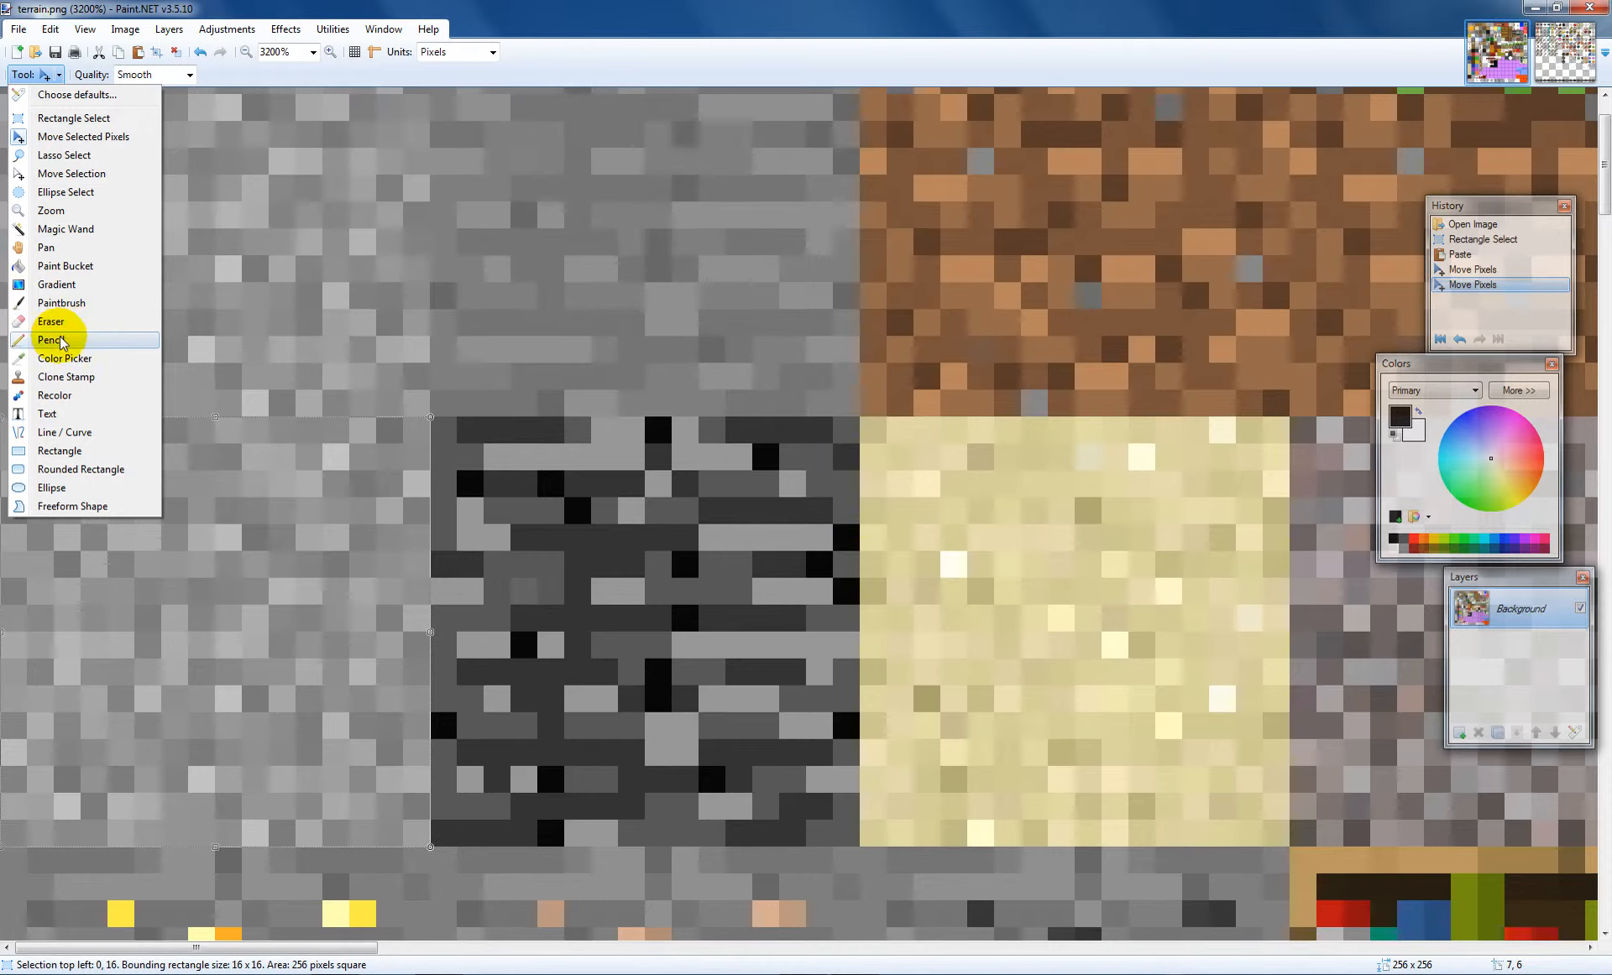
{"action": "left_click", "coordinate": [49, 340]}
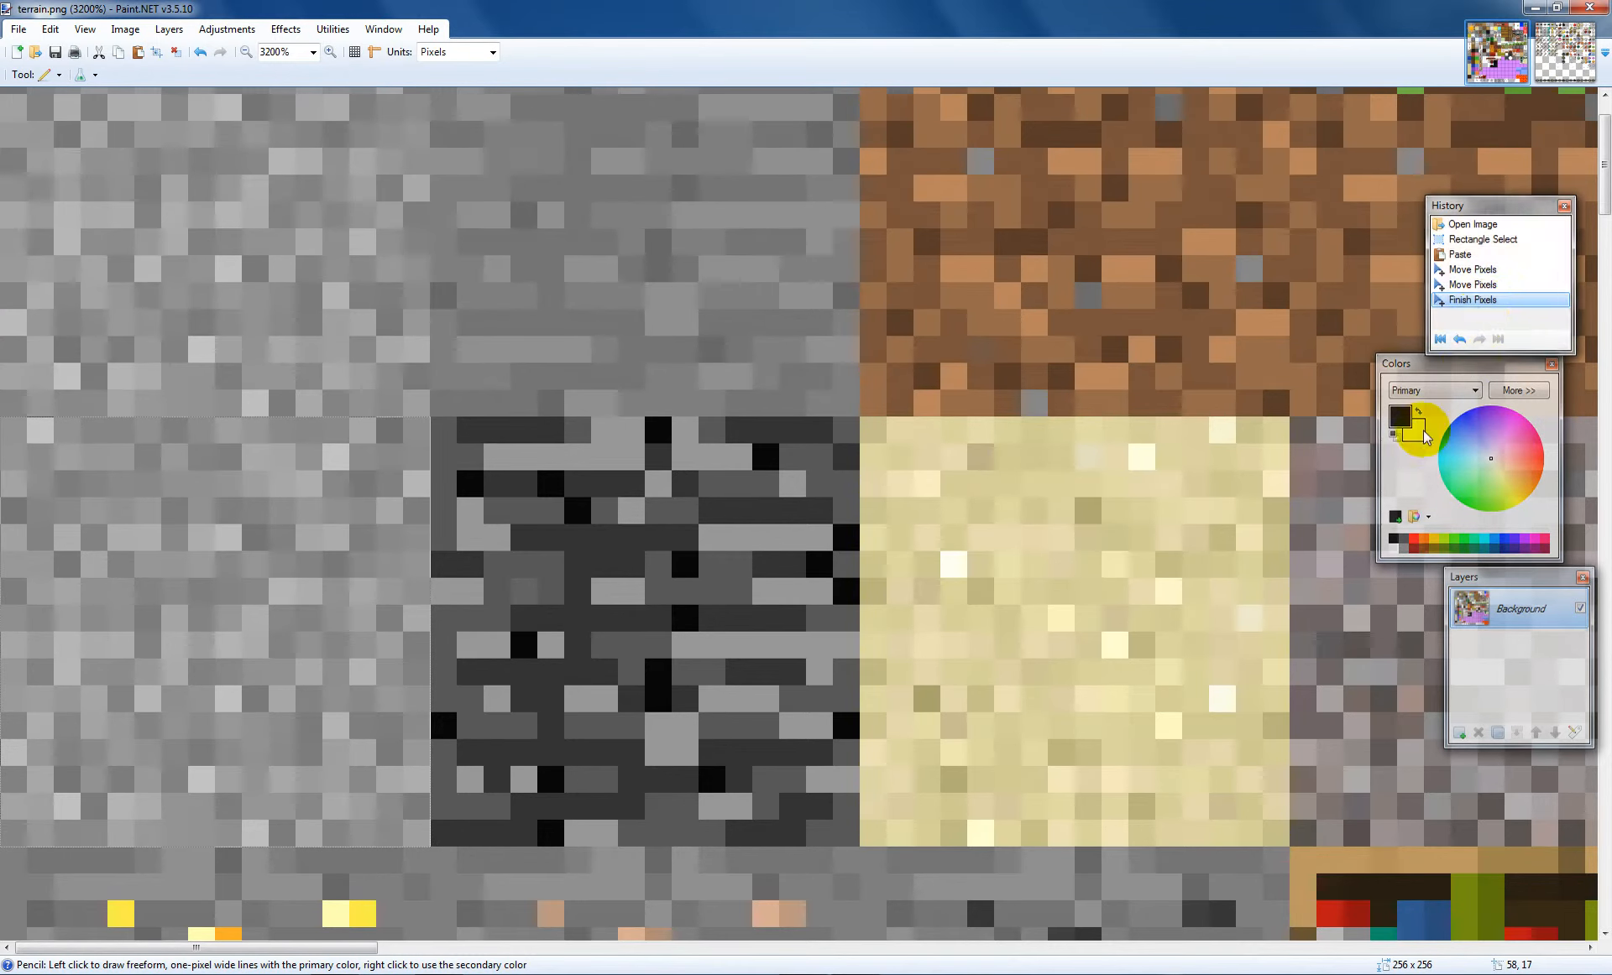
{"action": "left_click", "coordinate": [1472, 491]}
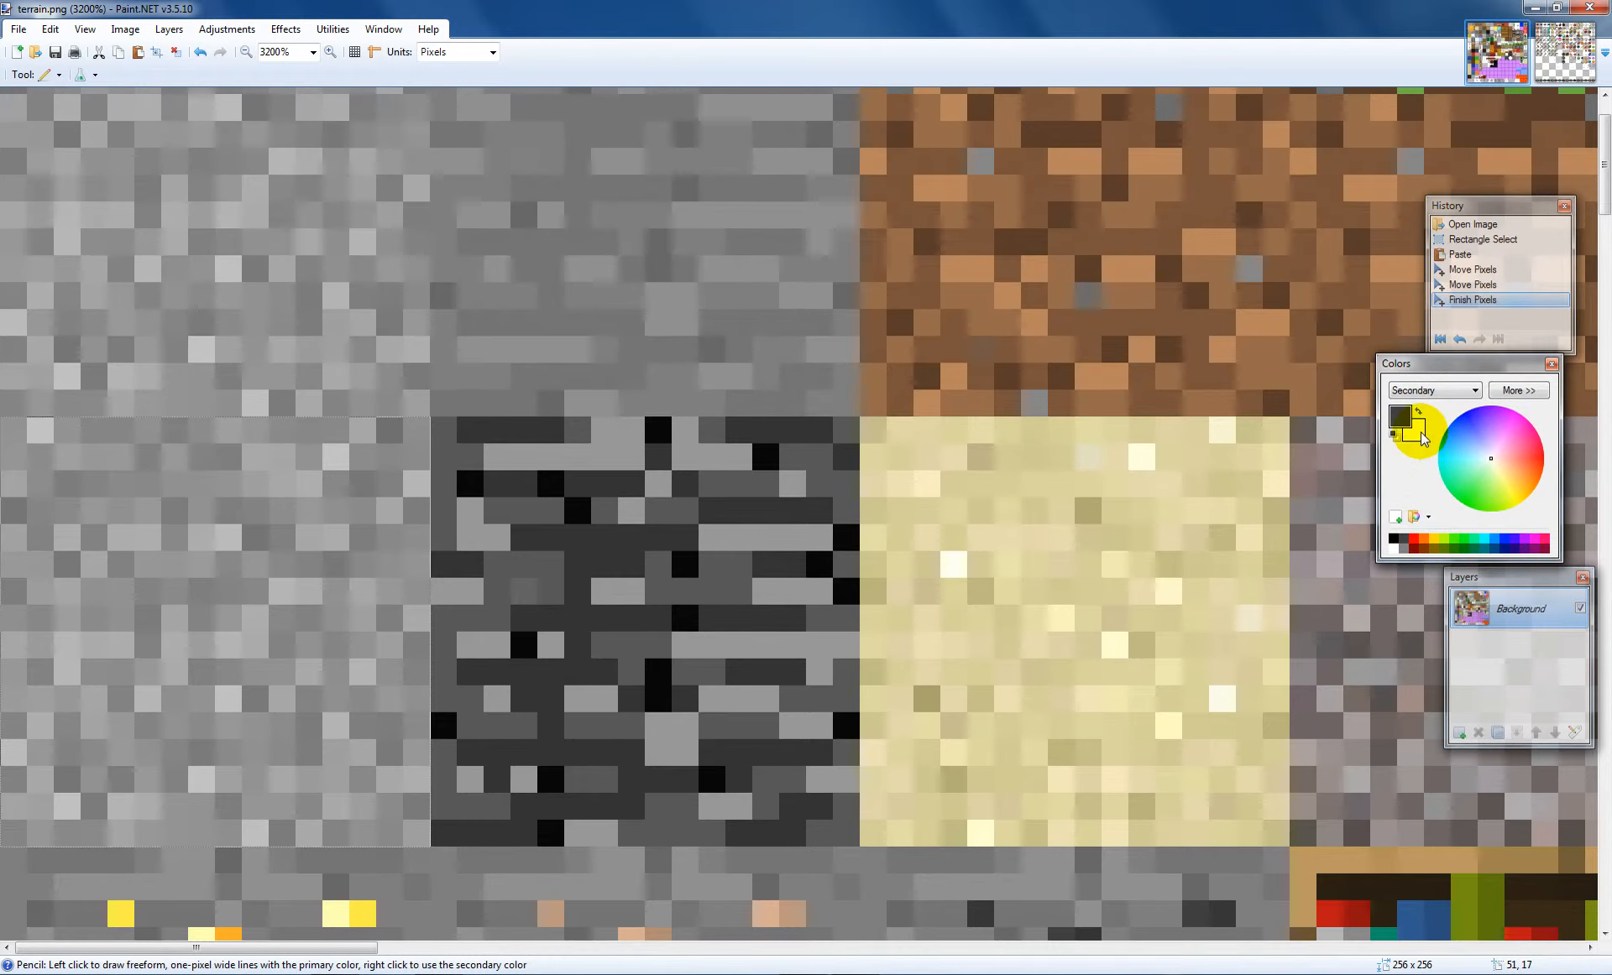
{"action": "mouse_move", "coordinate": [174, 599]}
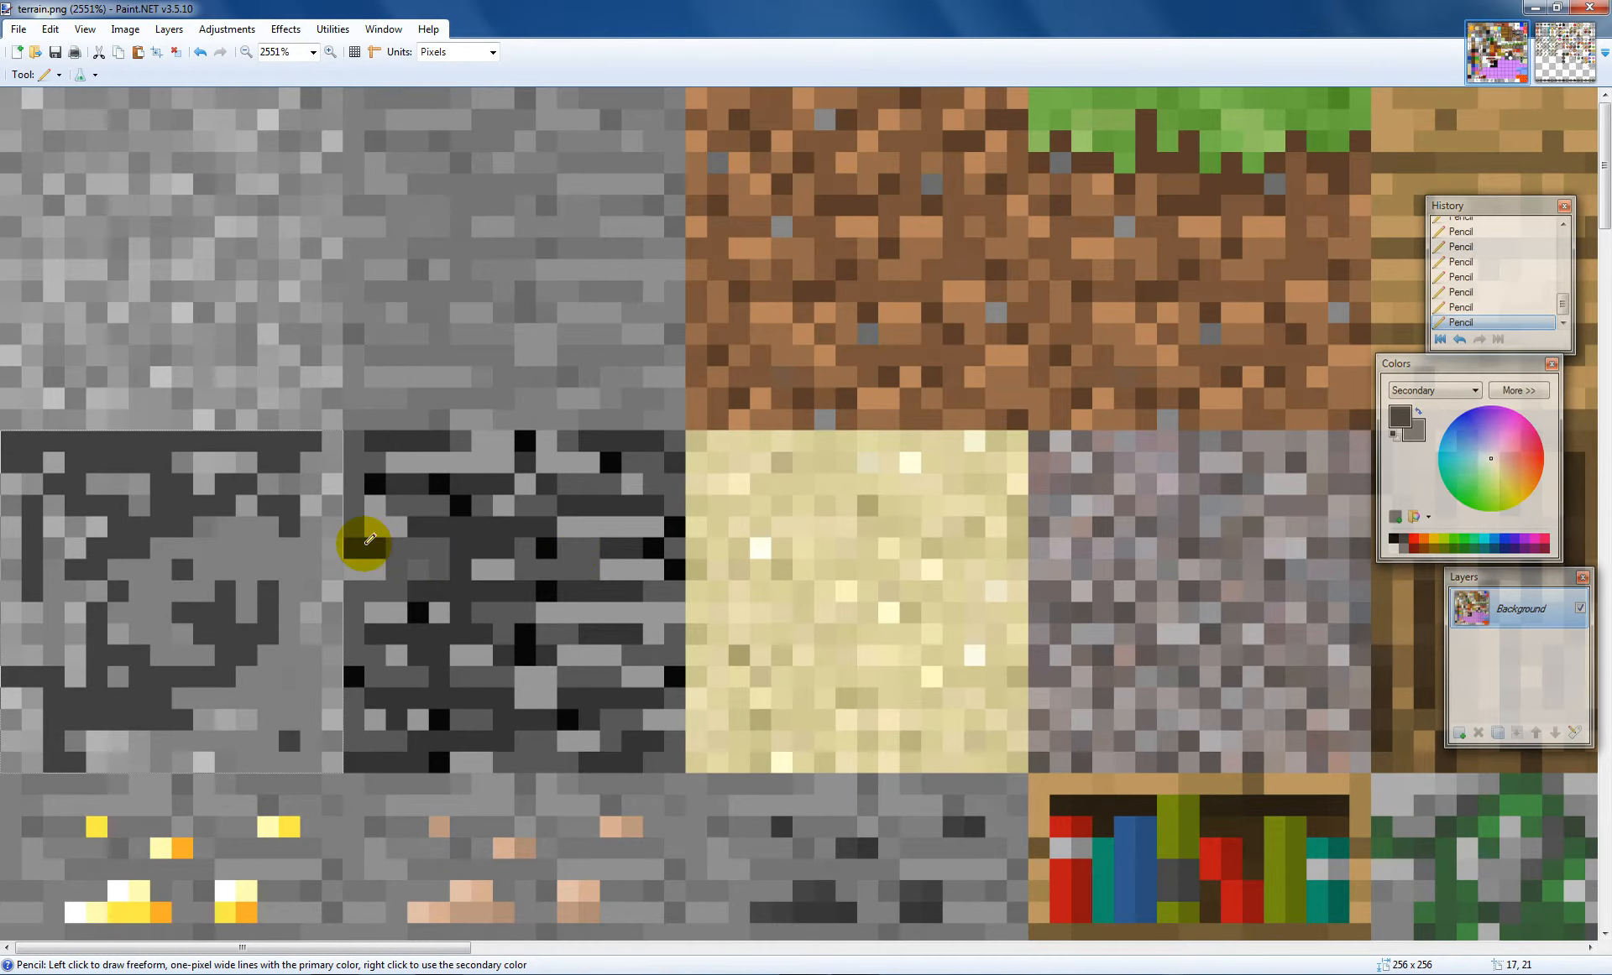
Finish moving the repainted tile with Move Selected Pixels, then switch to Lasso Select
{"action": "scroll", "scroll_direction": "down", "scroll_amount": 3}
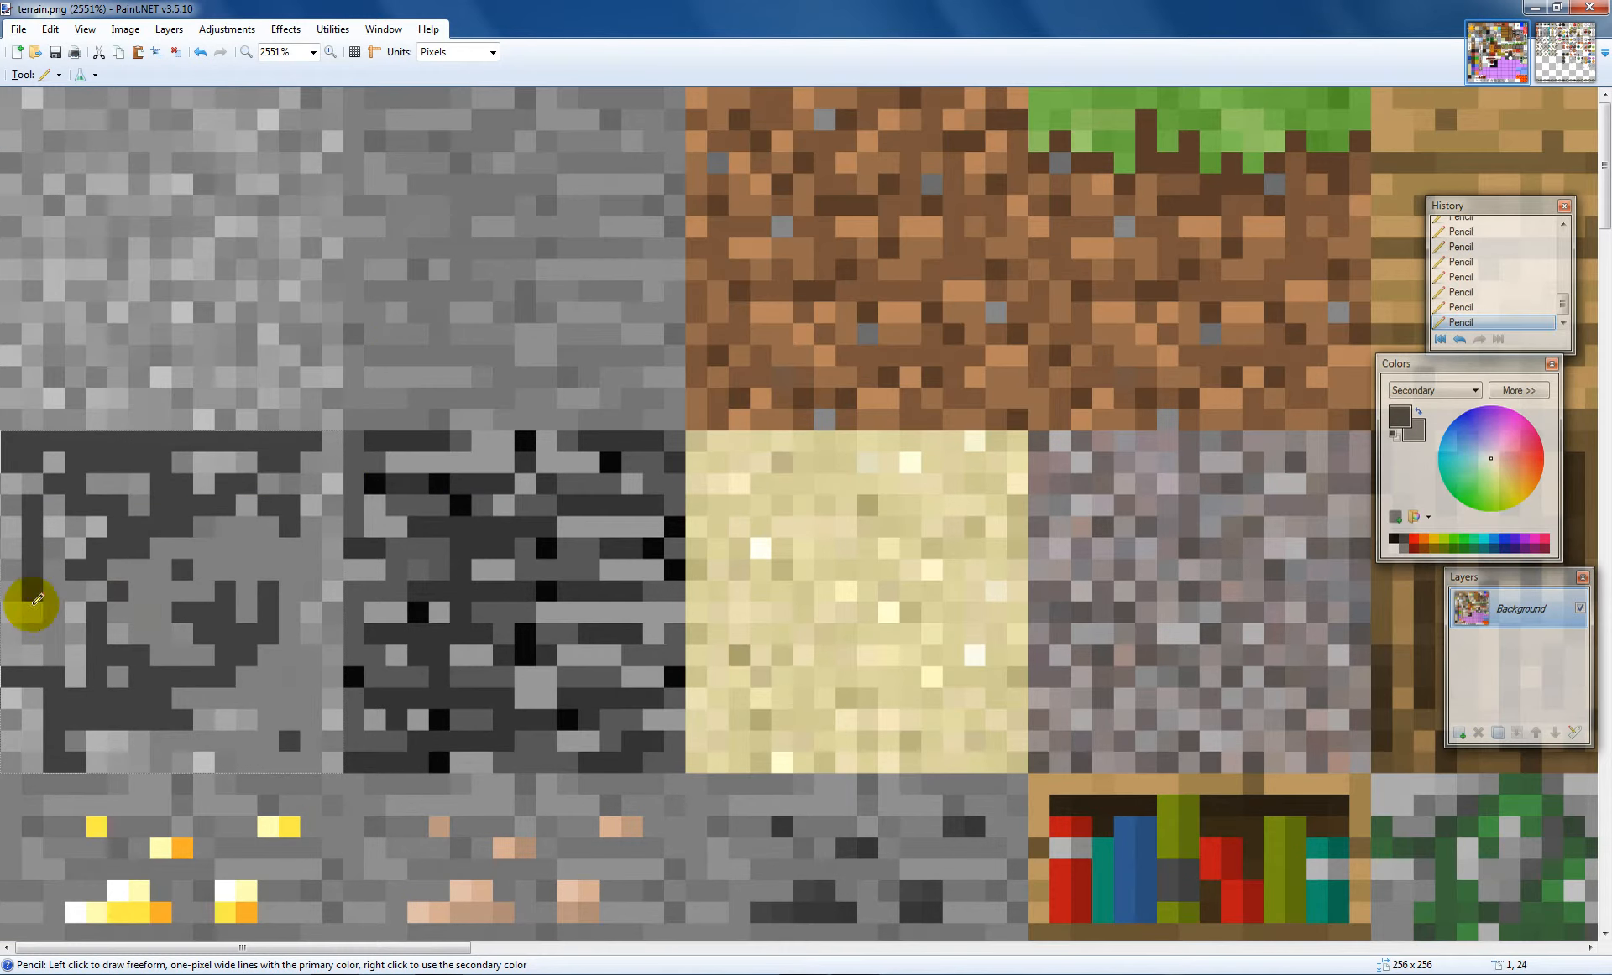
{"action": "mouse_move", "coordinate": [72, 646]}
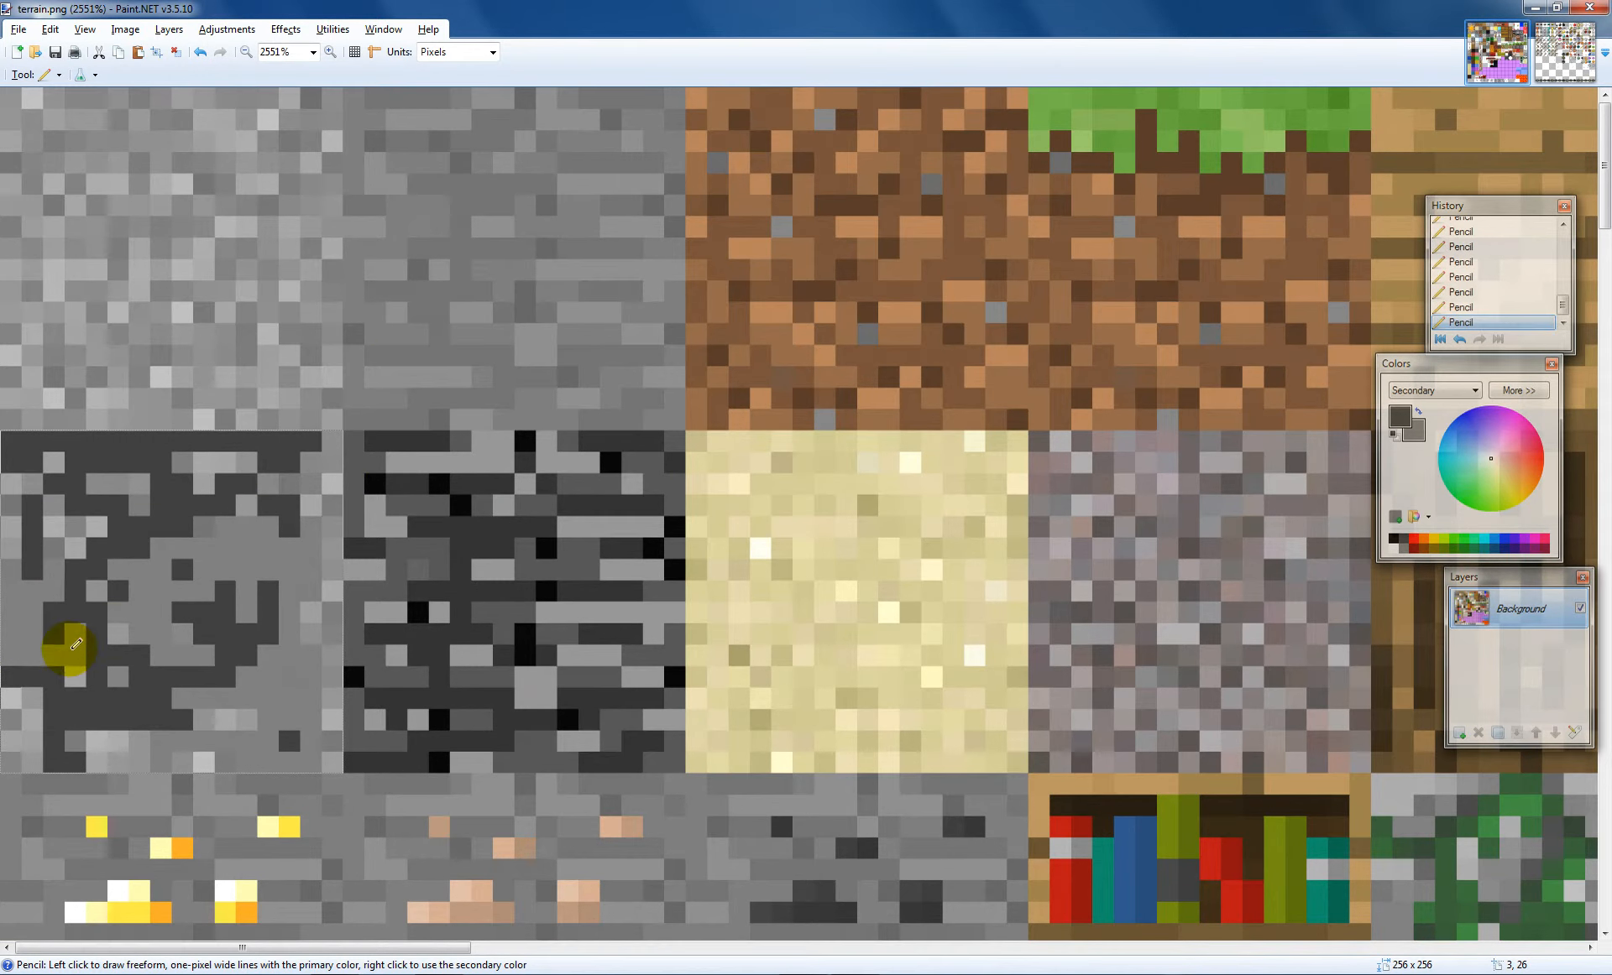
{"action": "mouse_move", "coordinate": [74, 92]}
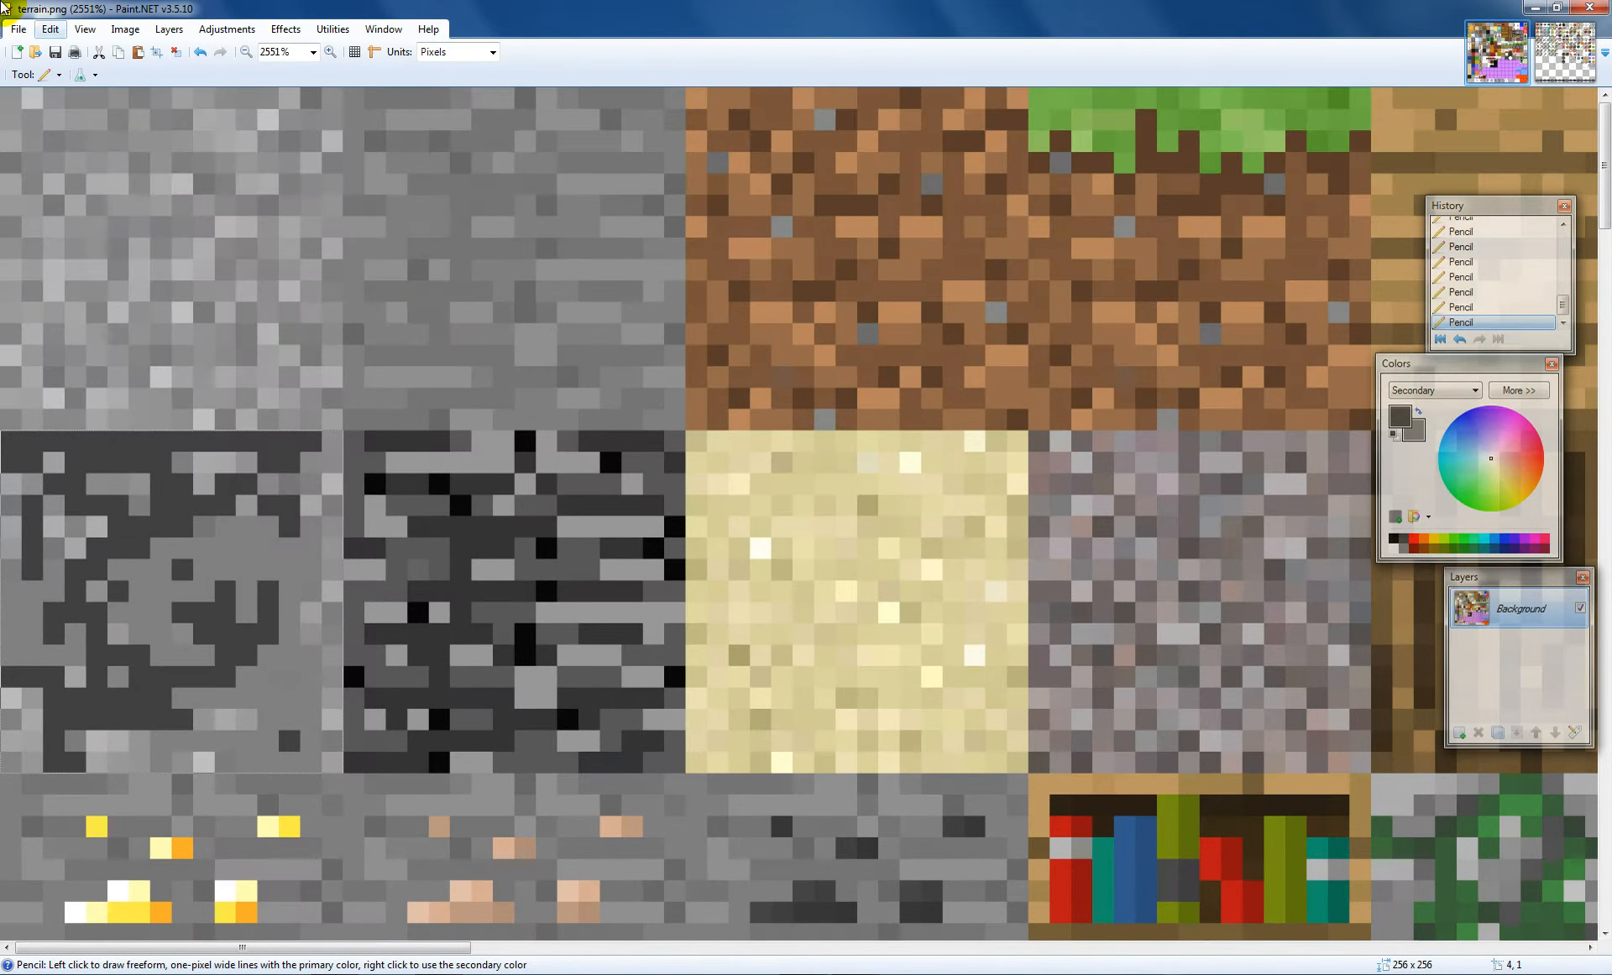
{"action": "left_click", "coordinate": [24, 74]}
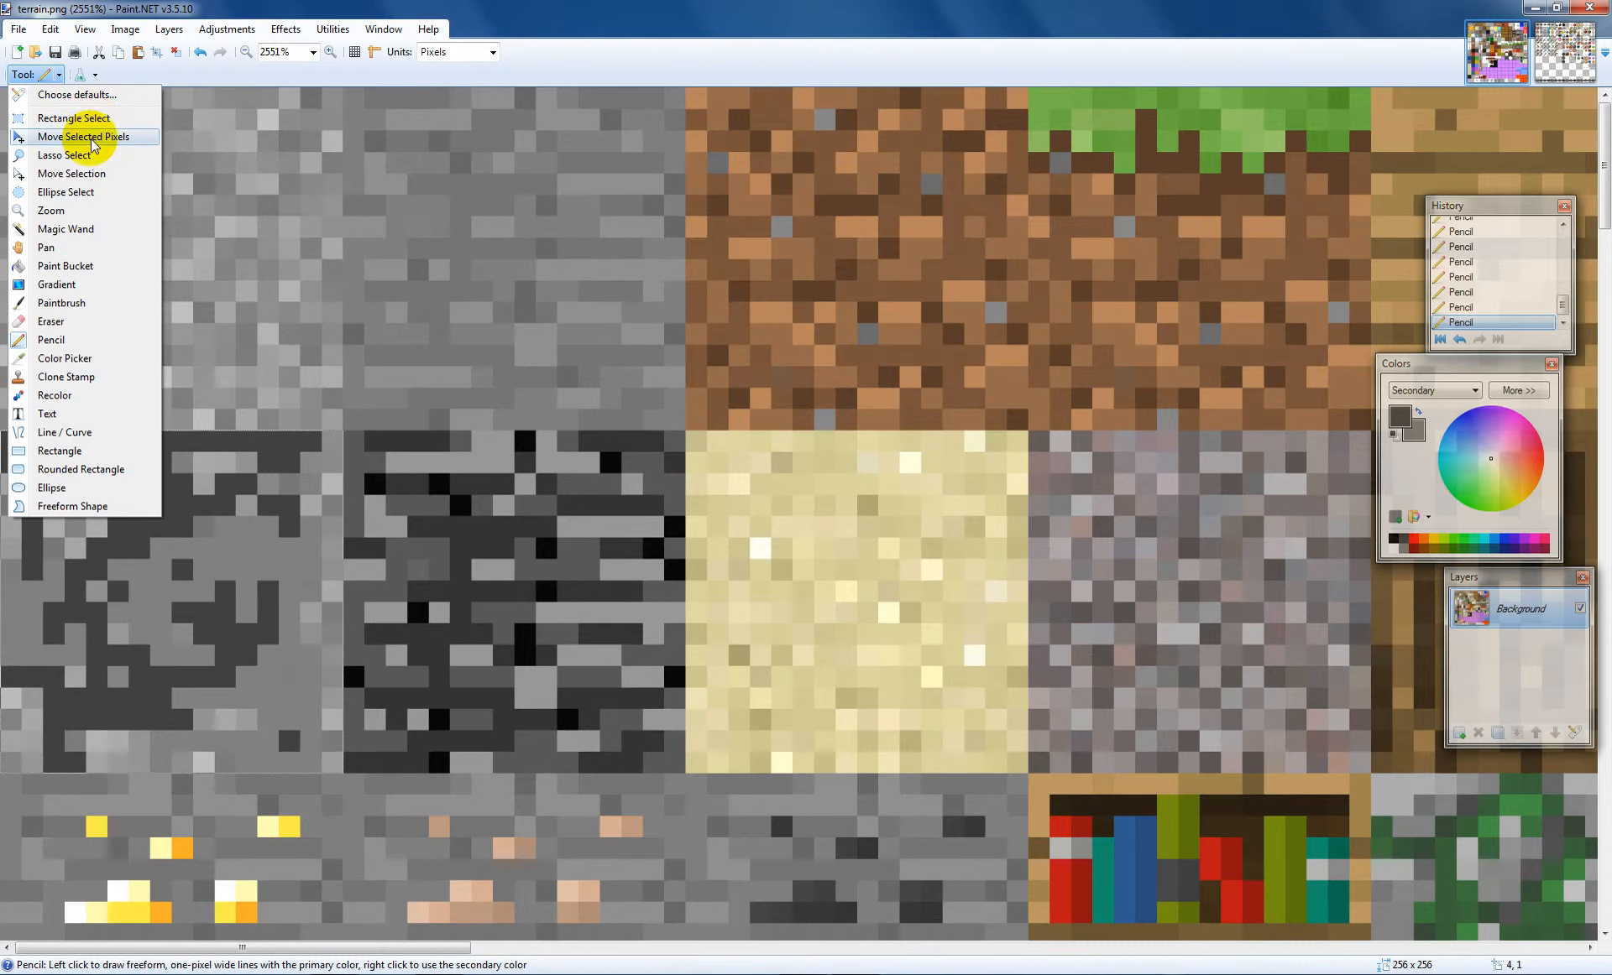
{"action": "left_click", "coordinate": [84, 136]}
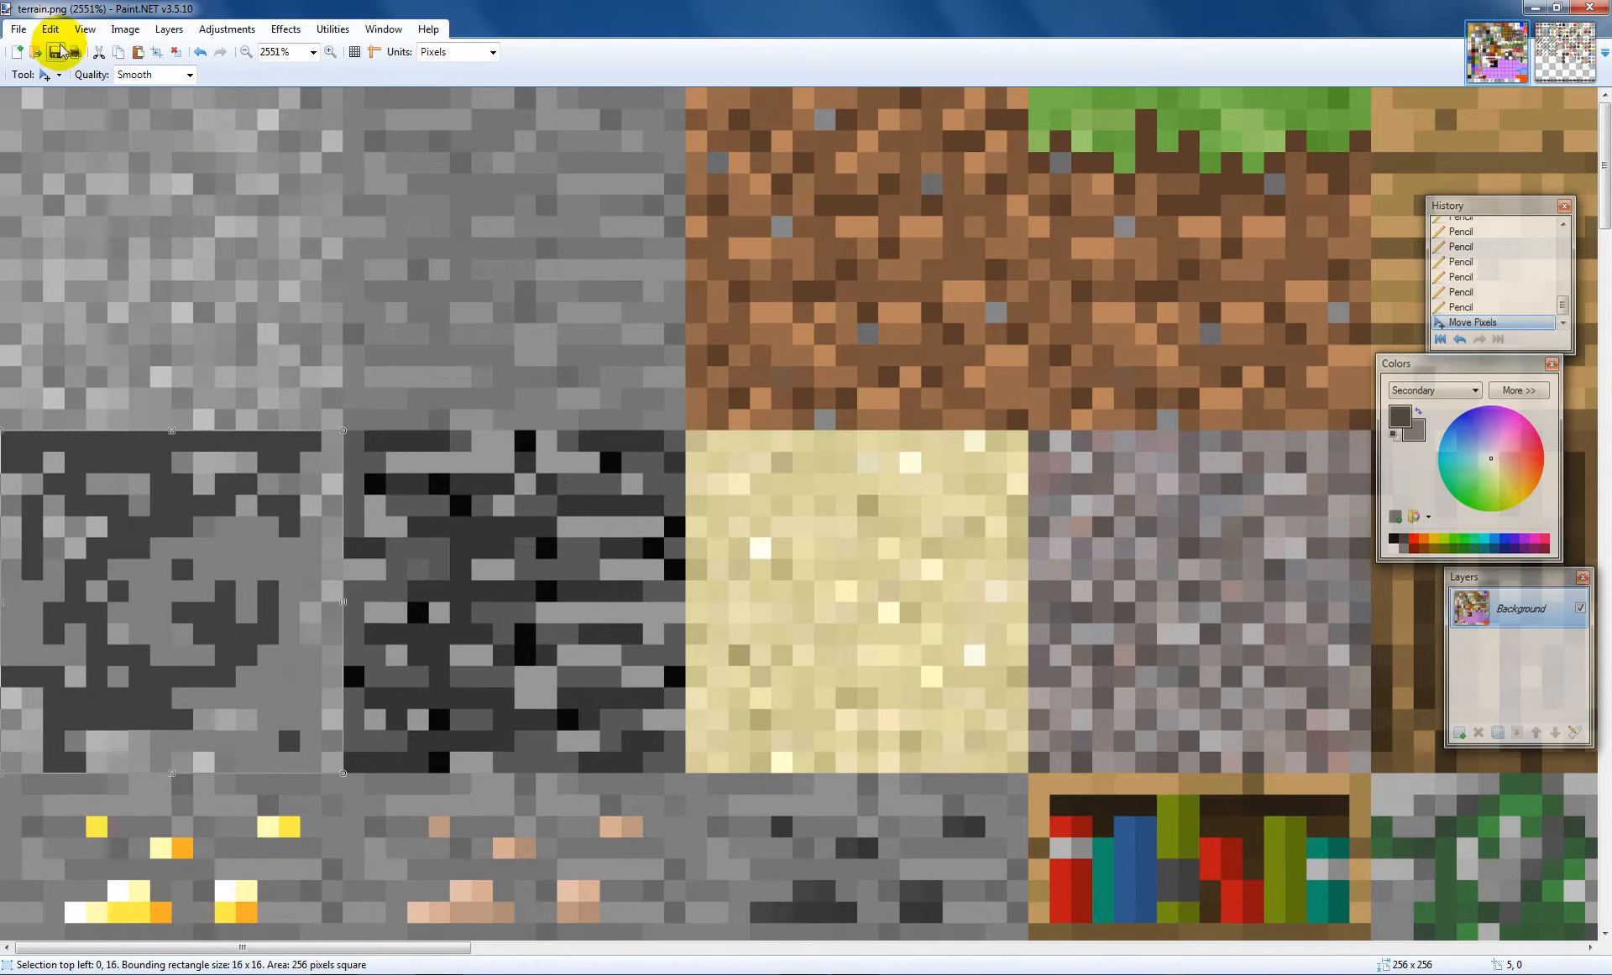
{"action": "left_click", "coordinate": [36, 74]}
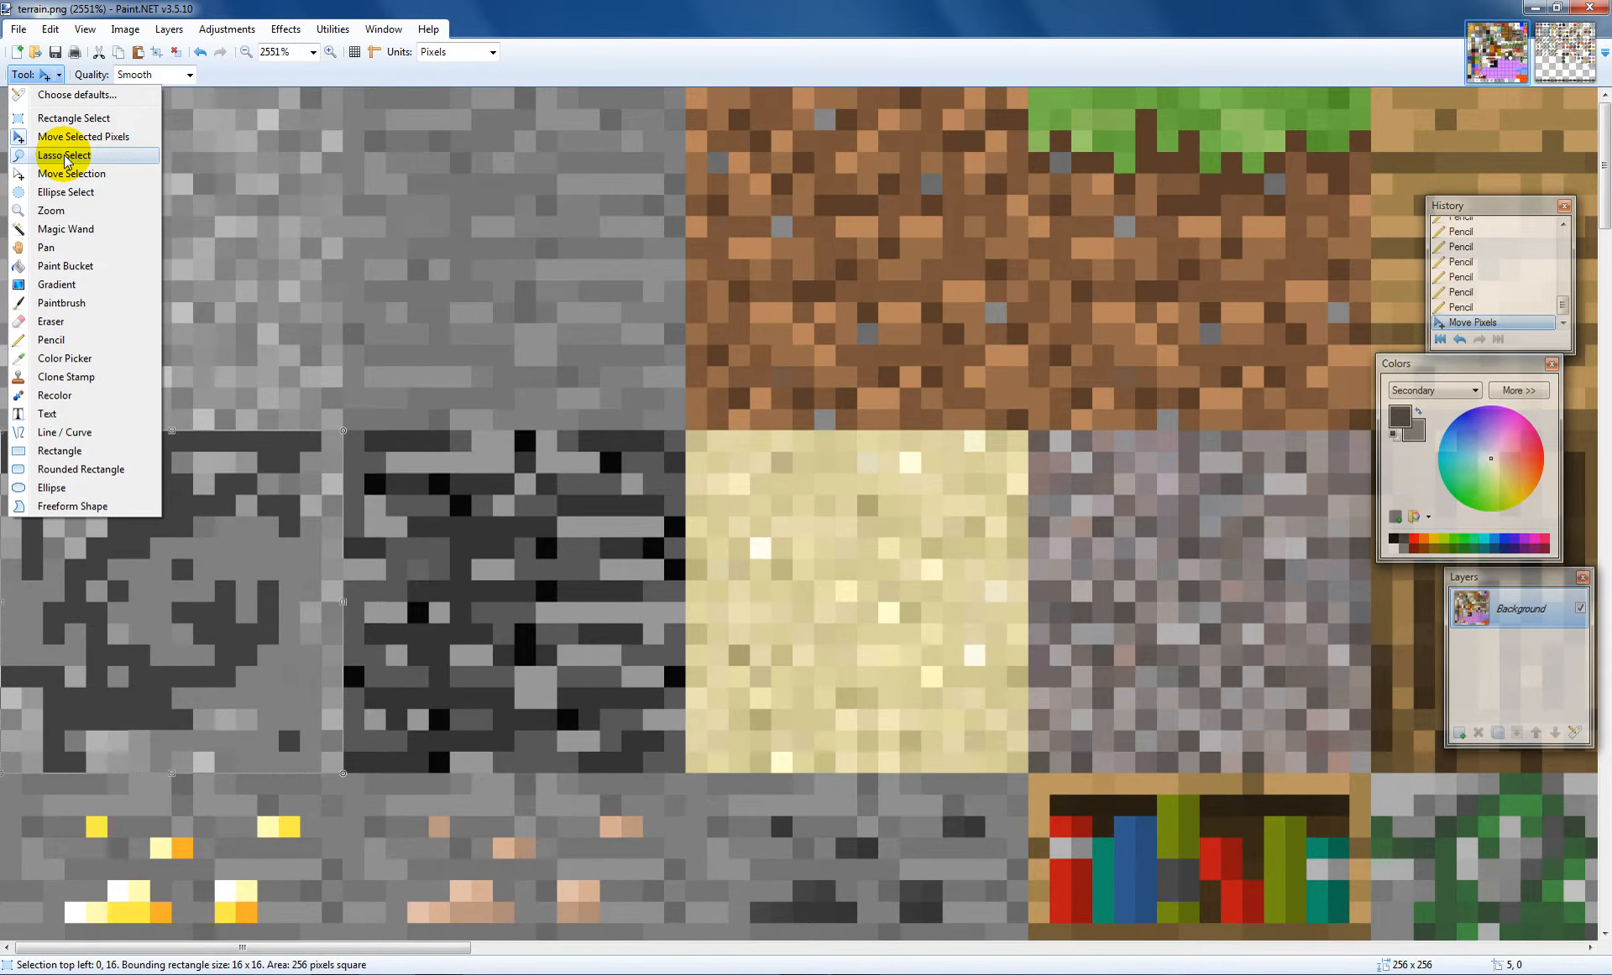
{"action": "left_click", "coordinate": [64, 154]}
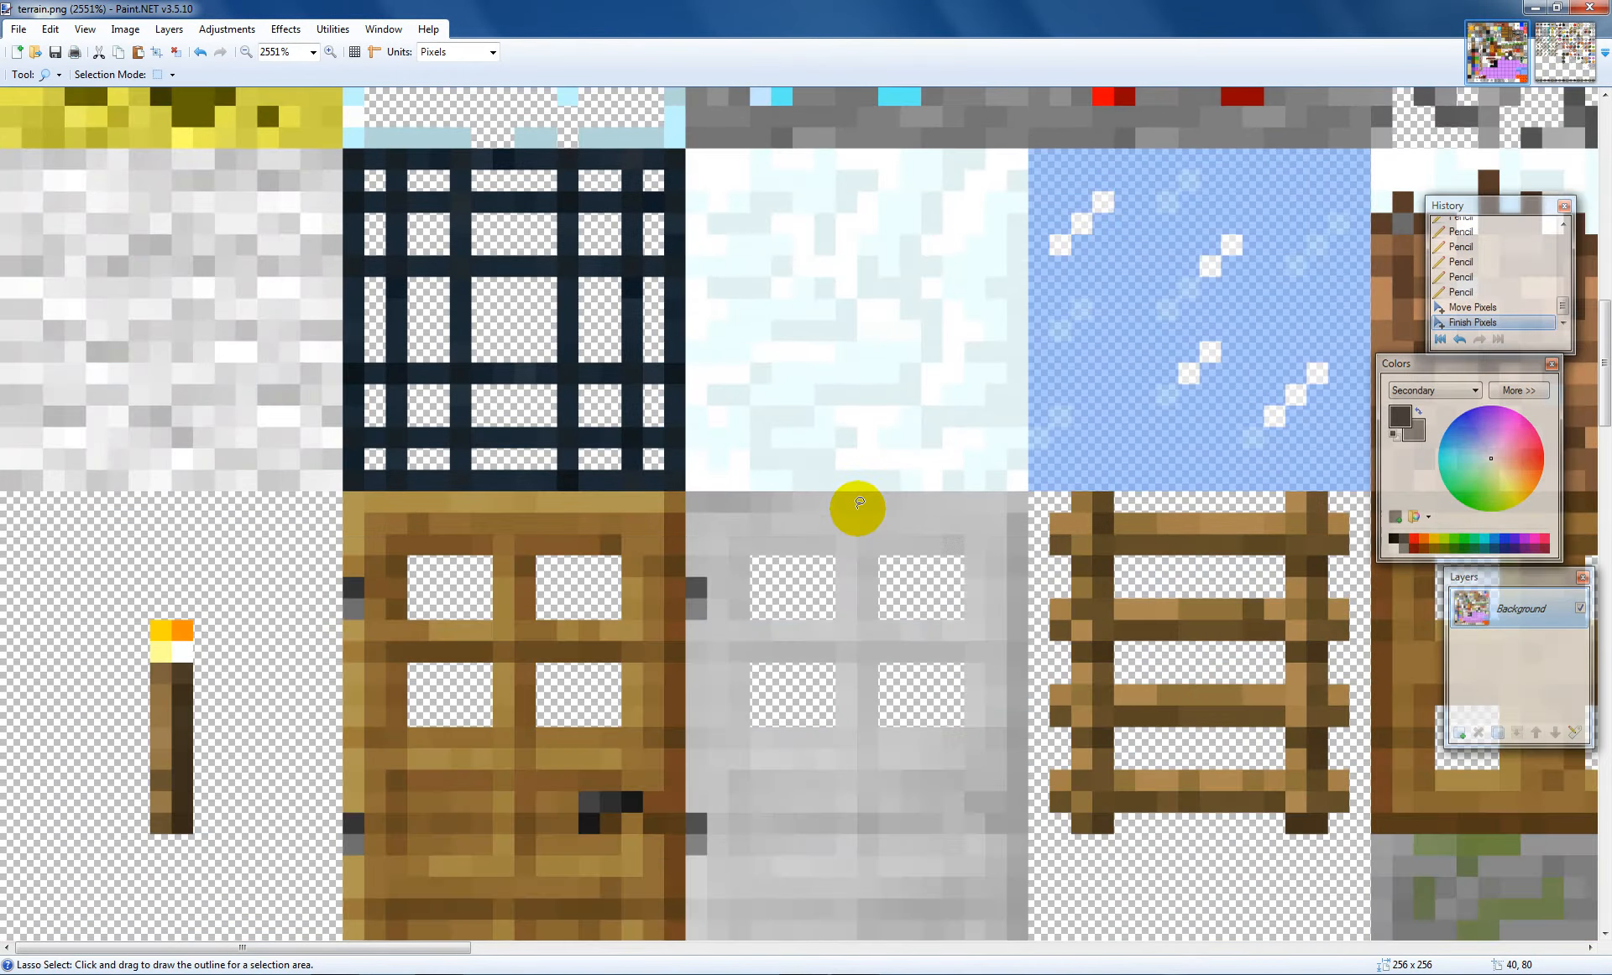
Scroll to the log tiles and clear the earlier selection before lassoing across bark and wool
{"action": "scroll", "scroll_direction": "down", "scroll_amount": 3}
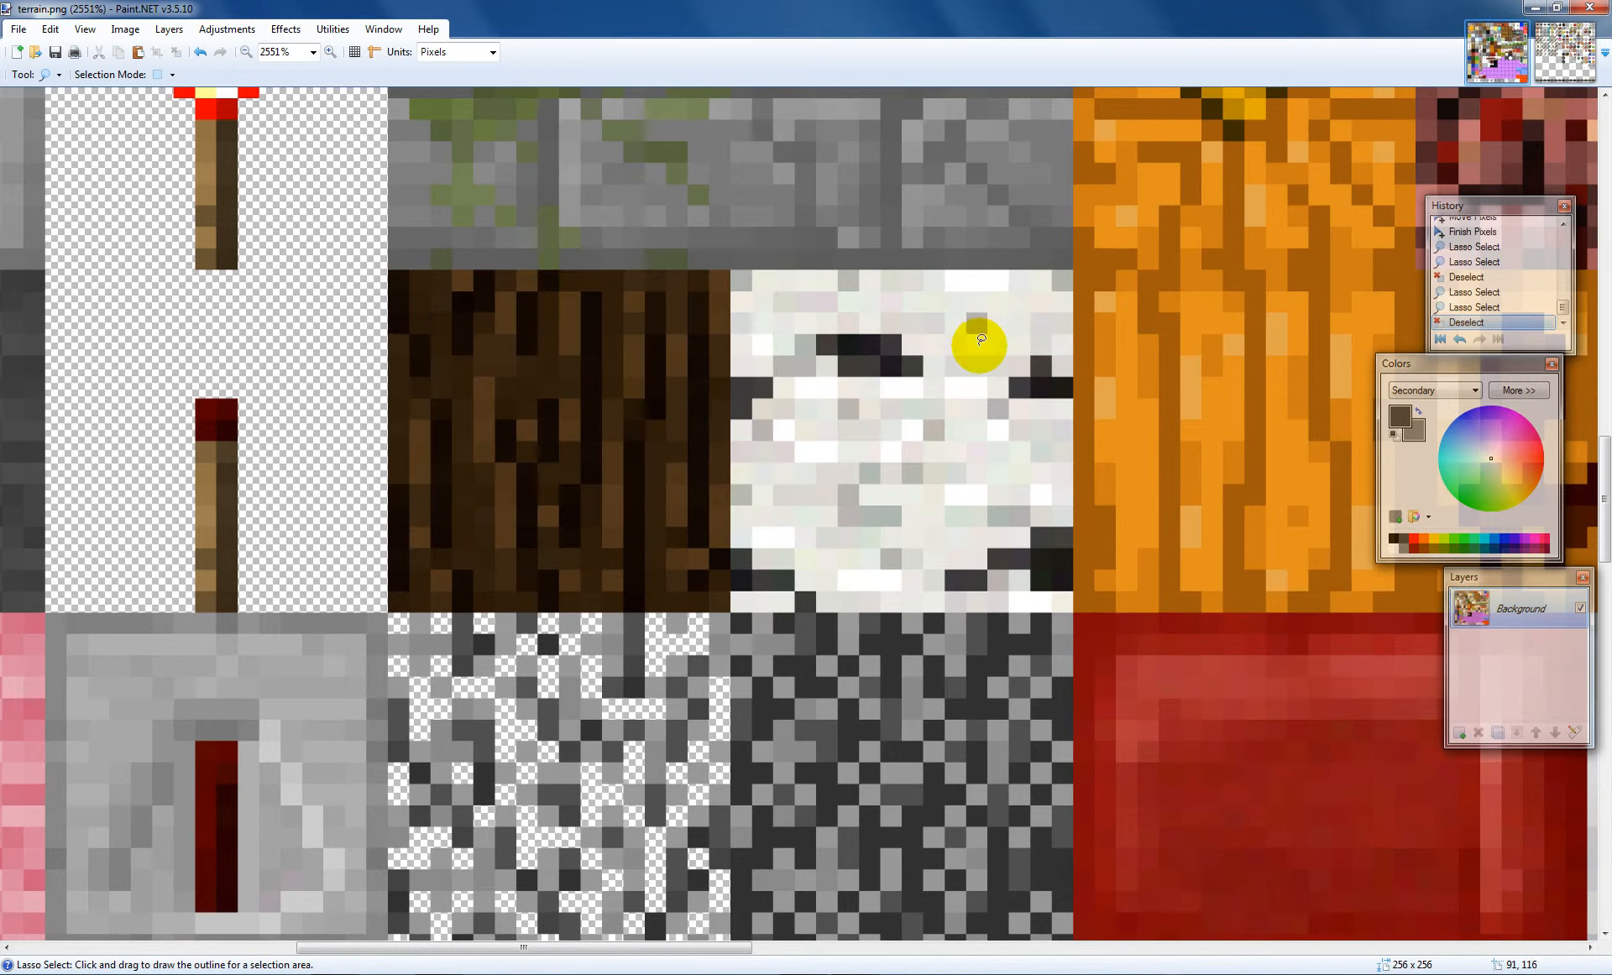
{"action": "mouse_move", "coordinate": [1076, 269]}
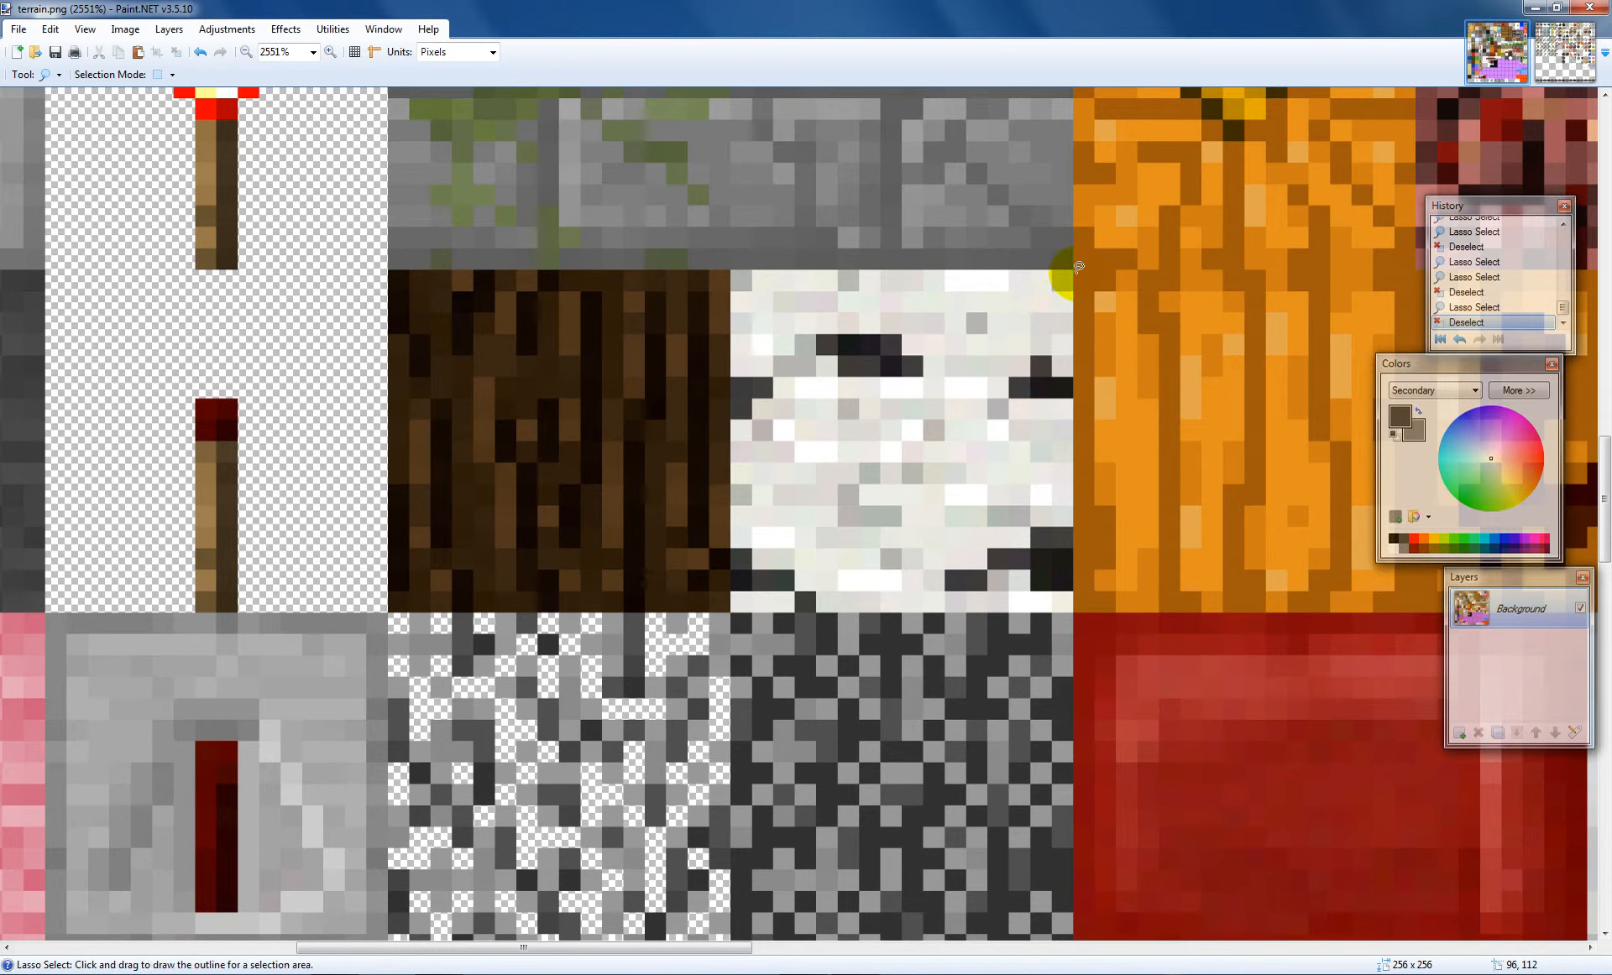
{"action": "left_click", "coordinate": [1074, 270]}
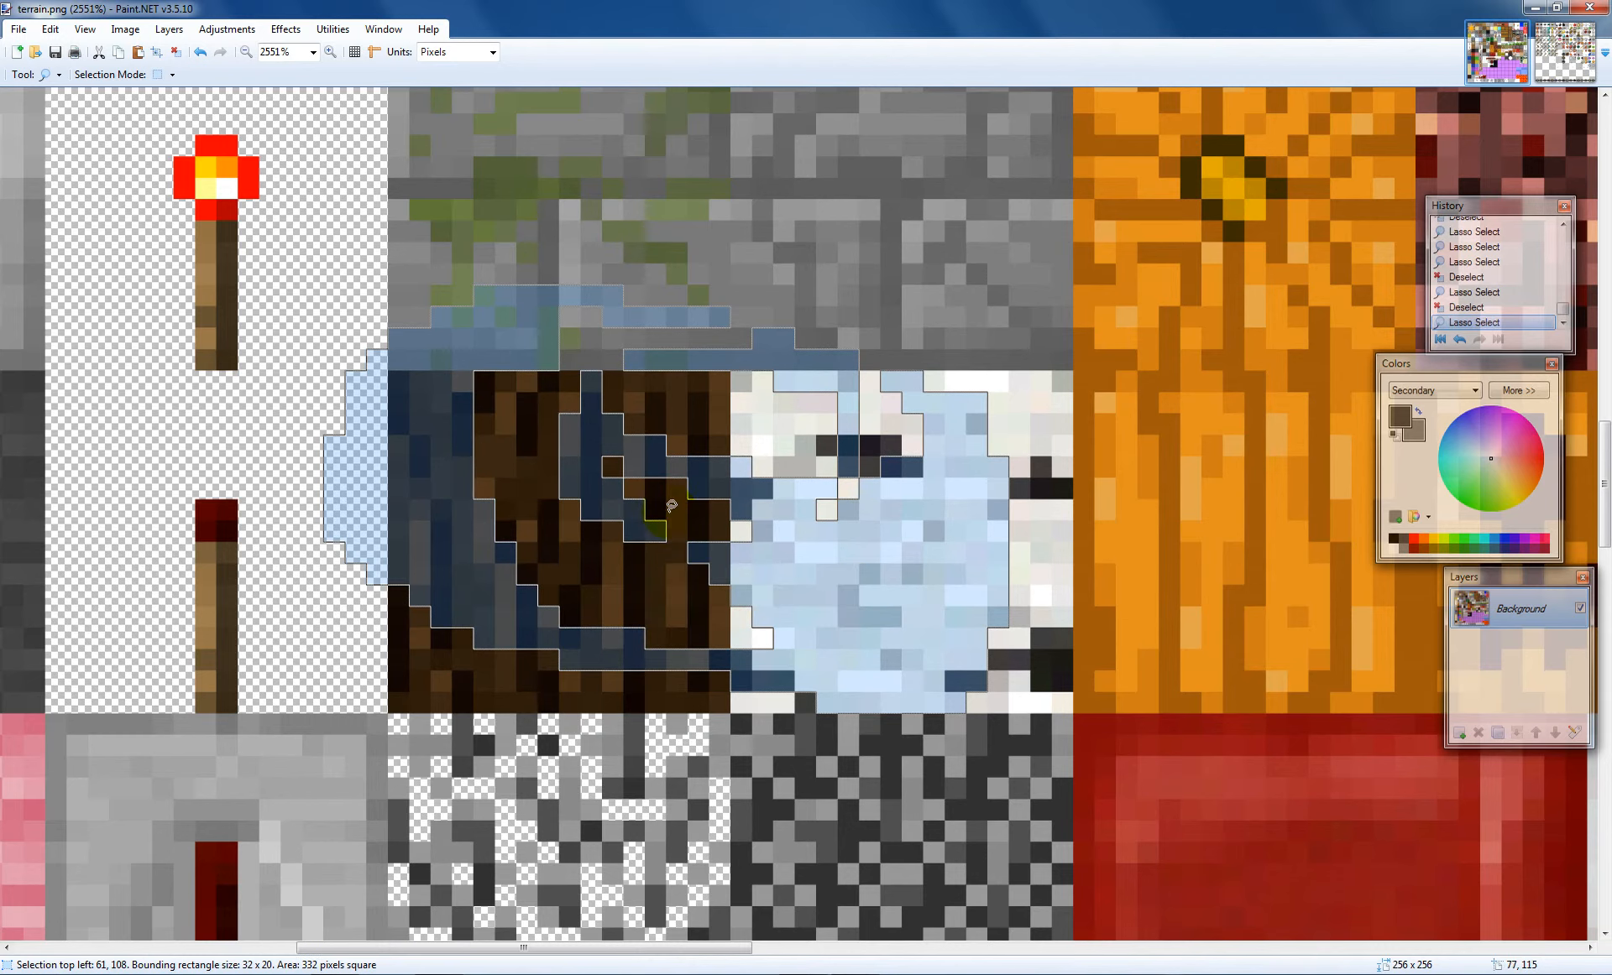
Switch to the Pencil tool, scroll up, and reopen the tool list
{"action": "left_click", "coordinate": [26, 74]}
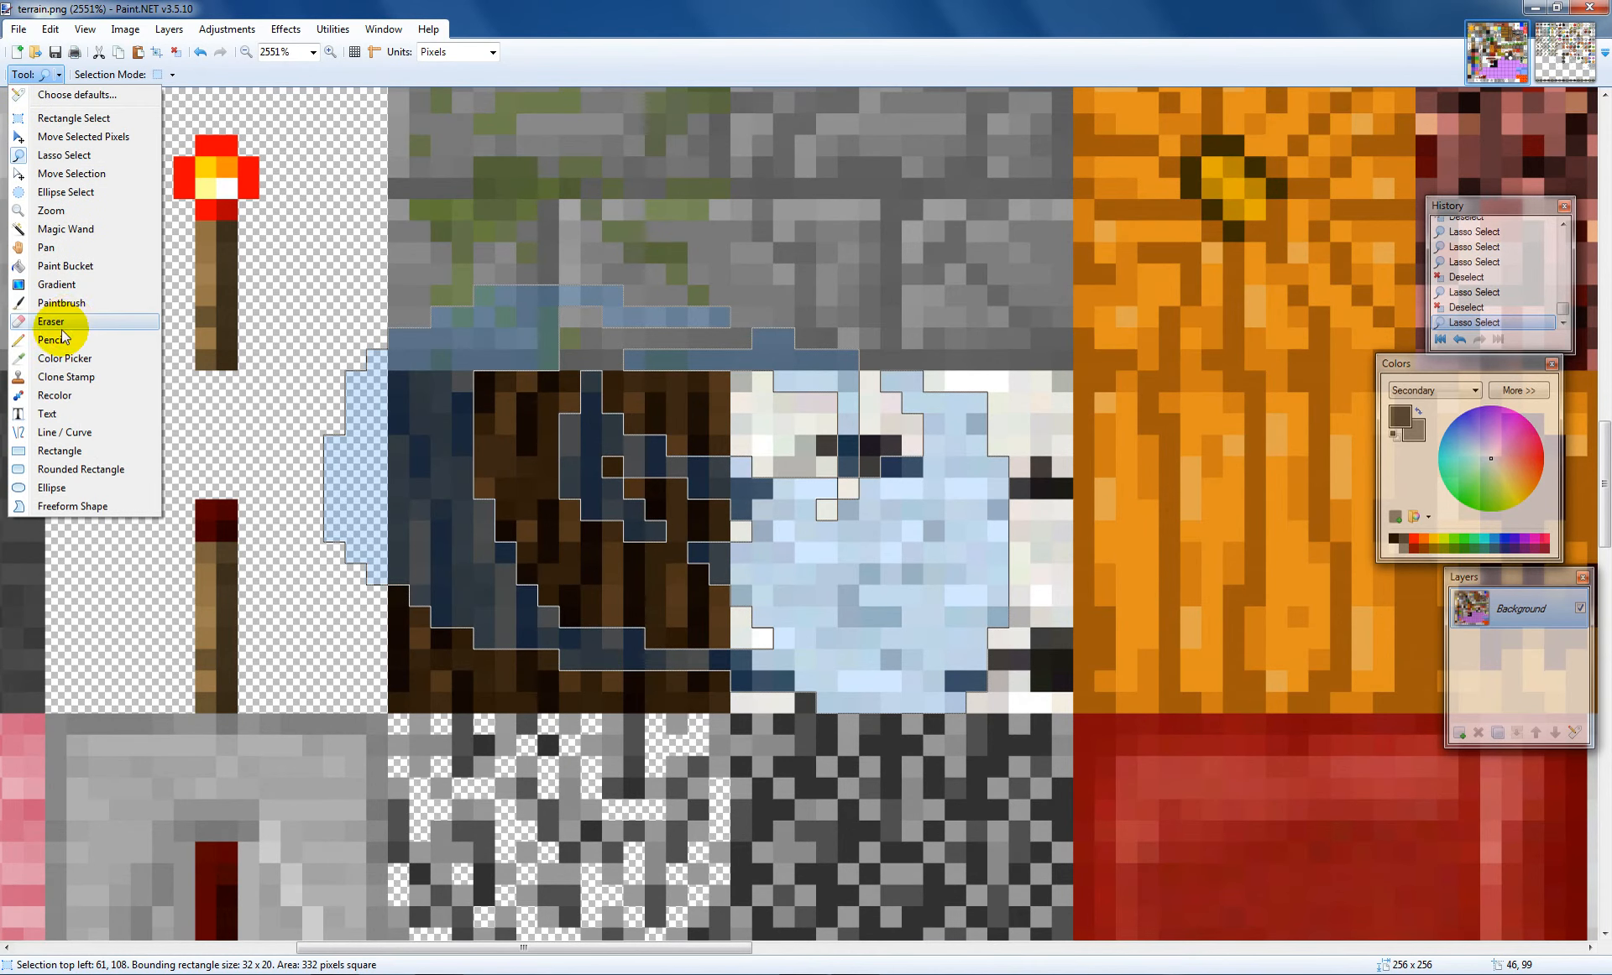
{"action": "left_click", "coordinate": [52, 339]}
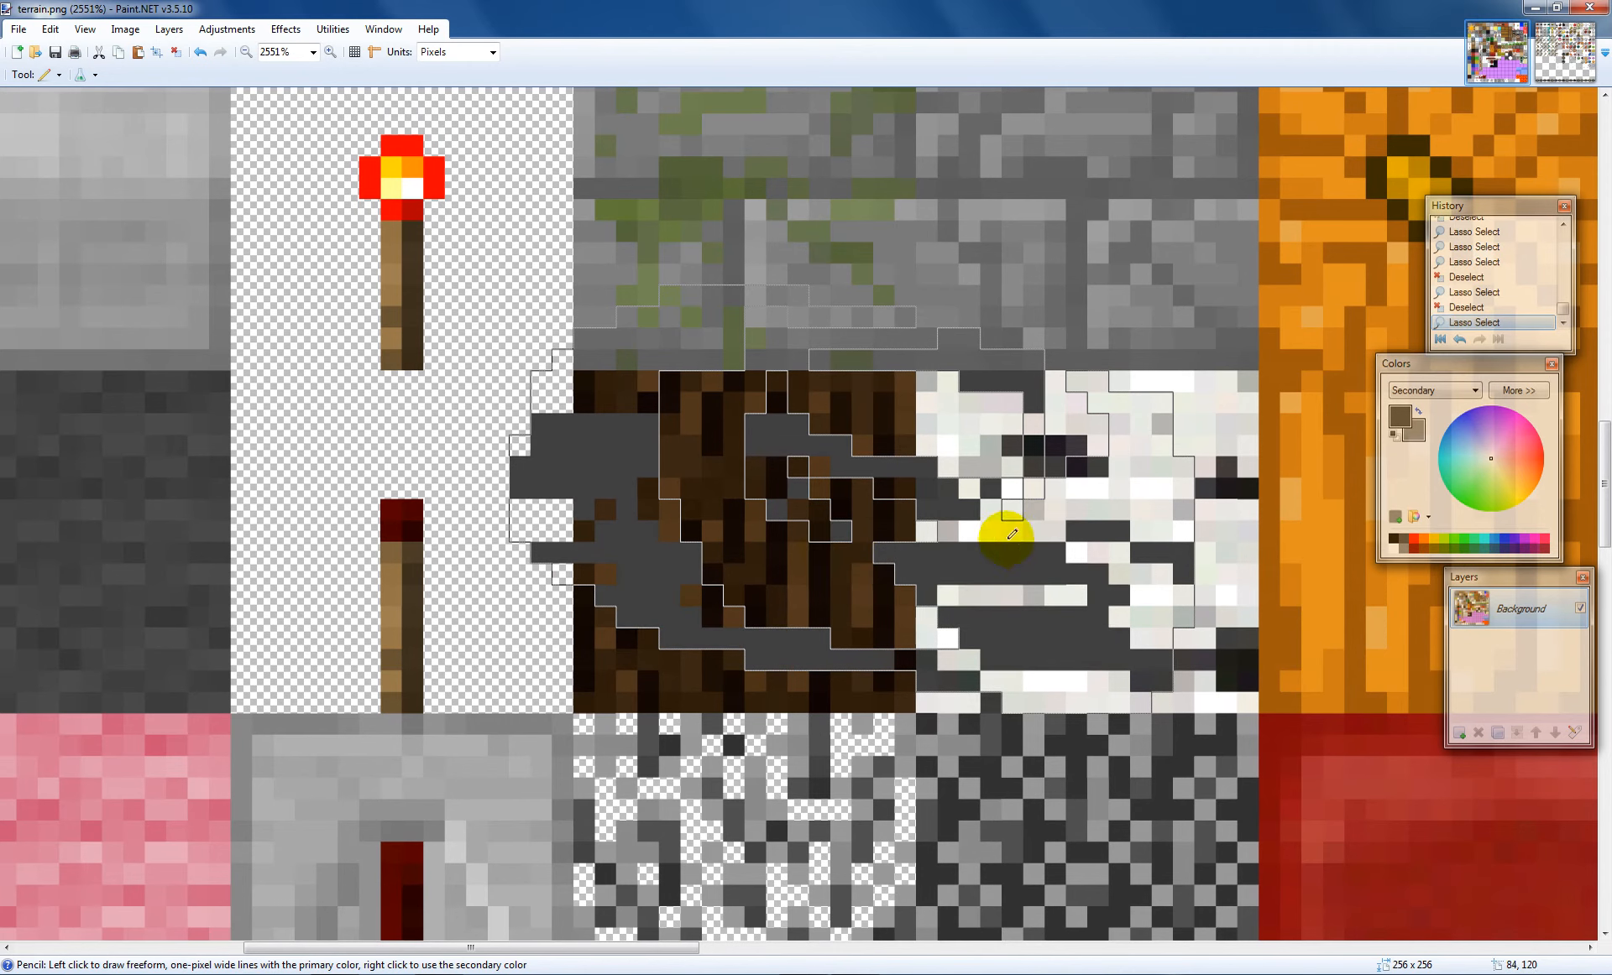
{"action": "scroll", "scroll_direction": "up", "scroll_amount": 3}
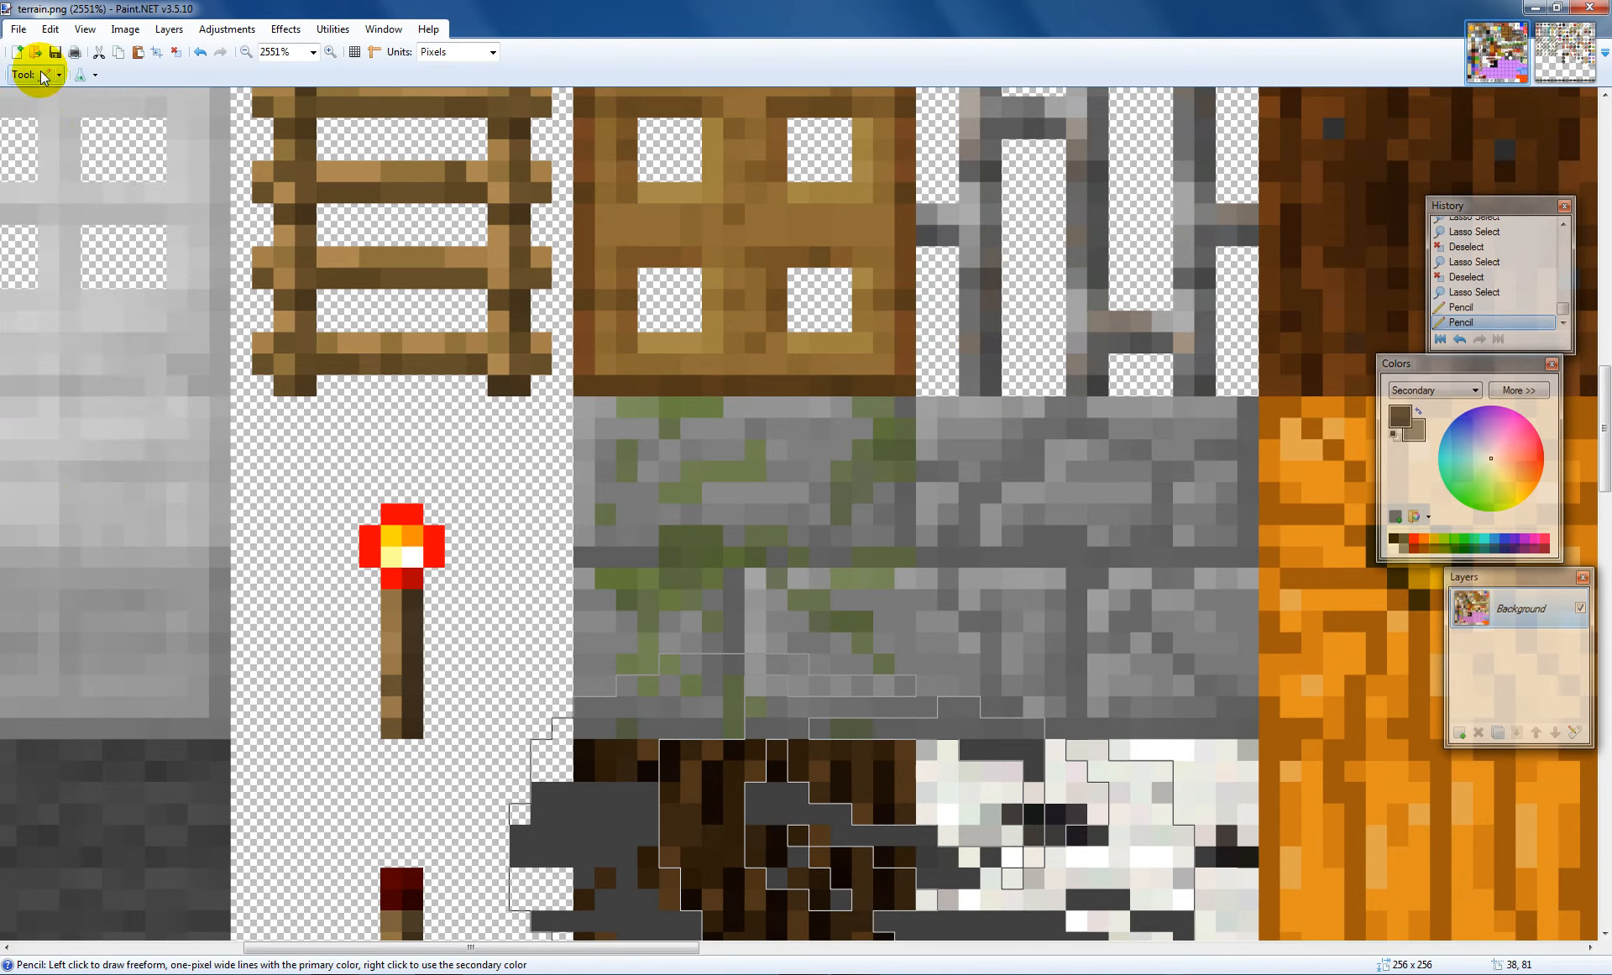
{"action": "left_click", "coordinate": [55, 74]}
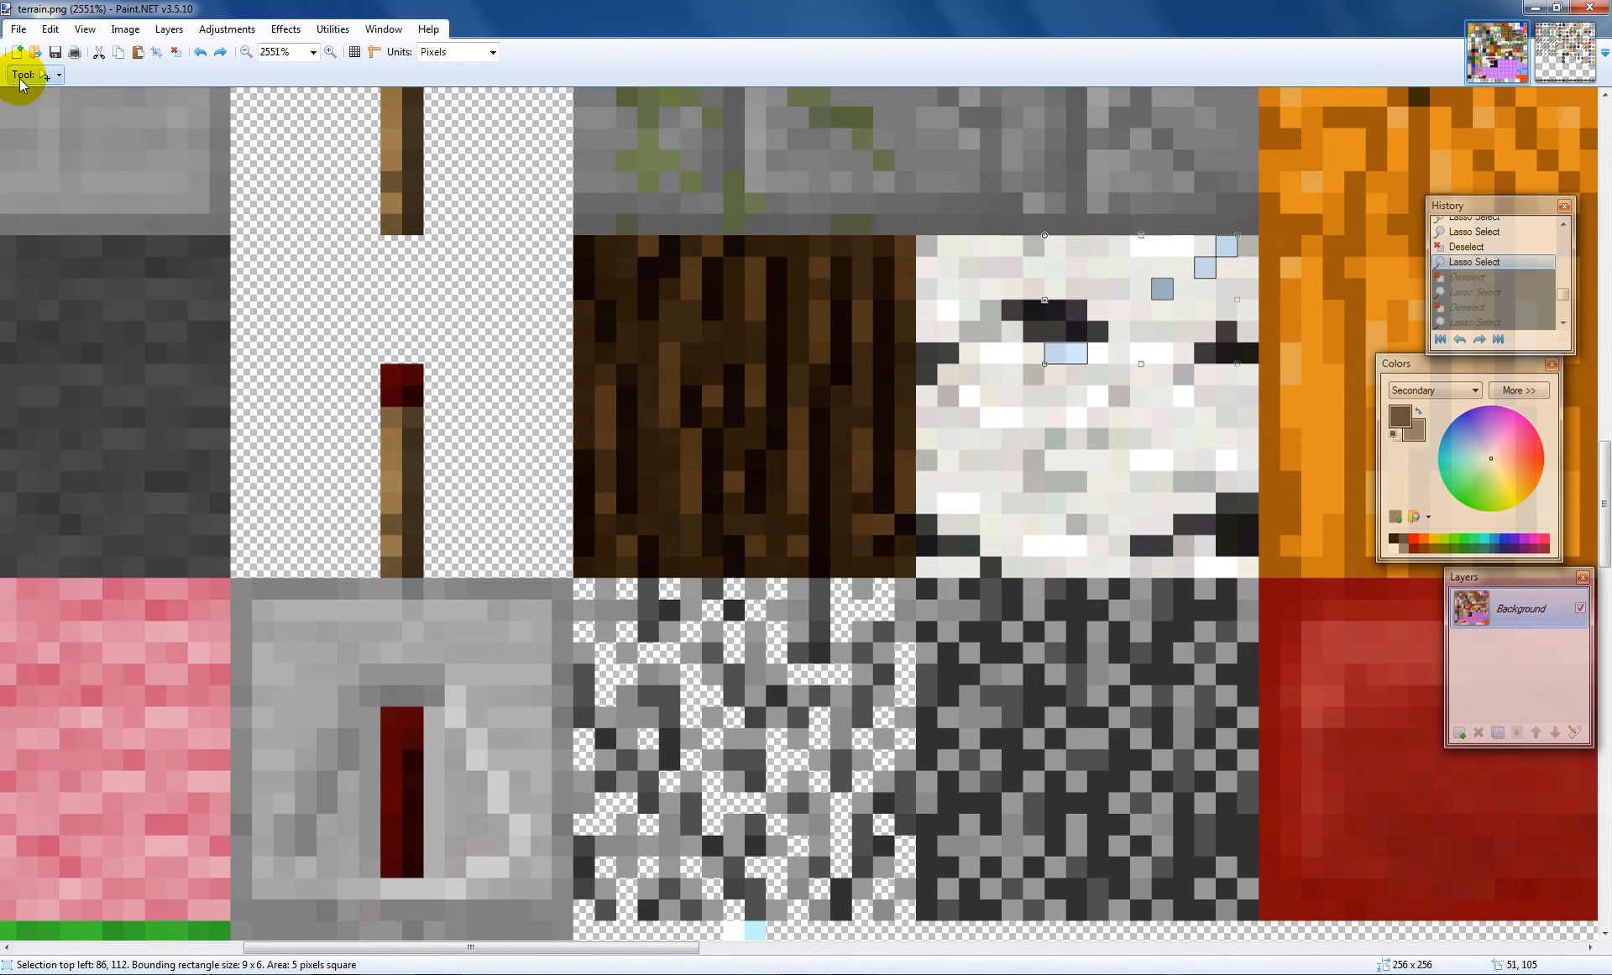
Open the tool list, zoom out, and open the tool list again
{"action": "left_click", "coordinate": [24, 74]}
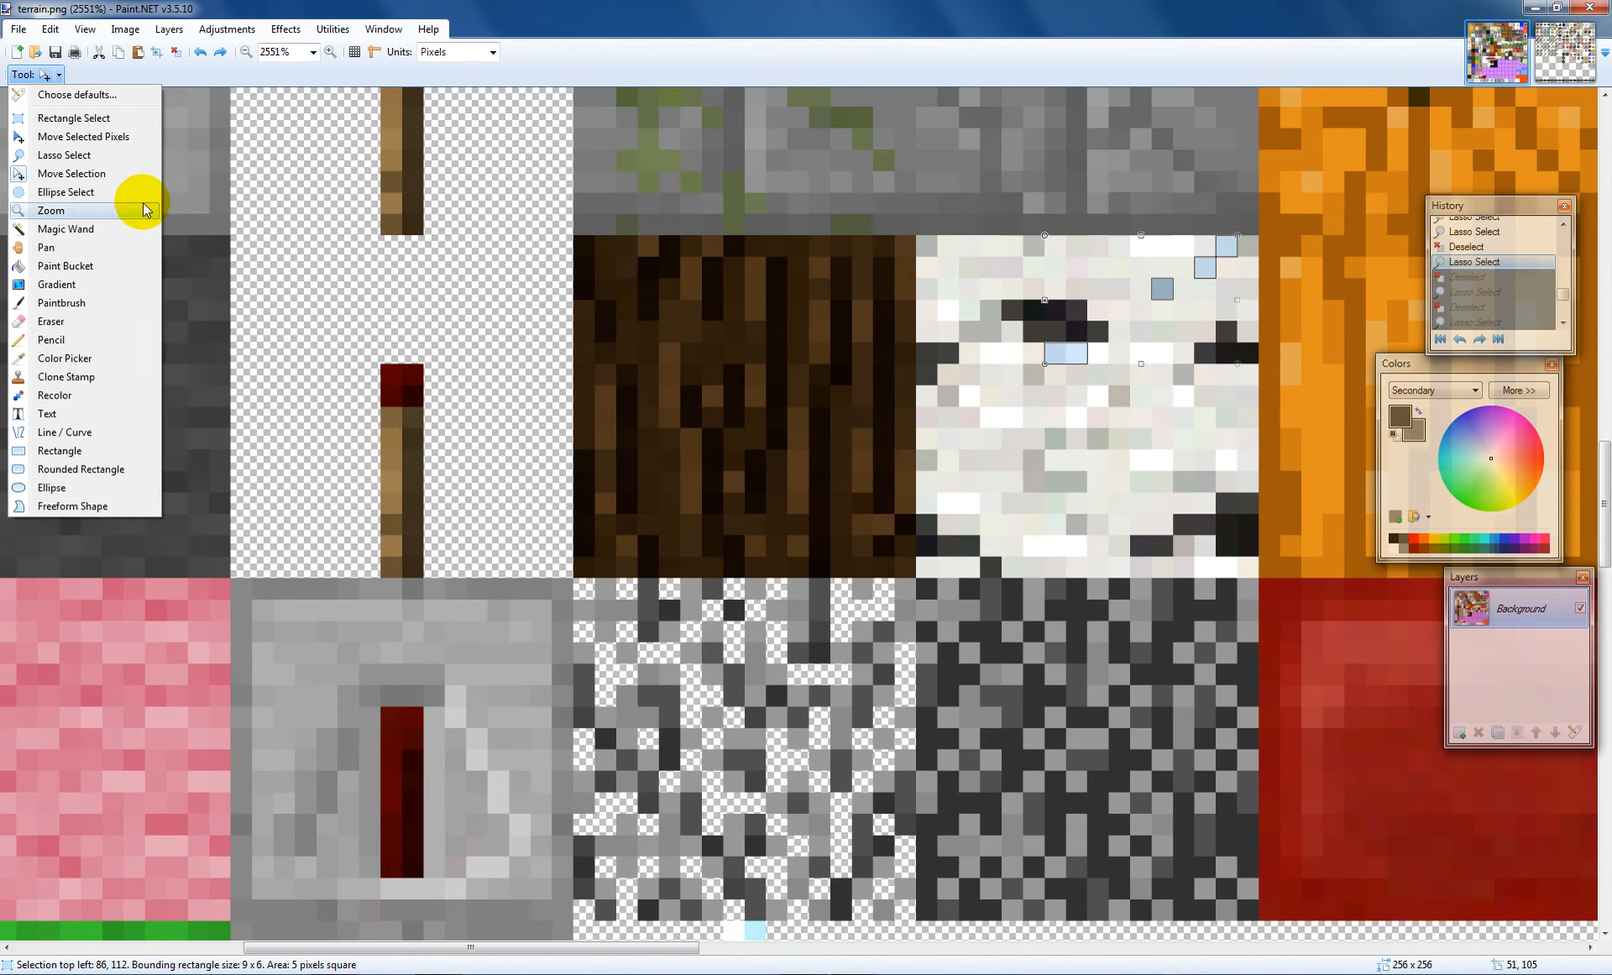
{"action": "mouse_move", "coordinate": [362, 324]}
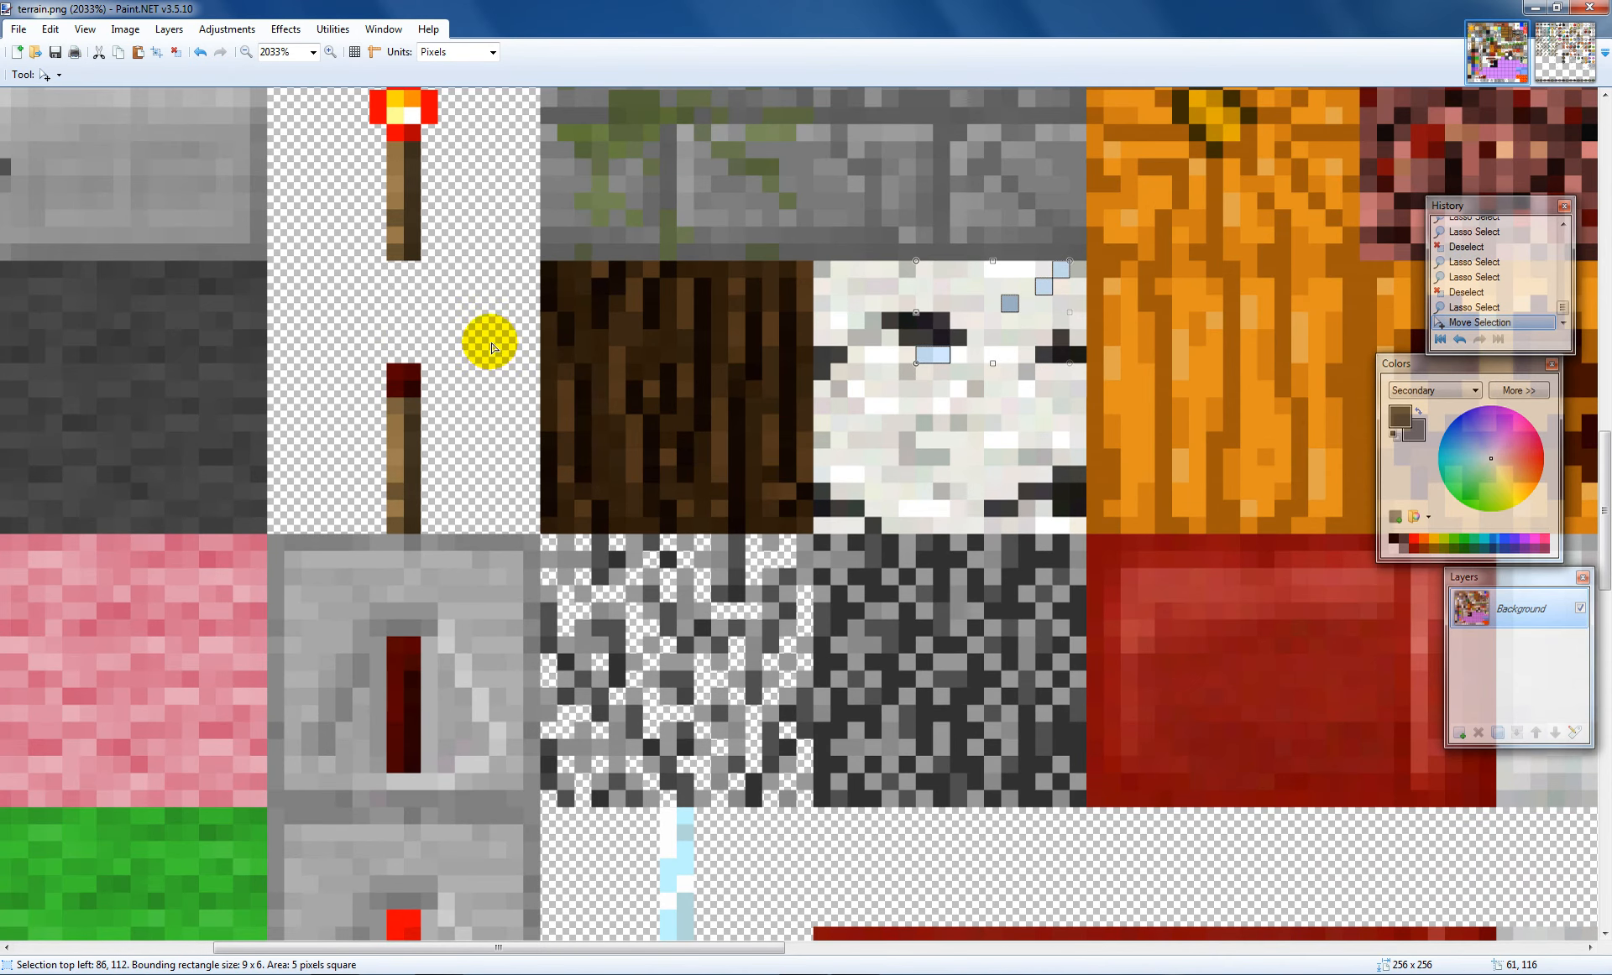
{"action": "left_click", "coordinate": [37, 73]}
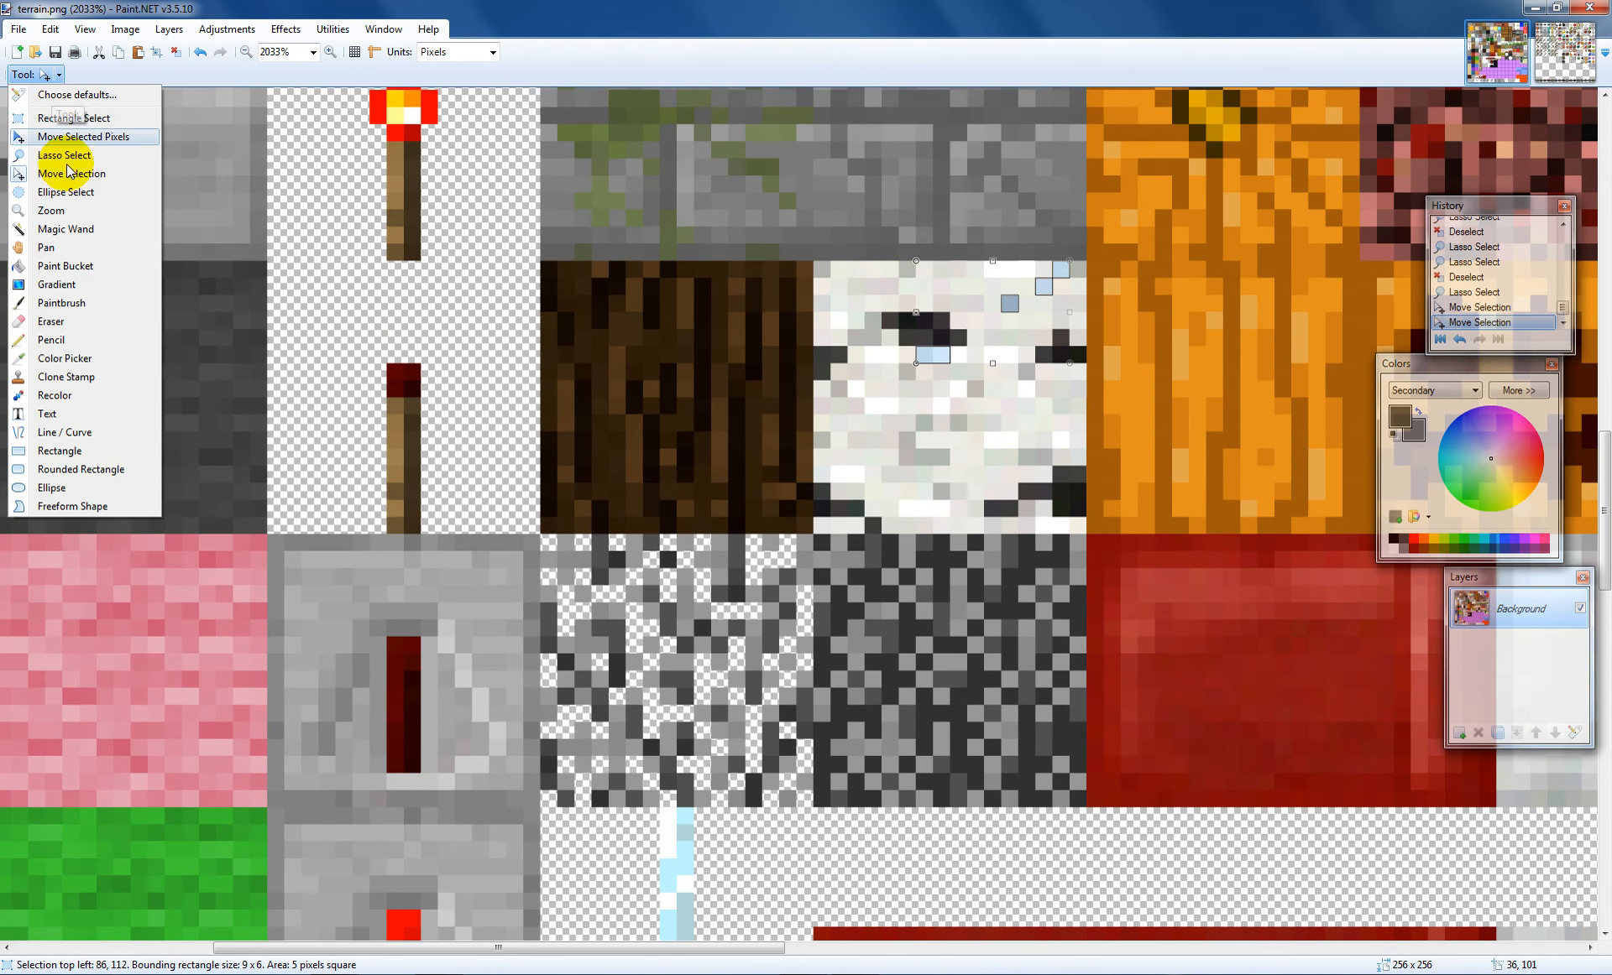
{"action": "mouse_move", "coordinate": [242, 196]}
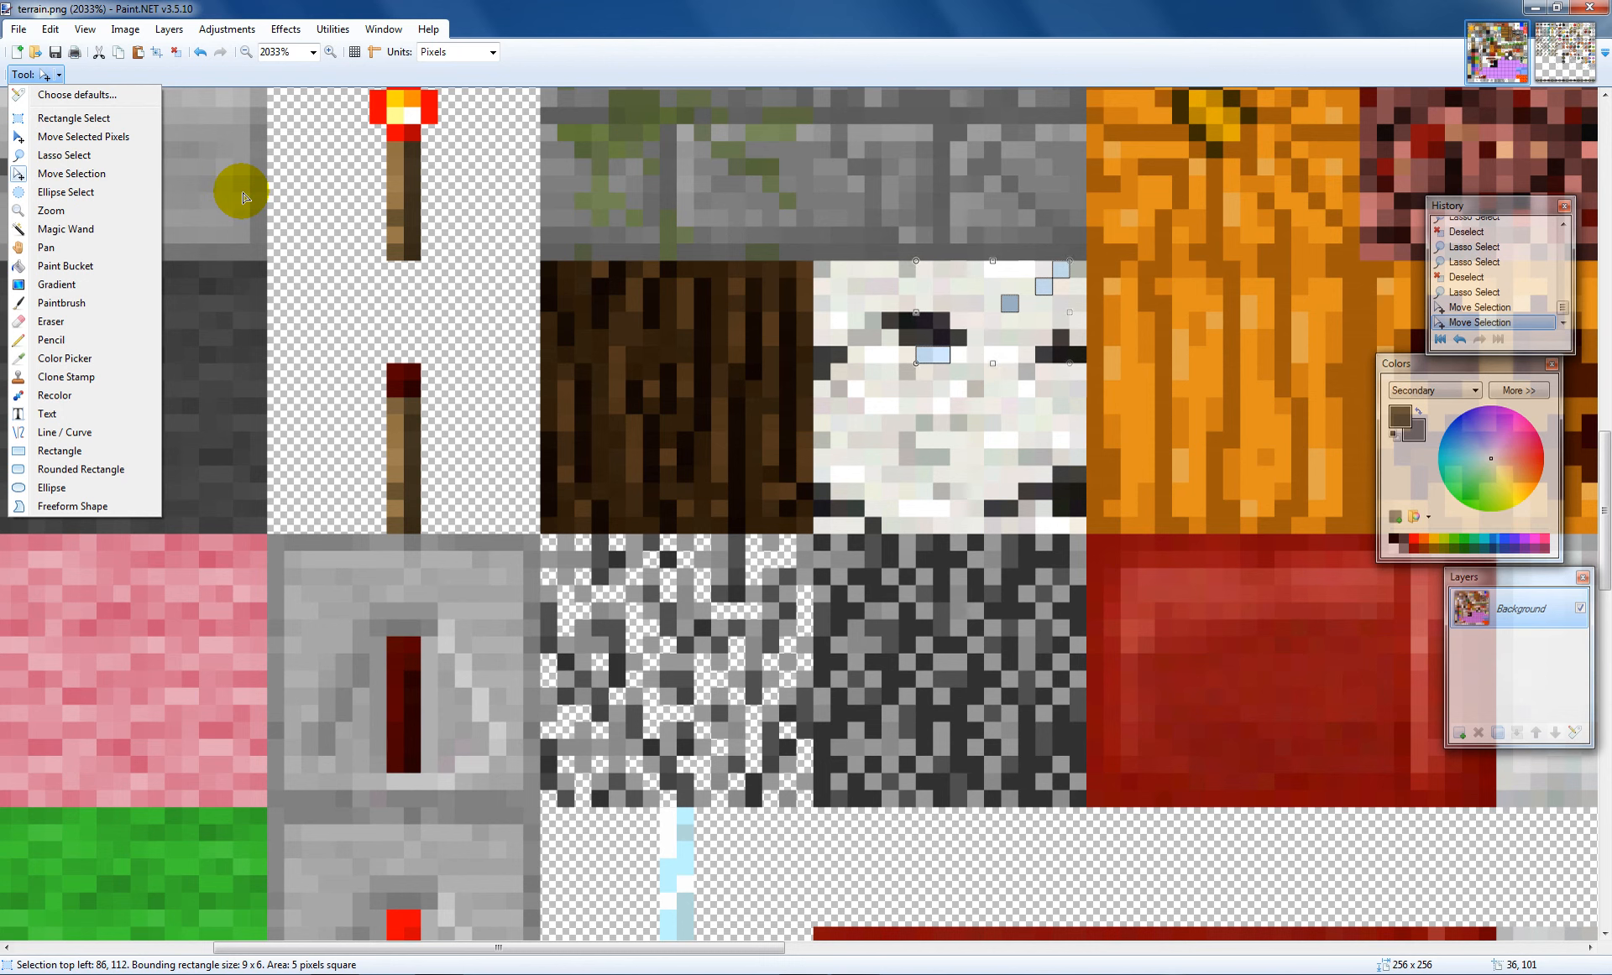
{"action": "mouse_move", "coordinate": [260, 201]}
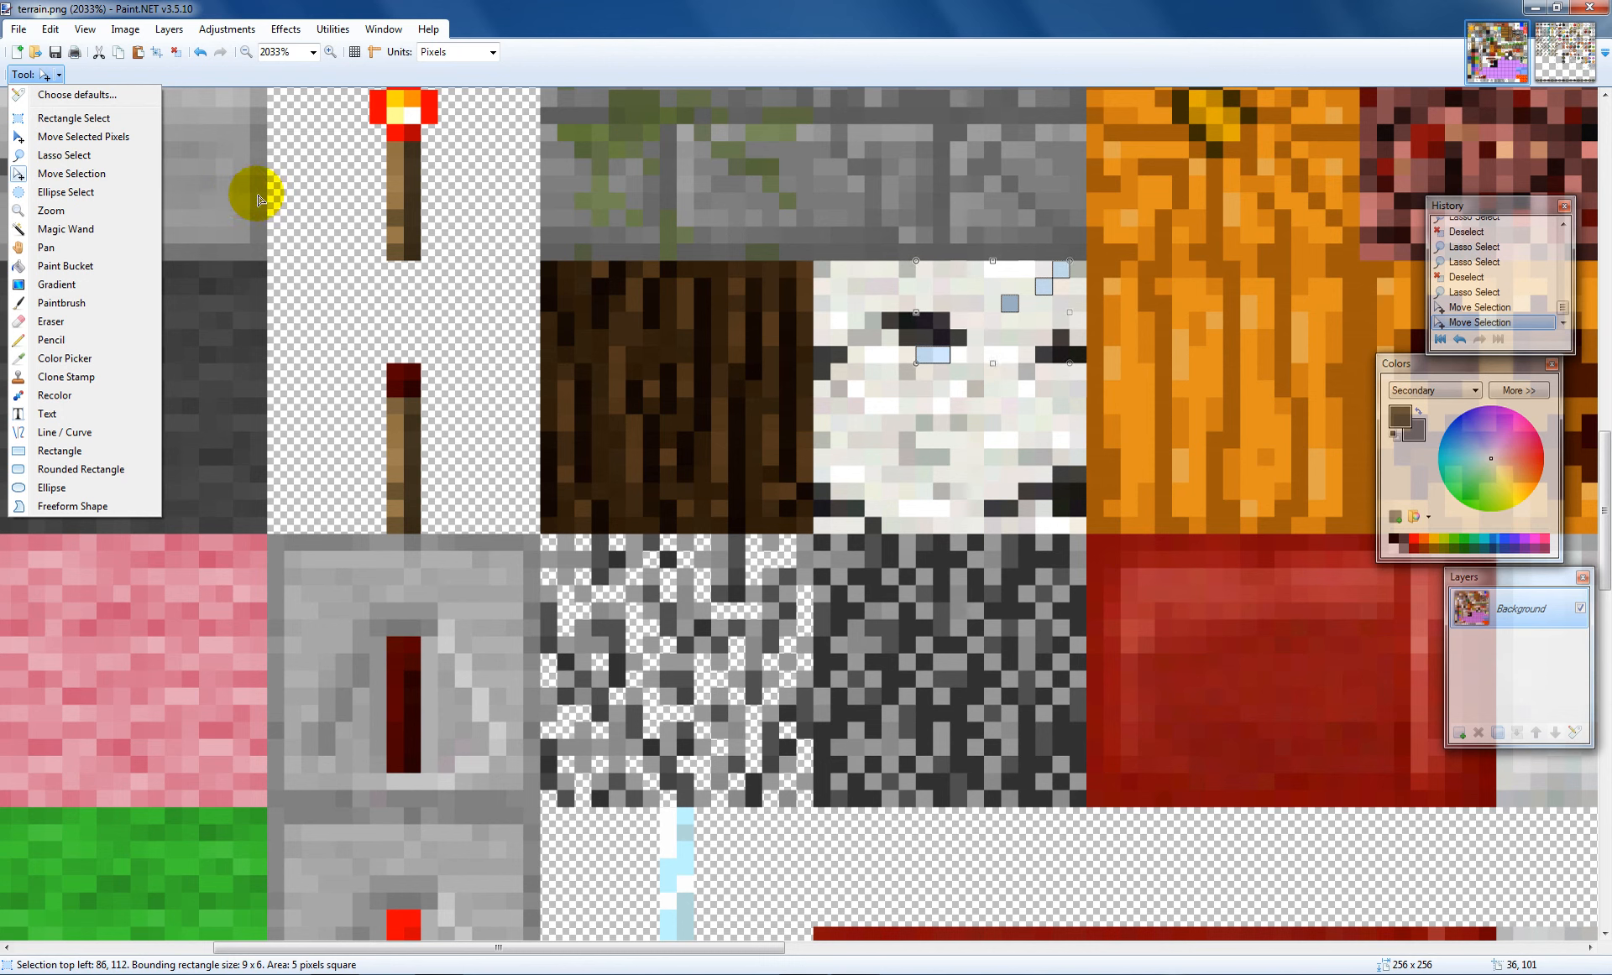